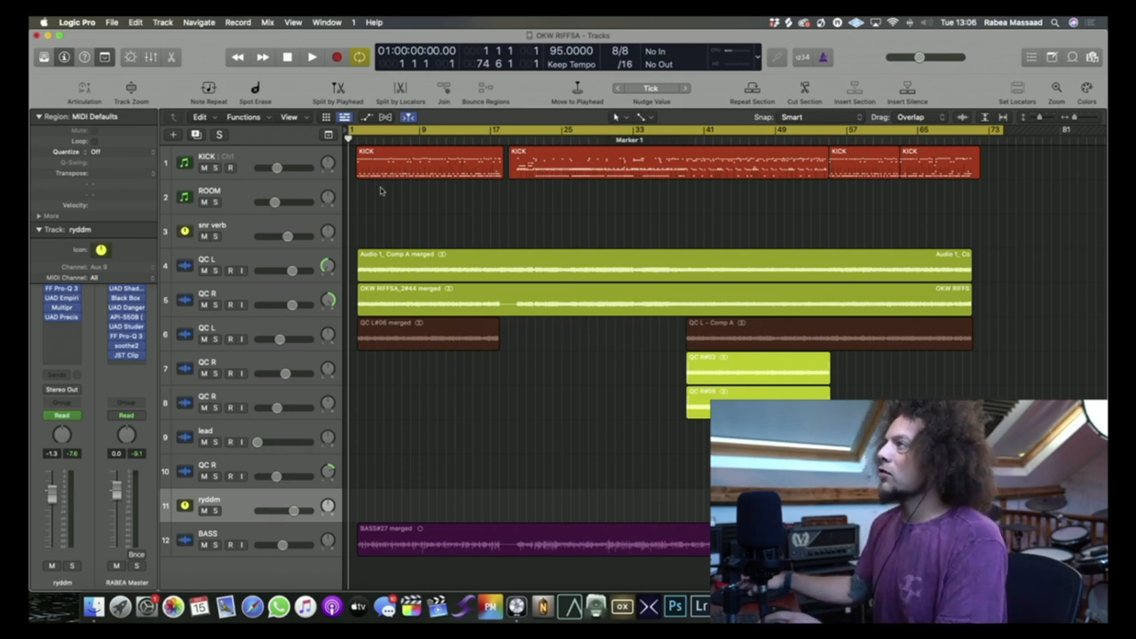
Play the OKW RIFFSA song from the top, stop near bar 9, and show volume automation.
left_click(310, 55)
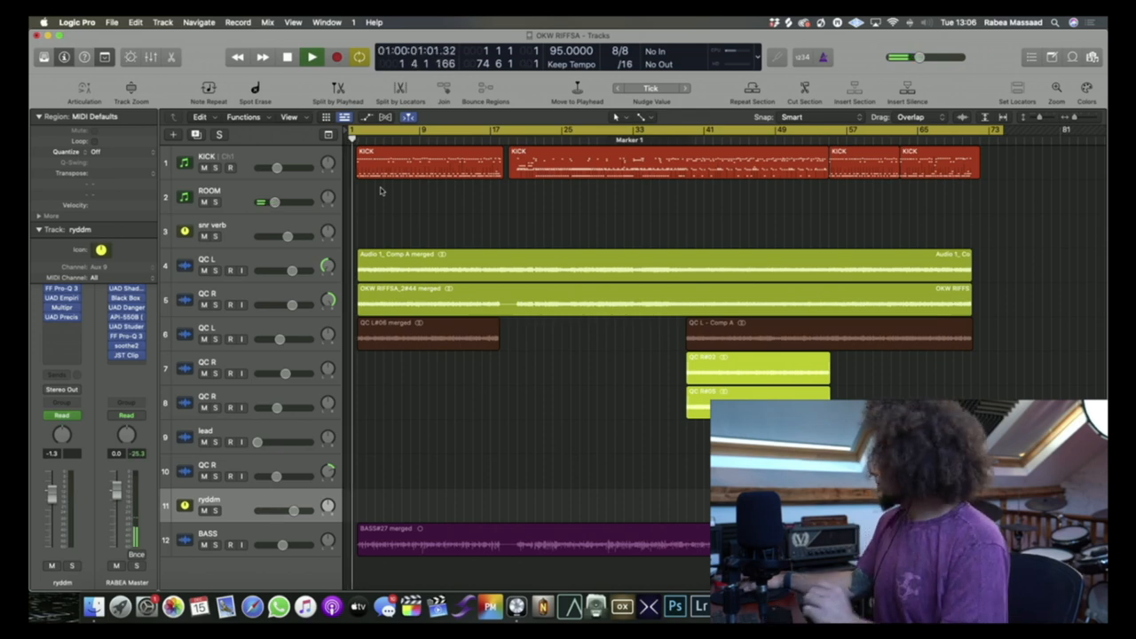
left_click(332, 55)
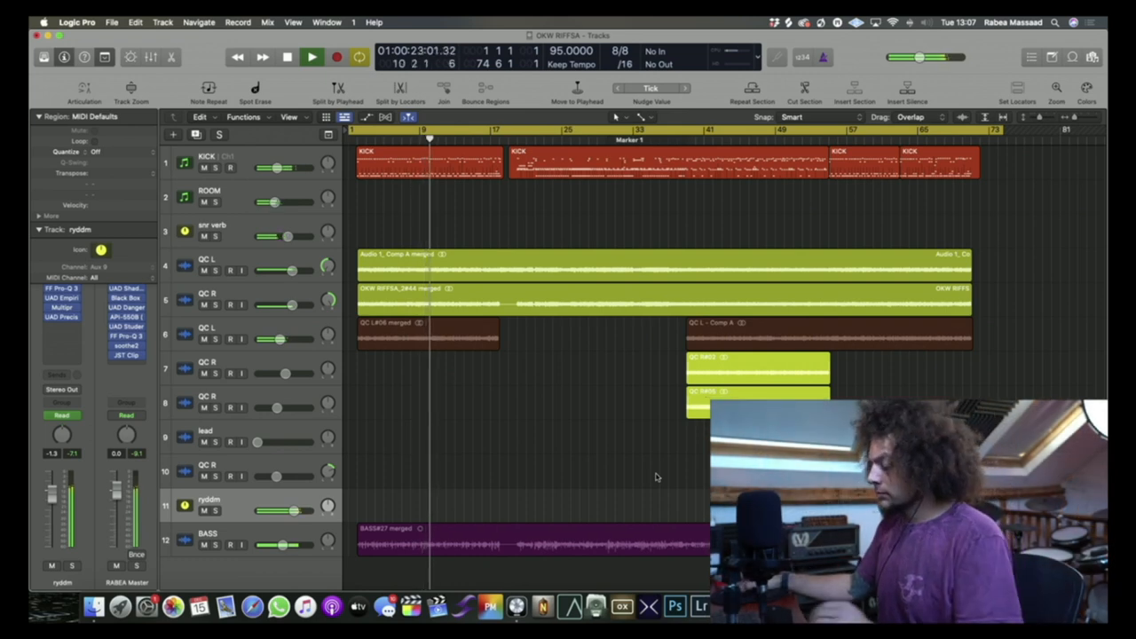
left_click(311, 57)
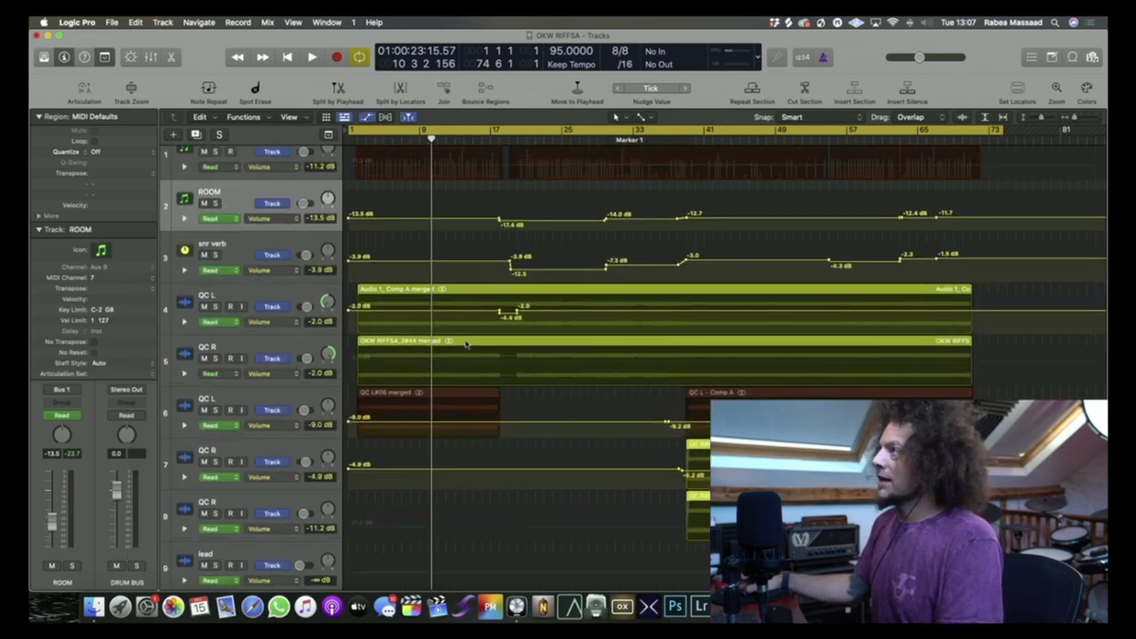
scroll("down", 3)
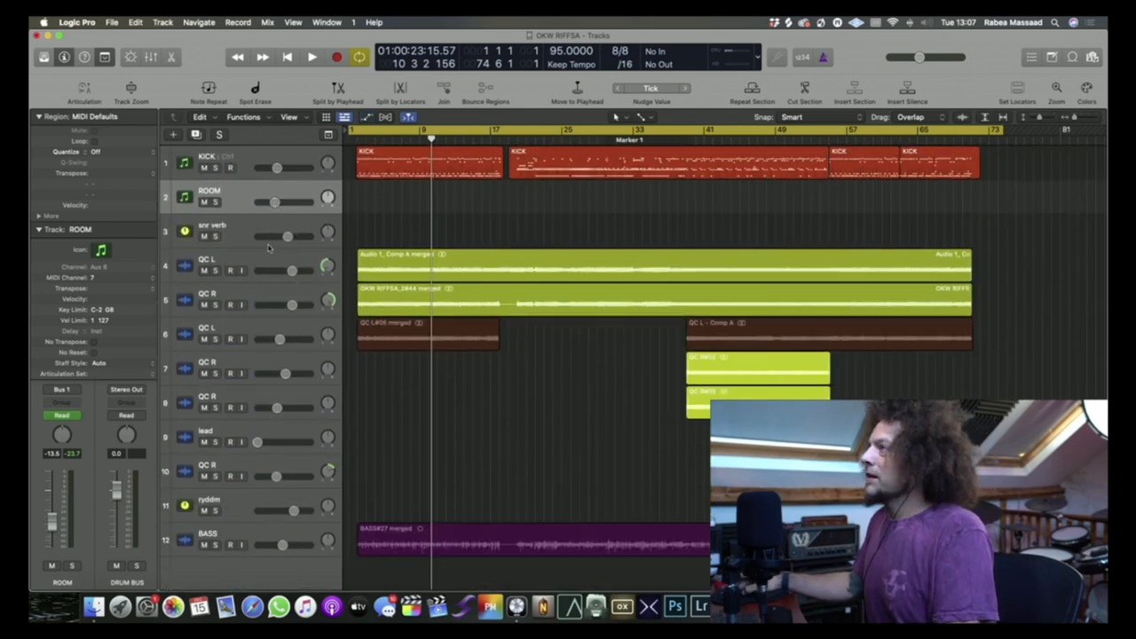
mouse_move(269, 260)
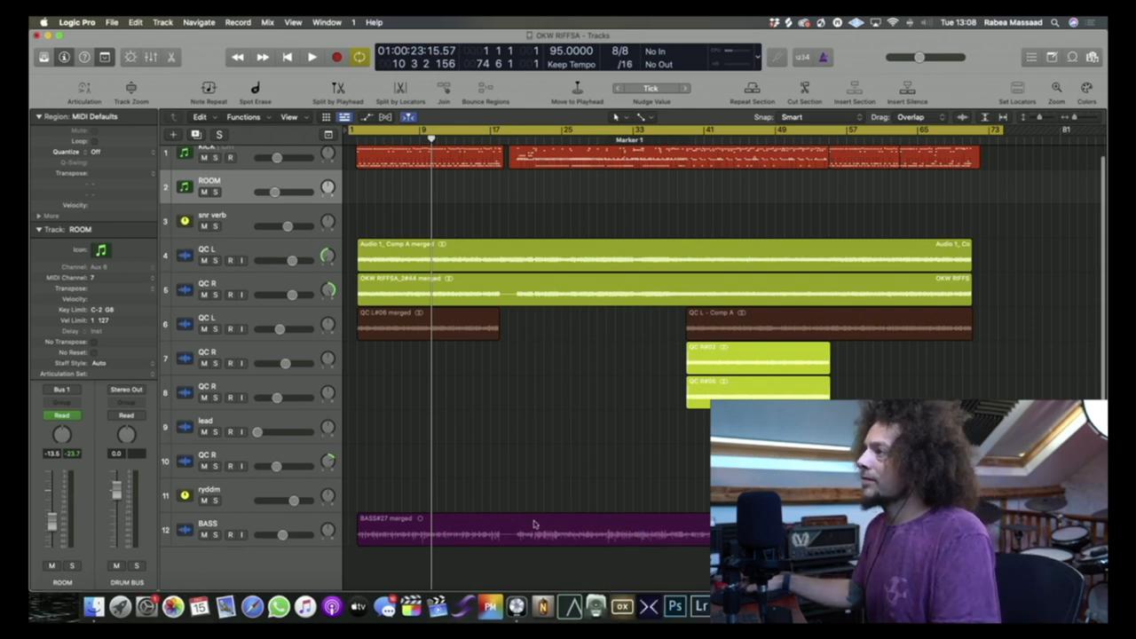
Hide the volume automation lanes so only tracks and regions show.
left_click(209, 496)
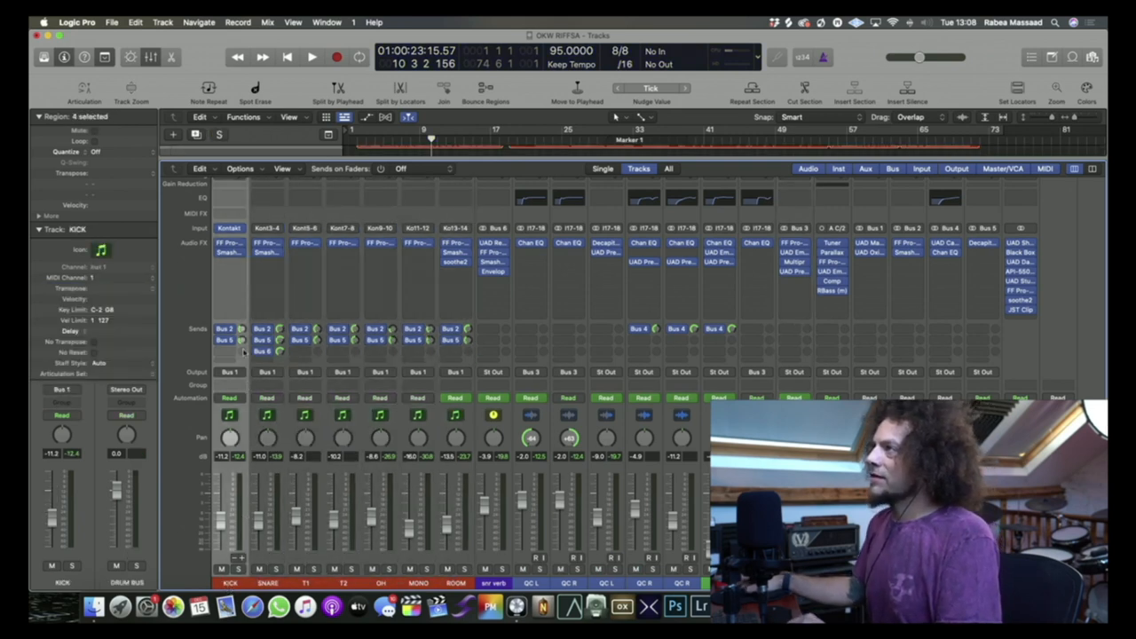
Open the KICK channel's Kontakt showing One Kit Wonder – Aggressive Rock.
left_click(310, 56)
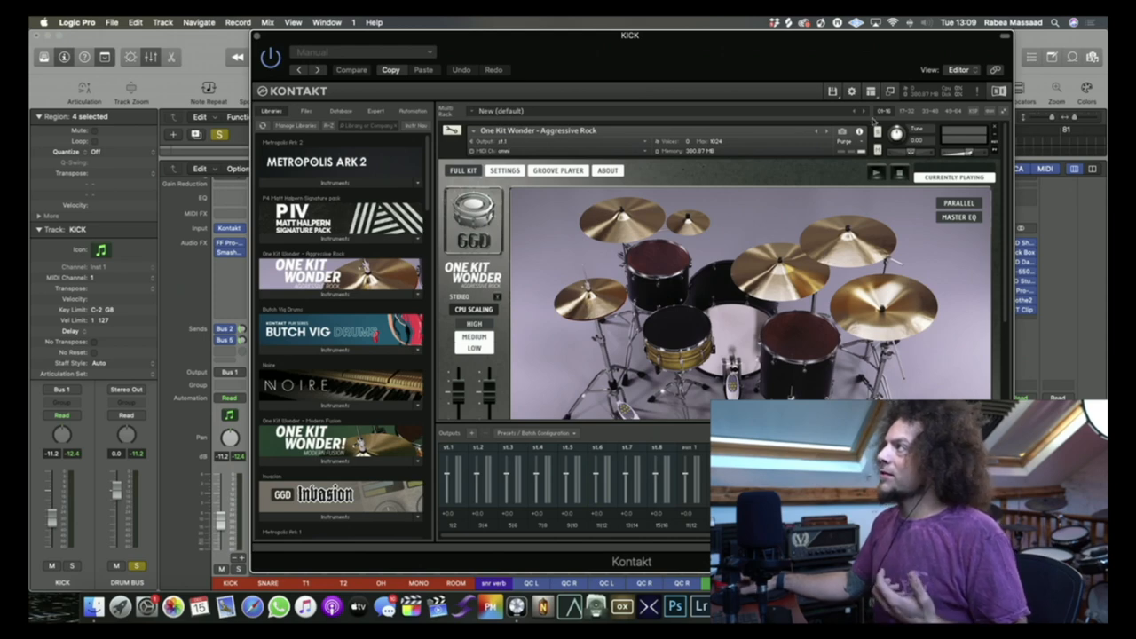
Hide Kontakt's Outputs panel and view One Kit Wonder's SETTINGS page.
left_click(876, 91)
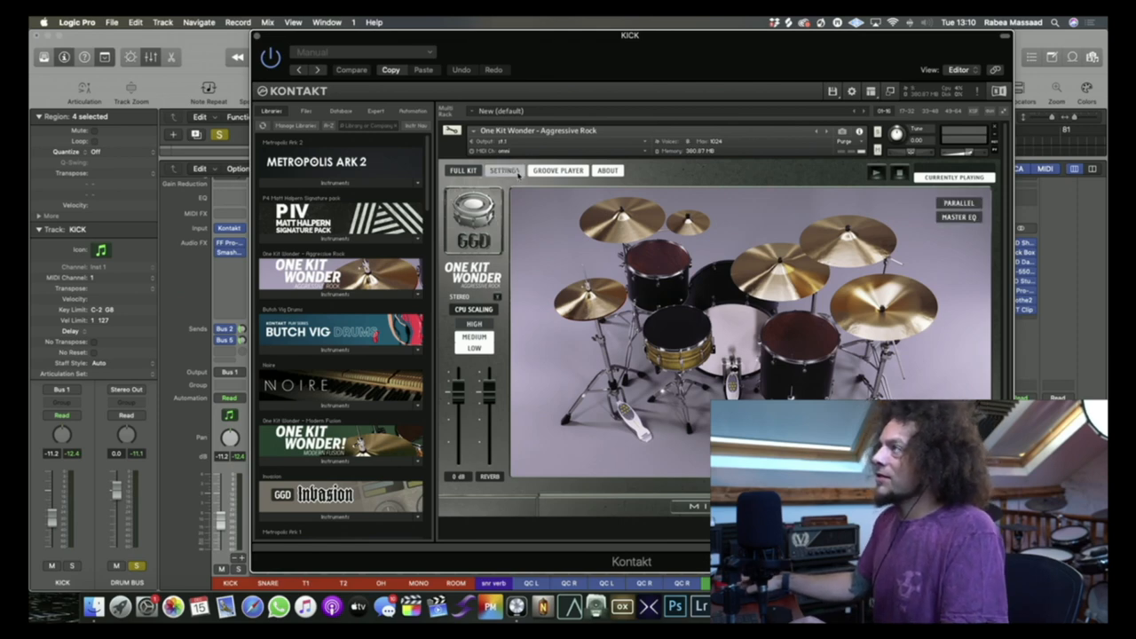
left_click(504, 170)
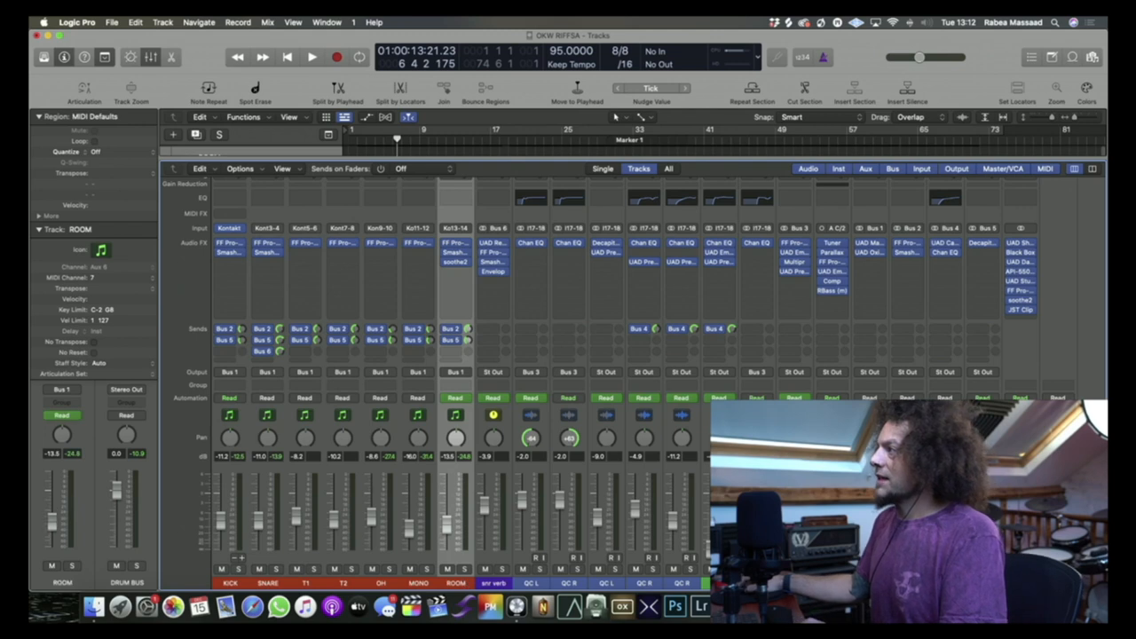
Start playback of the rock mix with the drum bus soloed.
left_click(310, 57)
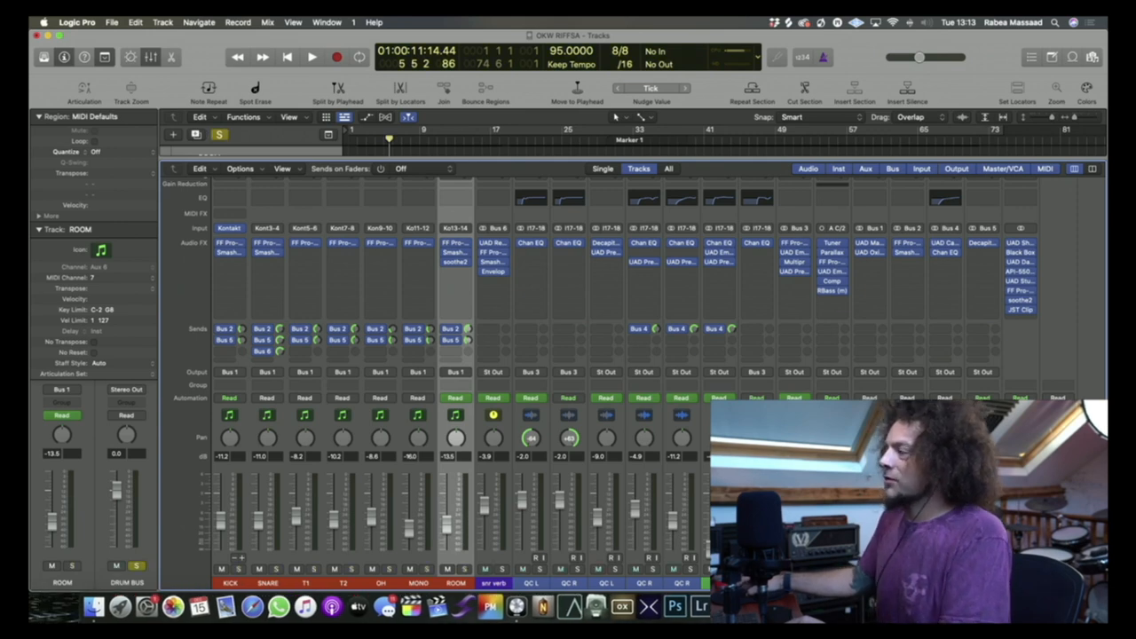
left_click(309, 56)
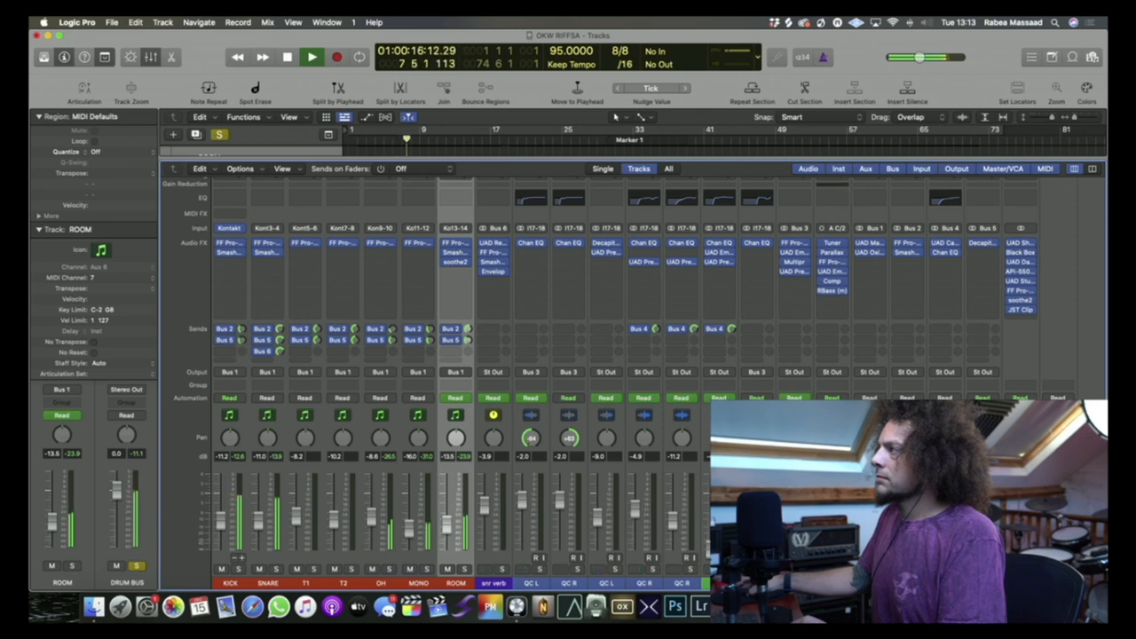
Stop playback, move the playhead back to an earlier bar, and play again.
left_click(309, 57)
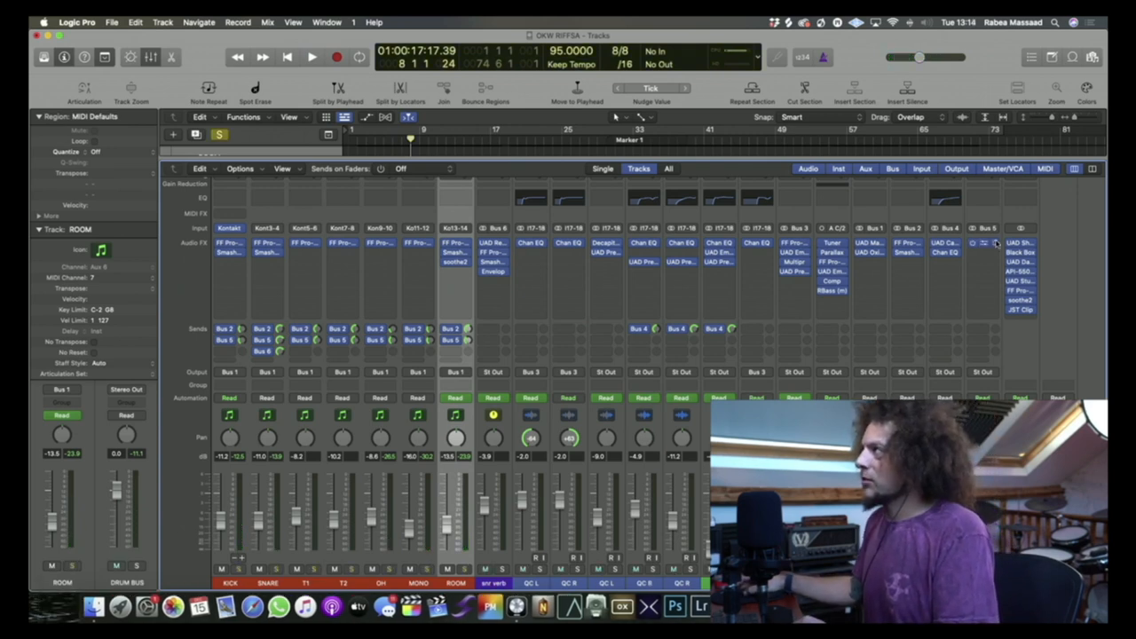
left_click(310, 56)
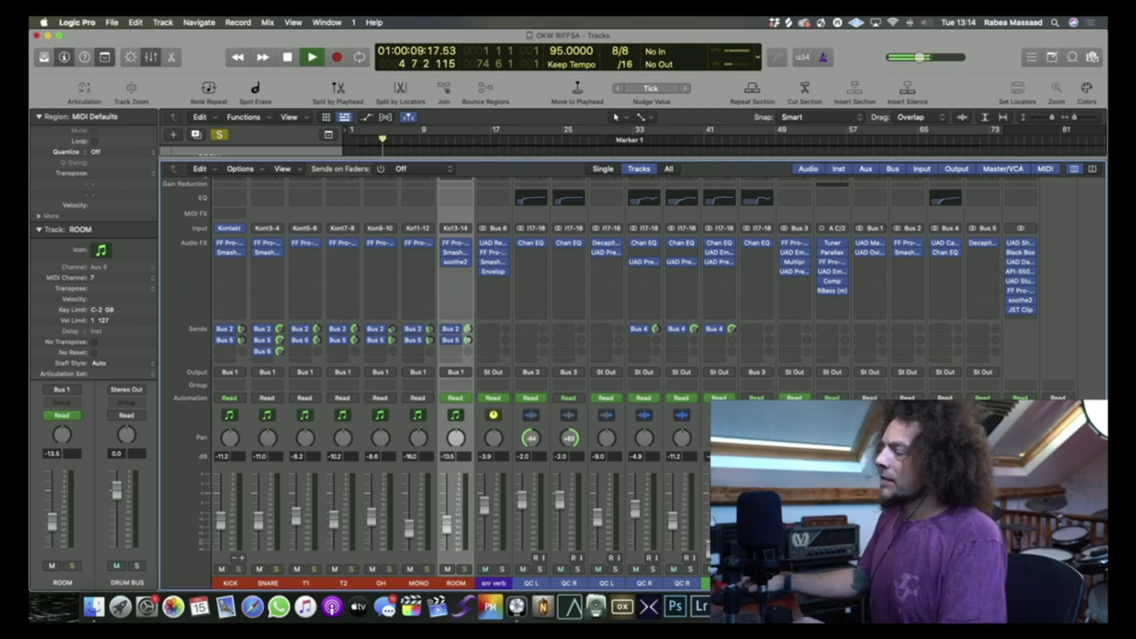
left_click(310, 57)
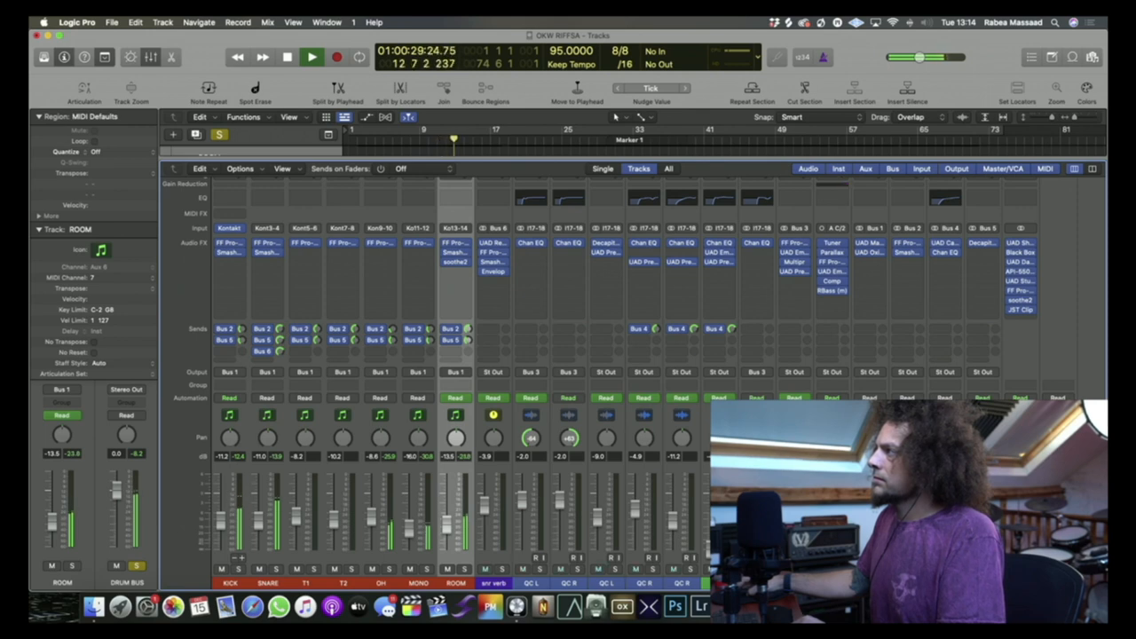
Open snr verb's RealVerb Pro (Small Bright Room) and move its window aside.
left_click(309, 57)
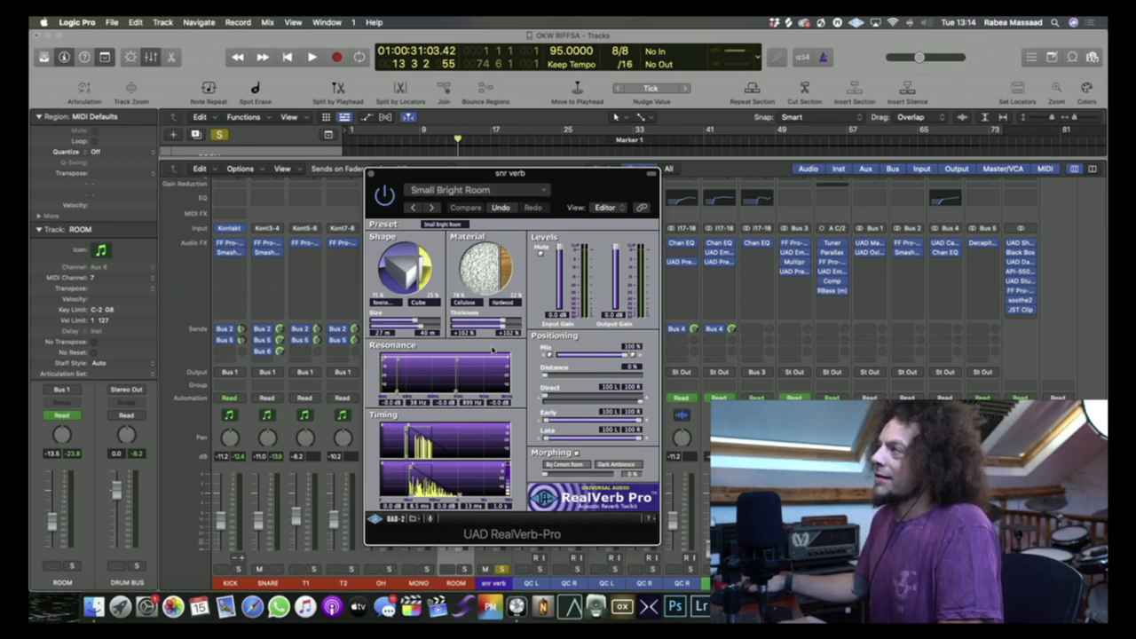
left_click(310, 56)
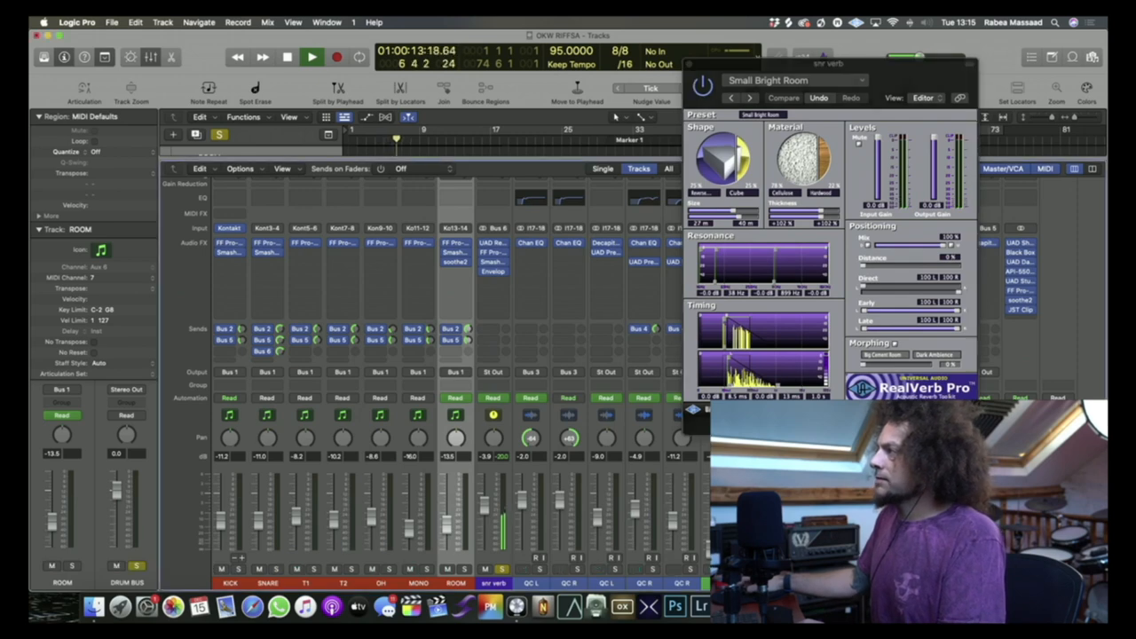
Stop playback, solo snr verb to audition RealVerb Pro, then close its window.
left_click(310, 57)
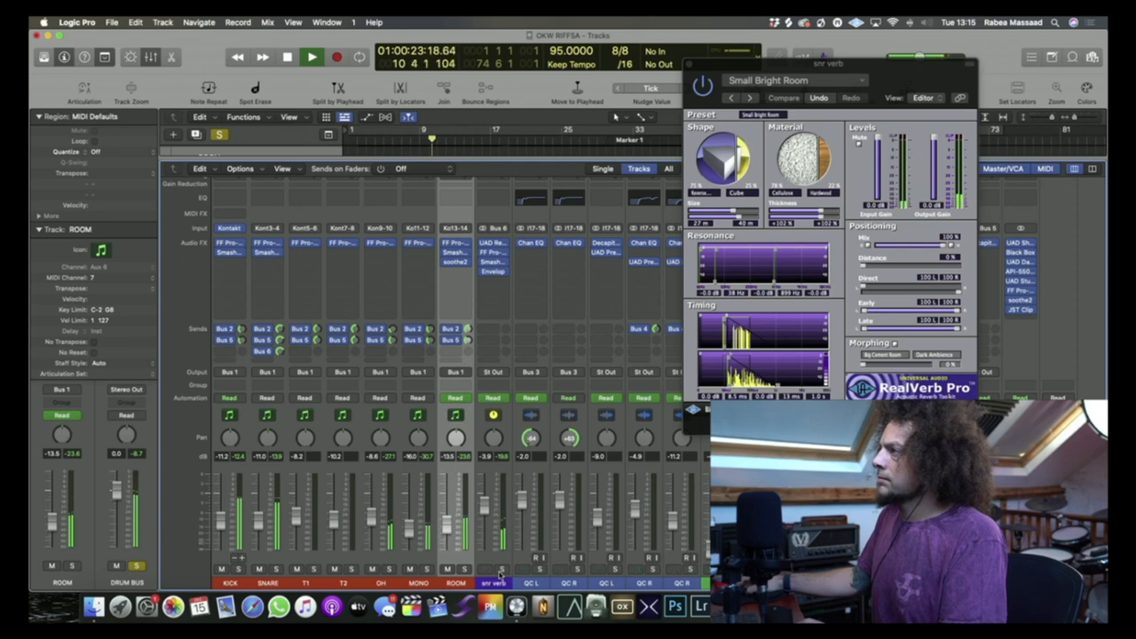
left_click(311, 56)
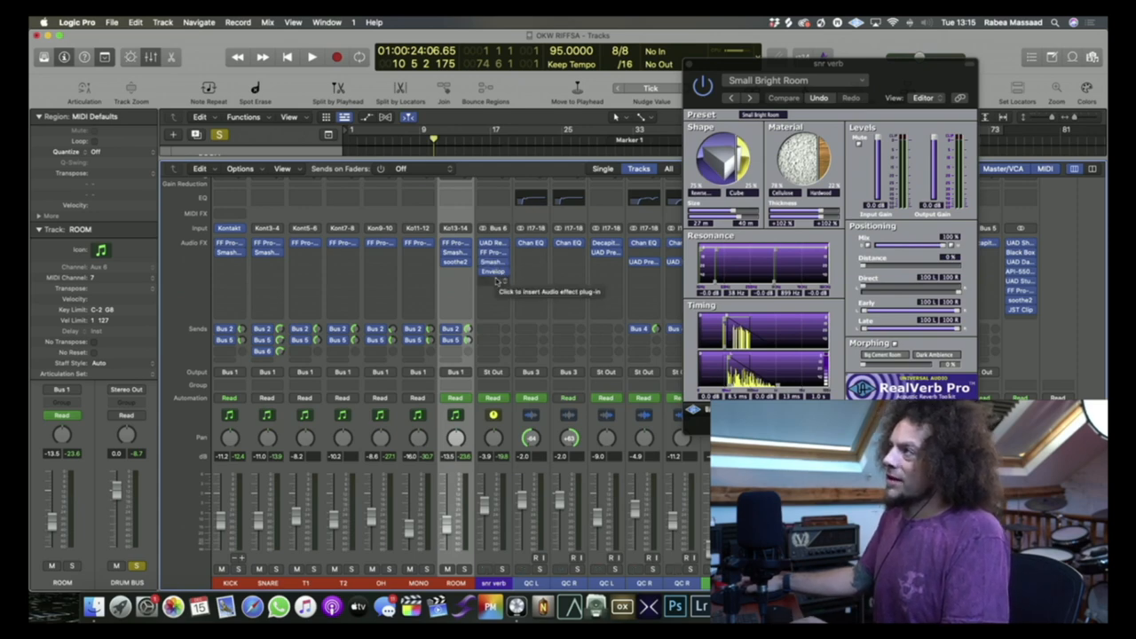
mouse_move(493, 271)
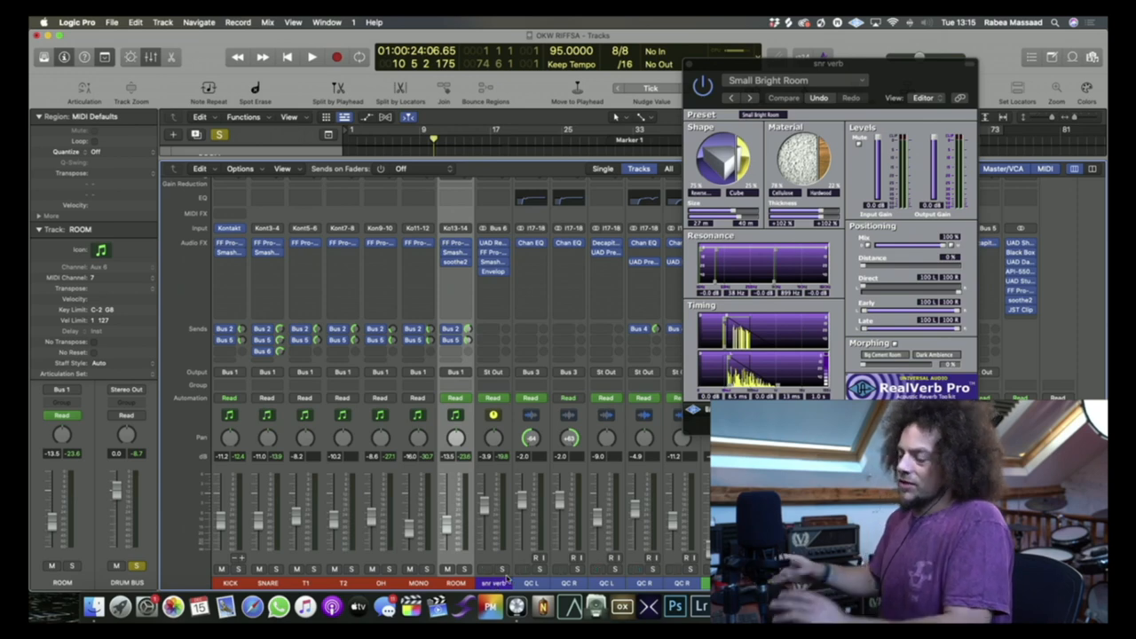
left_click(311, 56)
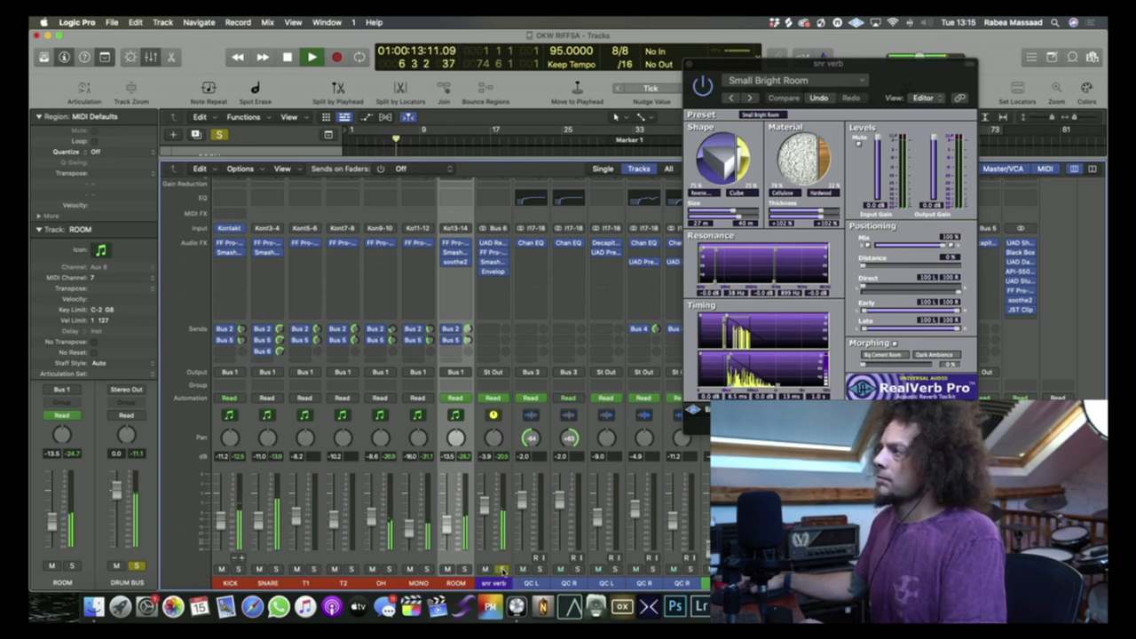
left_click(310, 57)
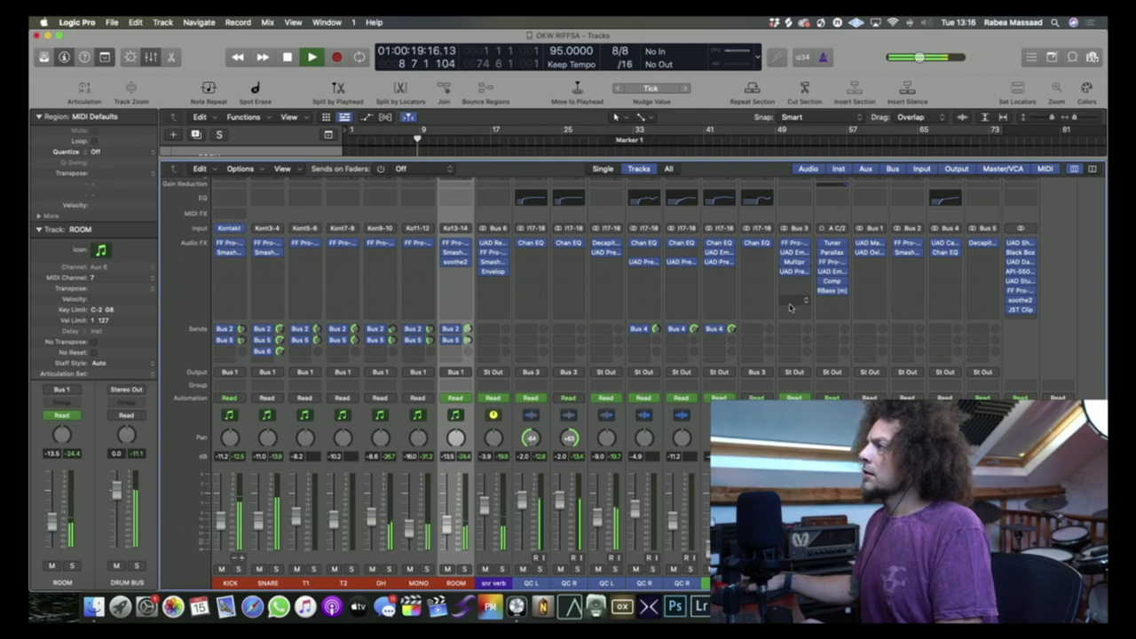
Solo the ROOM drum channel alongside the drum bus.
left_click(309, 56)
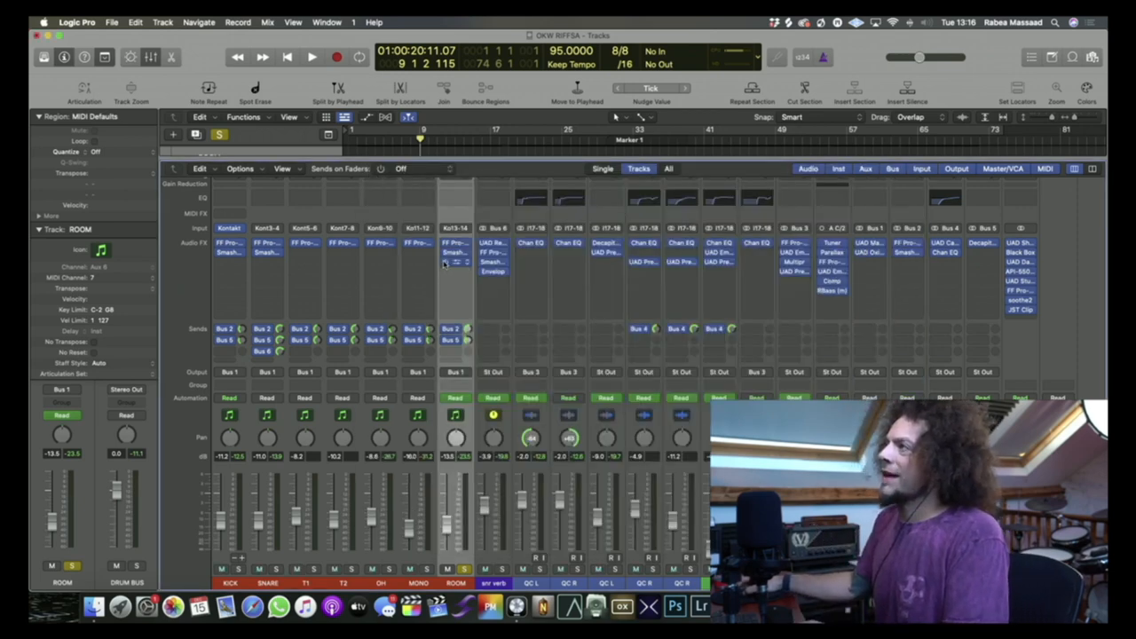
Play back the soloed ROOM channel, then take it out of solo.
left_click(309, 56)
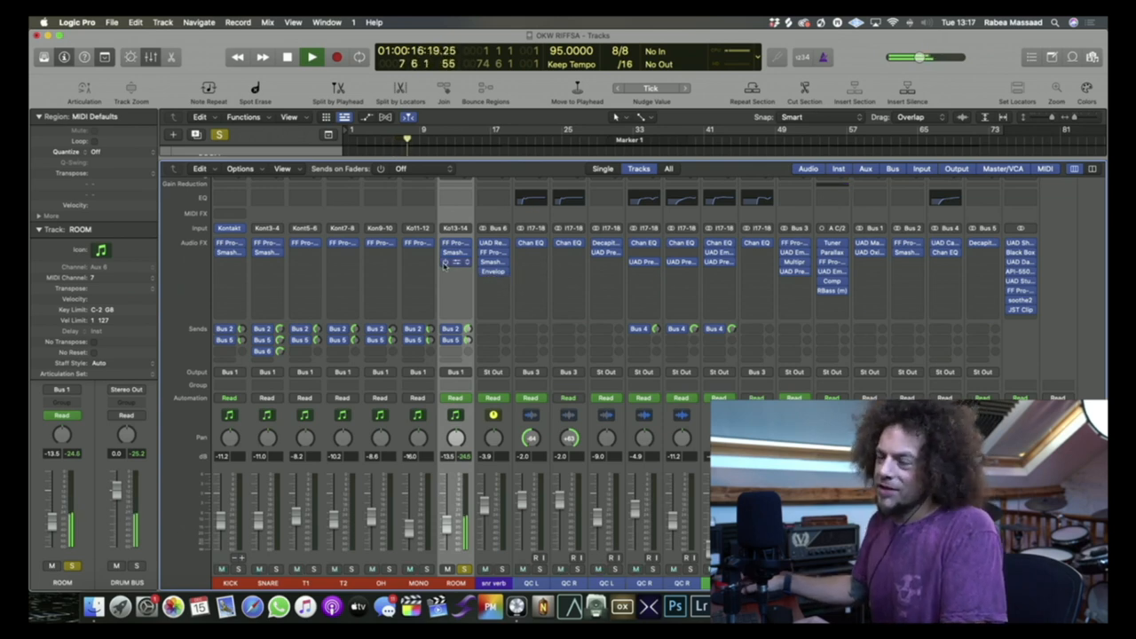
left_click(308, 57)
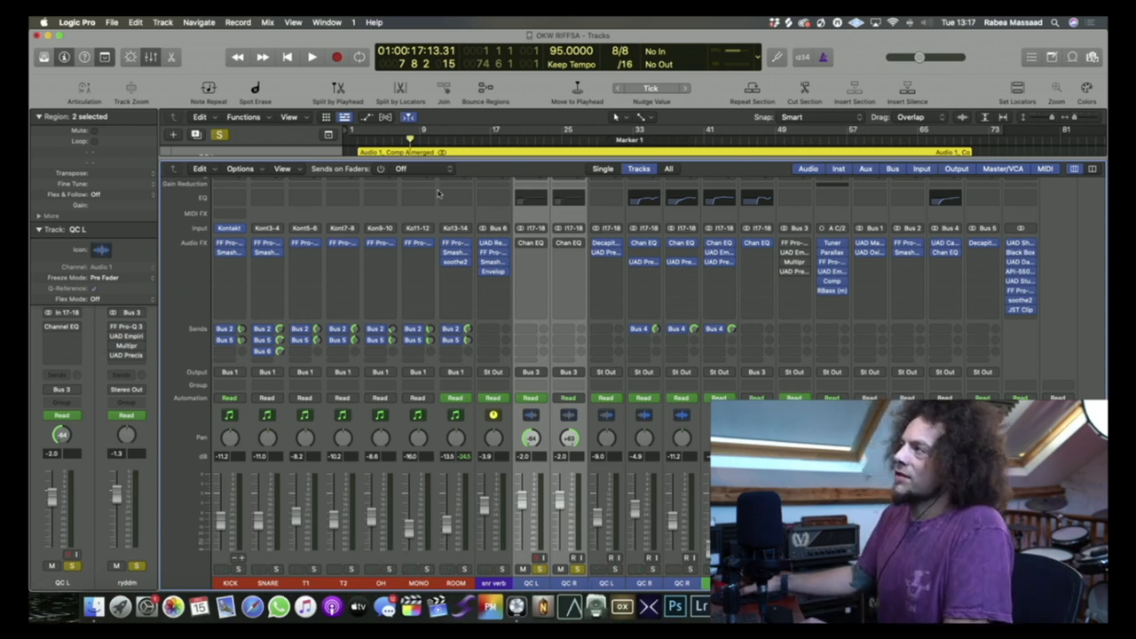
Check the tracks area, then open the ryddm strip's FabFilter Pro-Q 3 showing its low-cut curve.
left_click(310, 56)
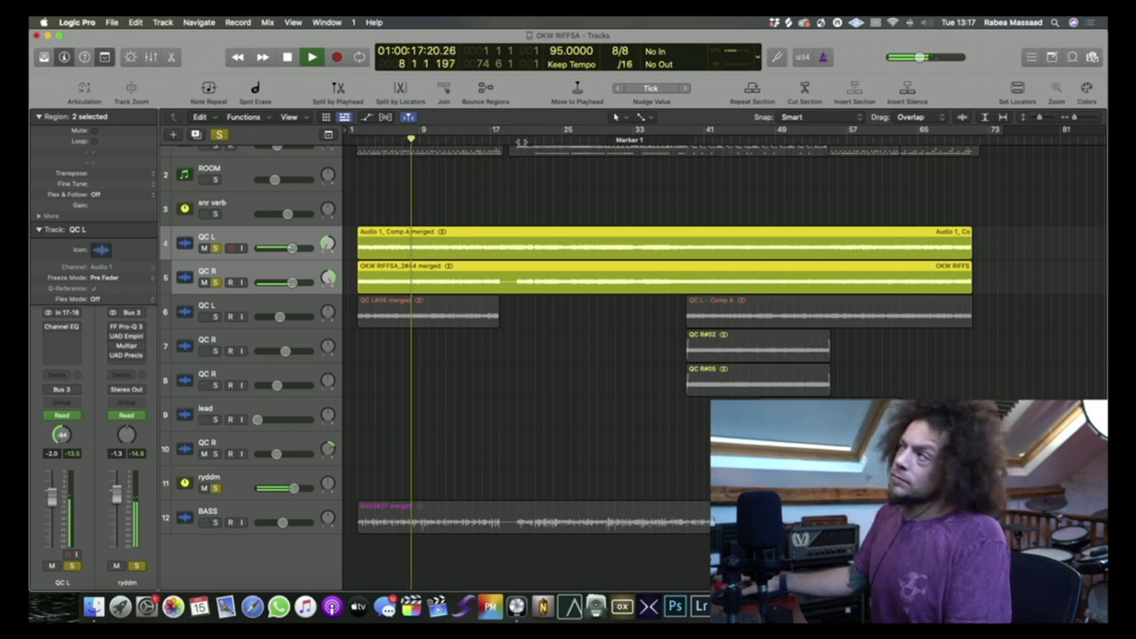
left_click(308, 56)
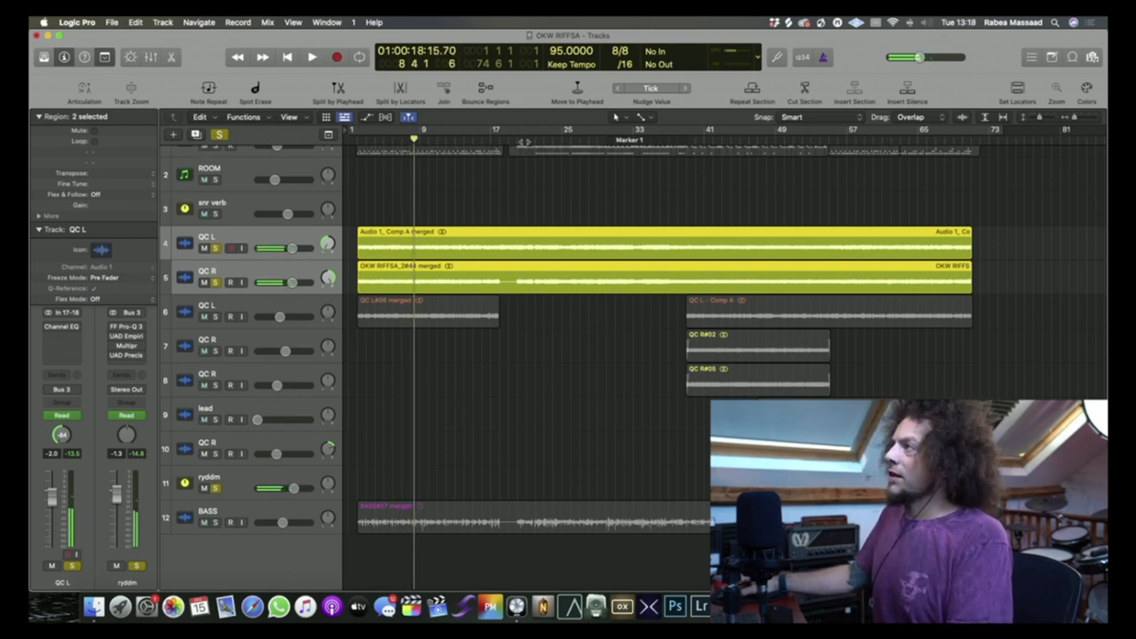
left_click(308, 56)
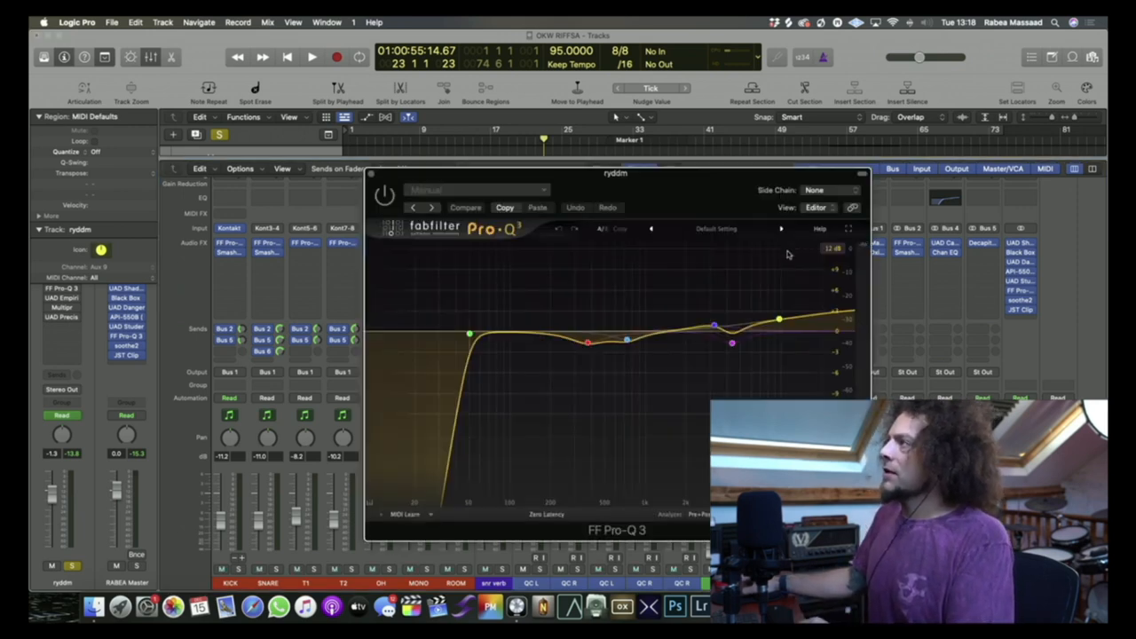
Inspect the ryddm Pro-Q 3 bands near 375 Hz and 3.2 kHz, then open Multipressor and K-Stereo.
left_click_drag(615, 173, 364, 107)
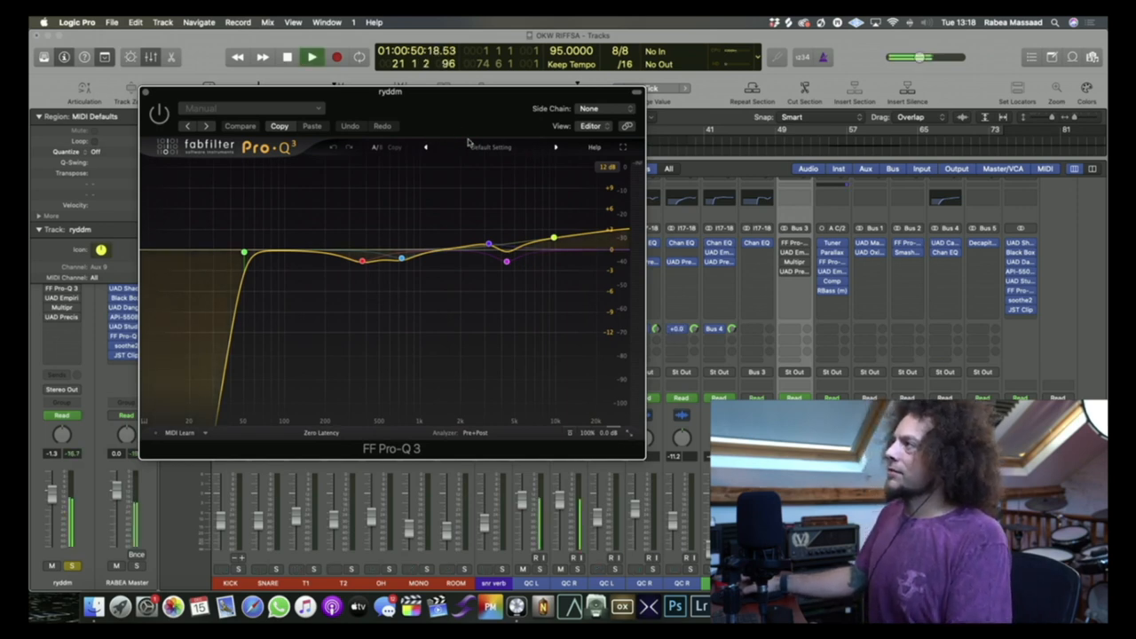
left_click(311, 57)
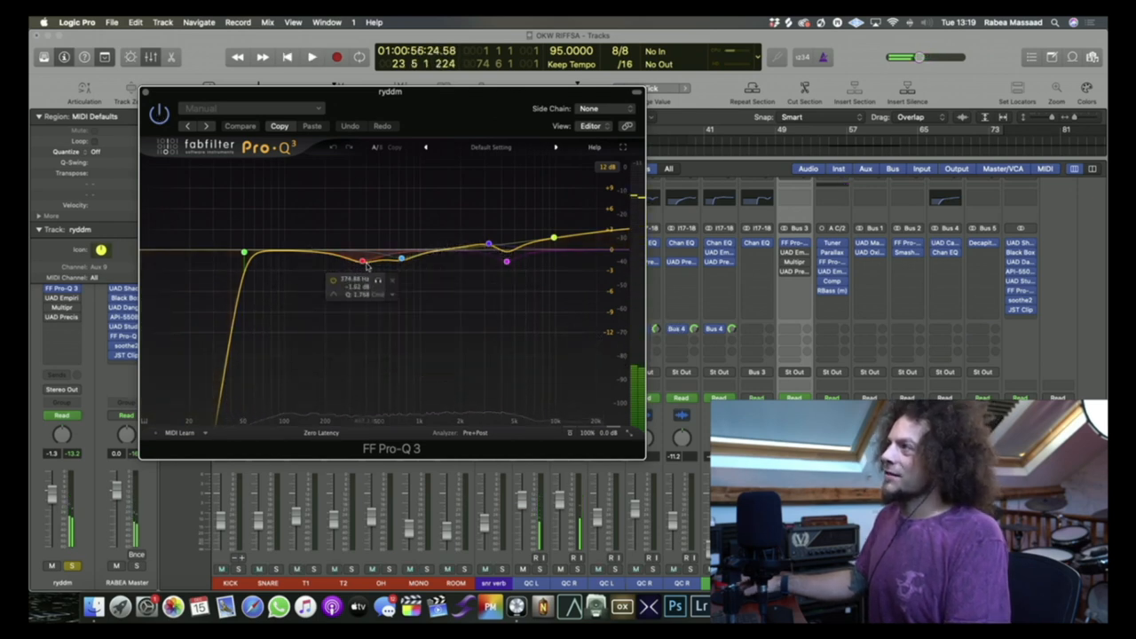
left_click_drag(488, 243, 488, 240)
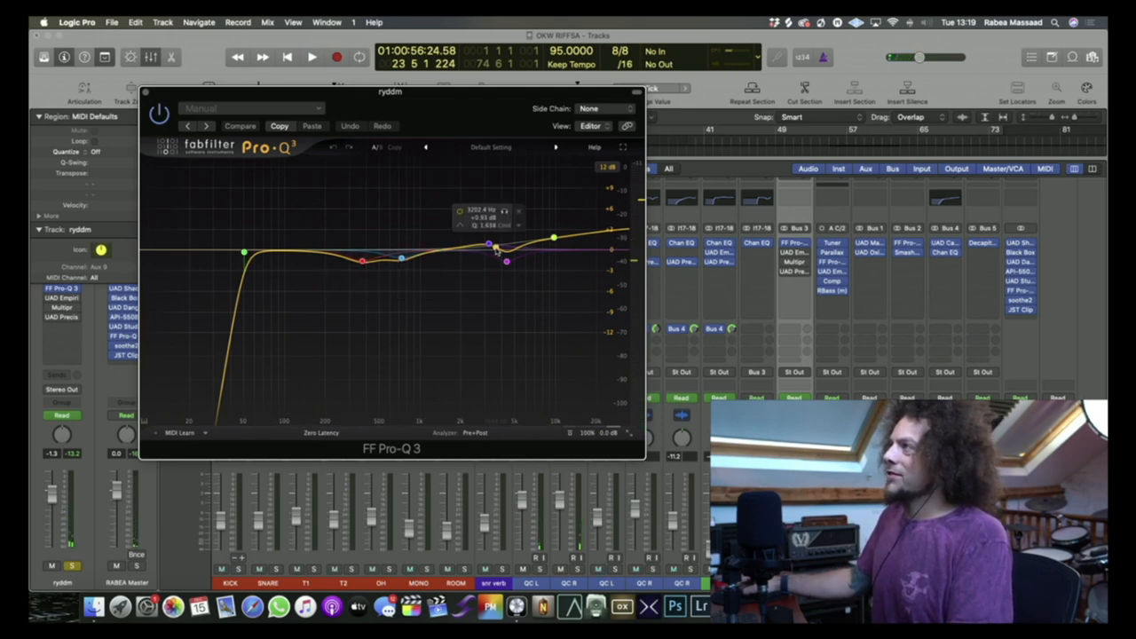
left_click_drag(497, 249, 506, 261)
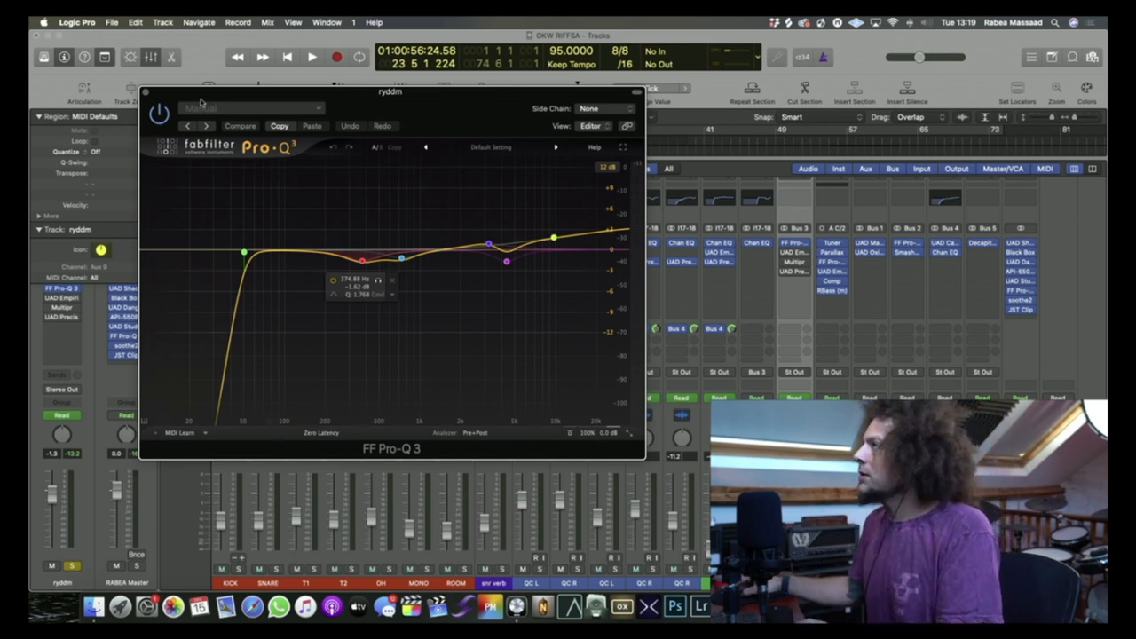
left_click(311, 55)
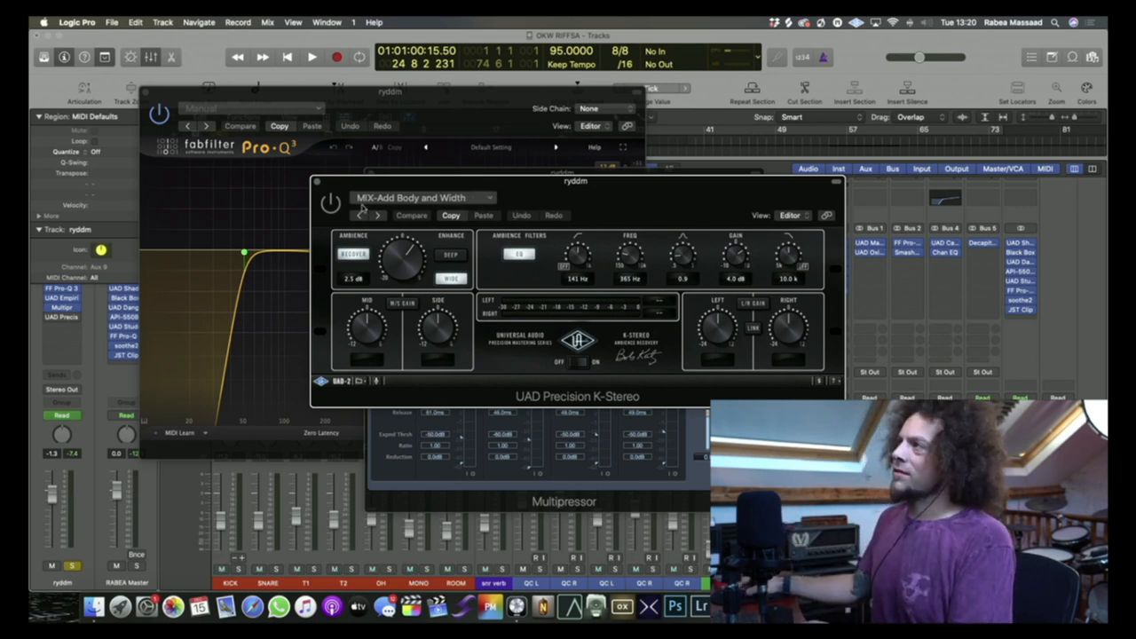
Close the ryddm K-Stereo, Multipressor and Pro-Q 3 windows to reveal the full mixer.
left_click(310, 56)
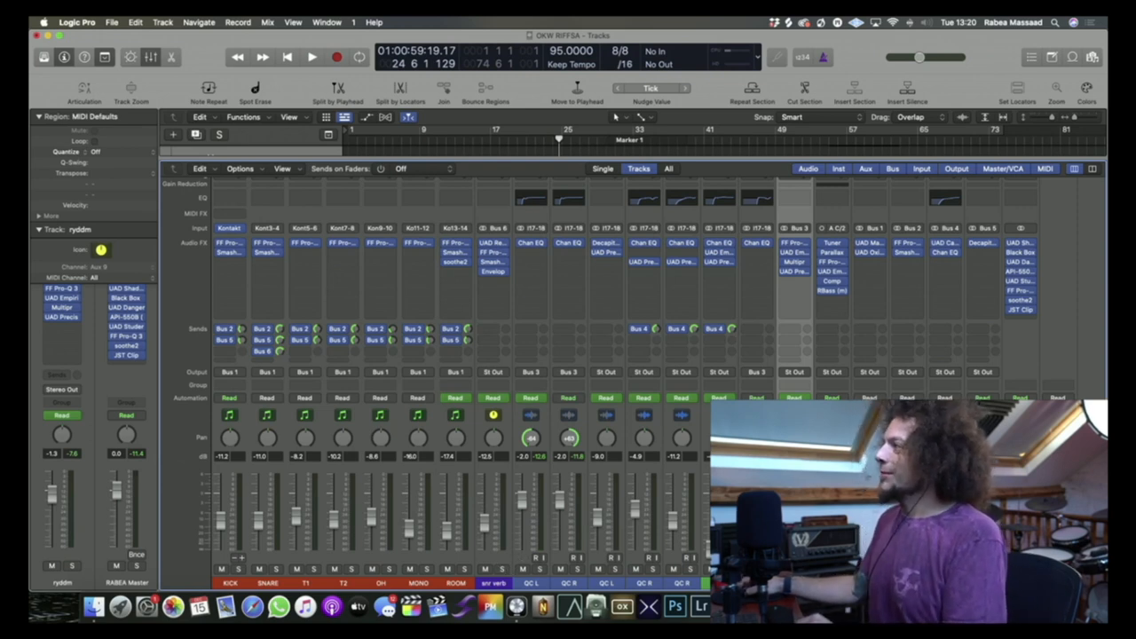
Solo the snare reverb channel, select Bus 5, and replay the drum mix from the start.
left_click(217, 135)
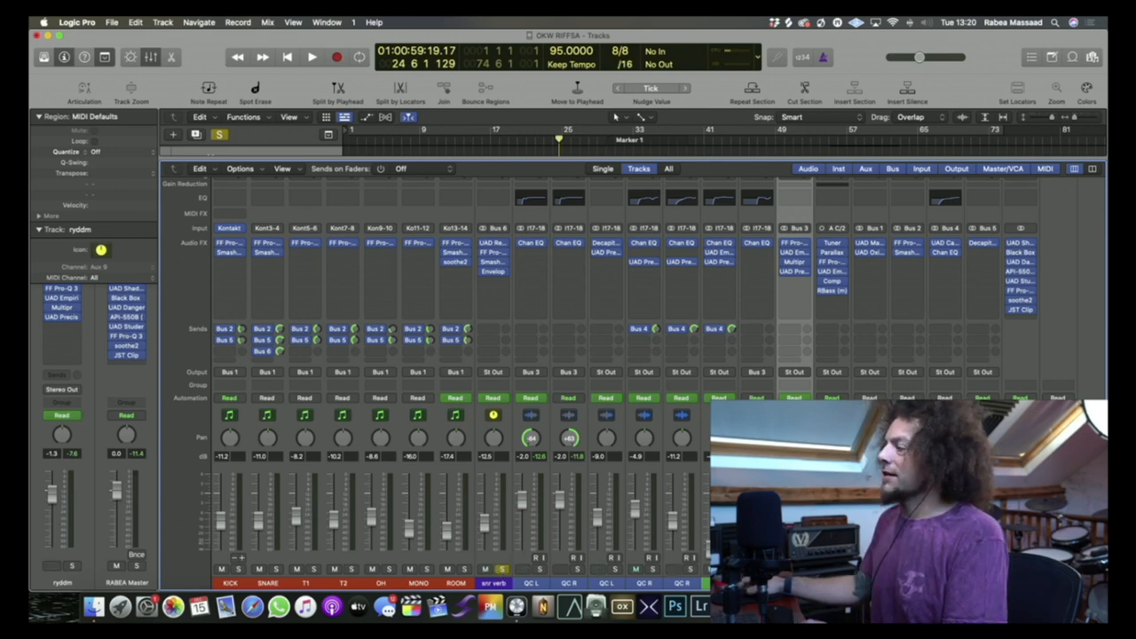
left_click(73, 568)
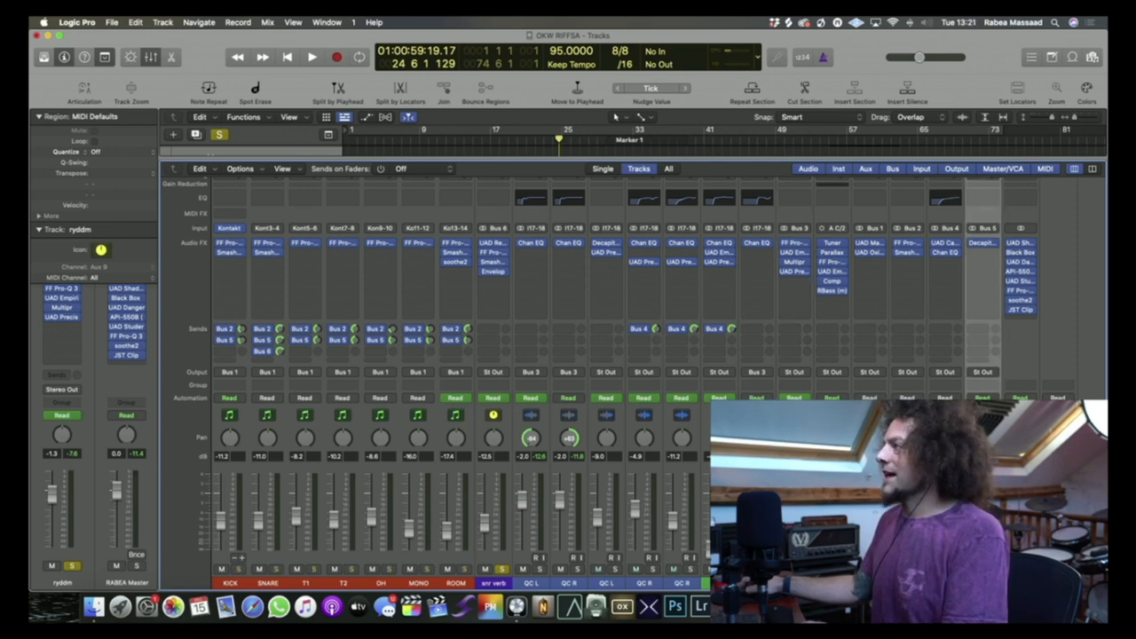
left_click(308, 56)
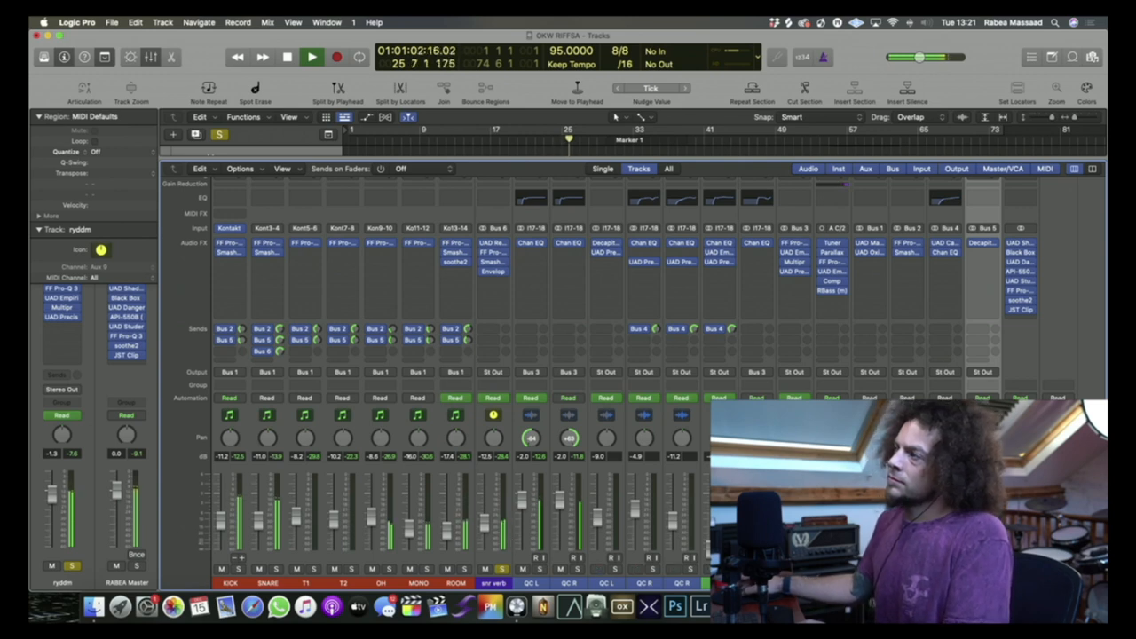
left_click(308, 56)
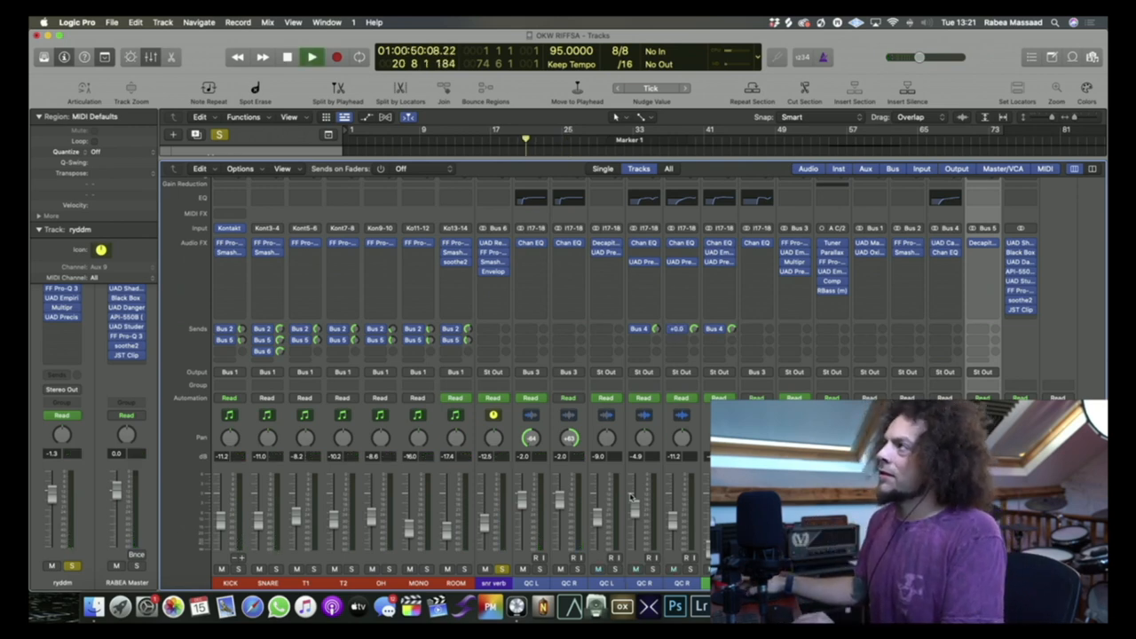
left_click(309, 56)
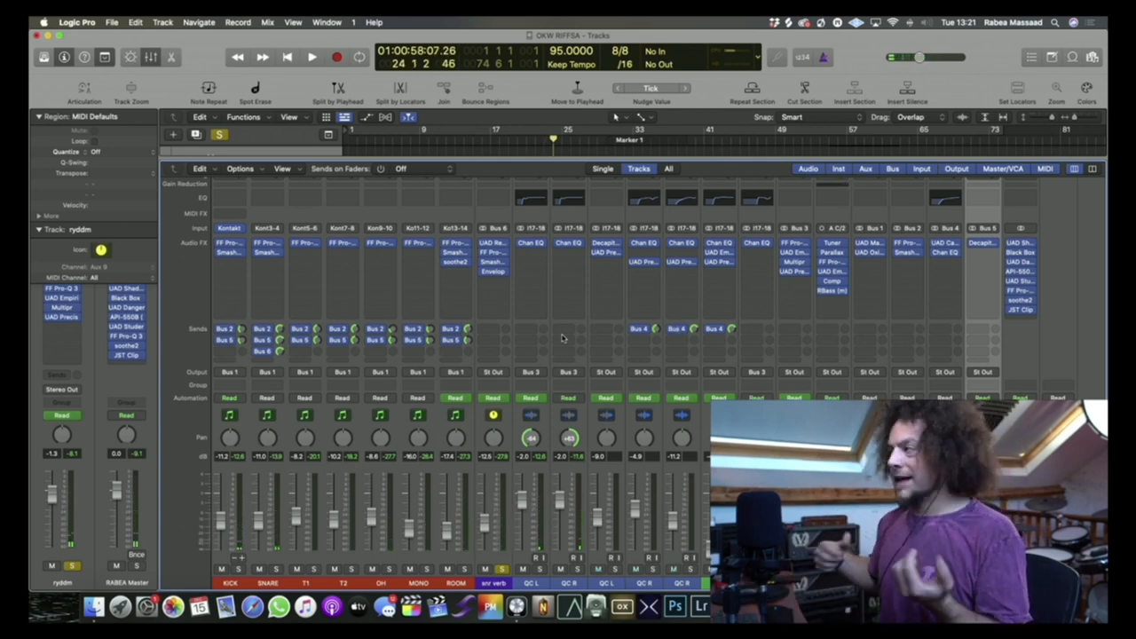
mouse_move(585, 338)
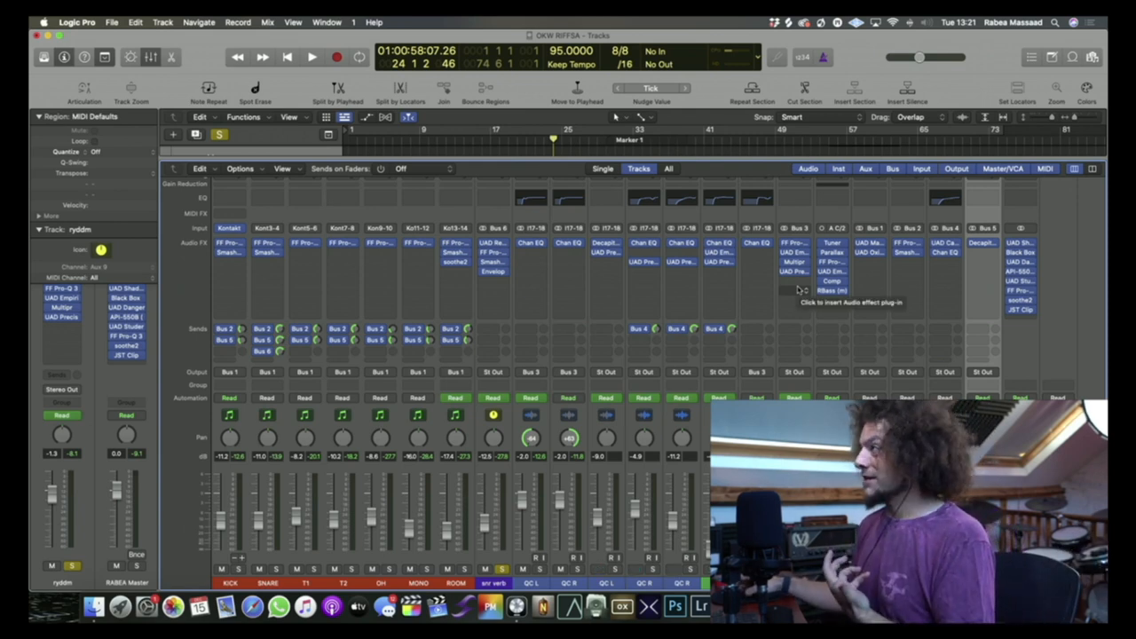
mouse_move(717, 297)
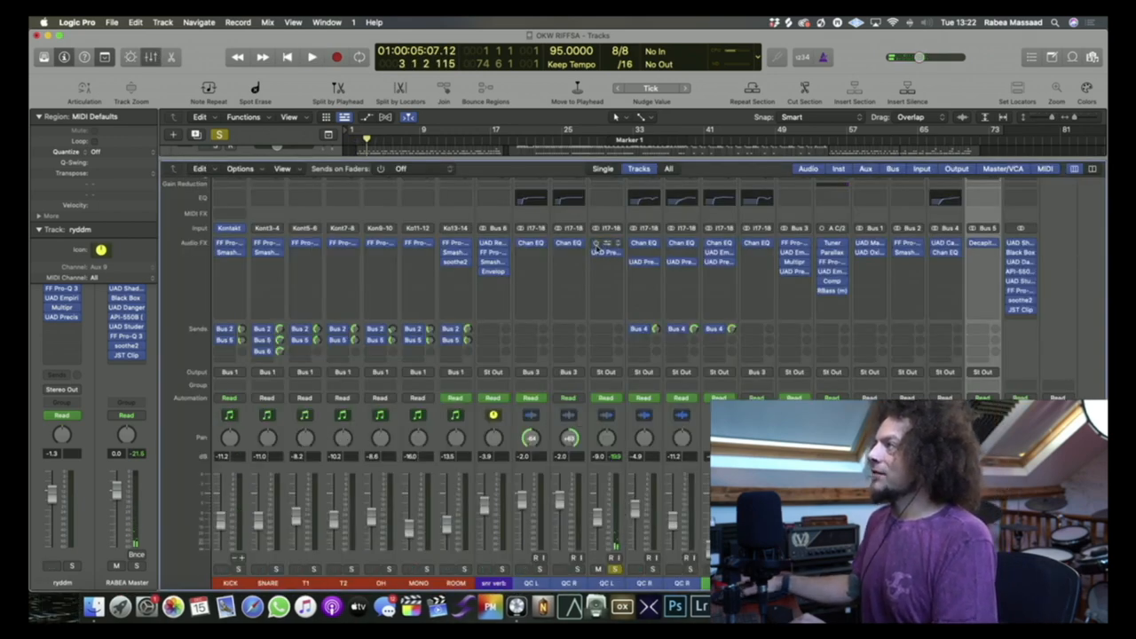
Play the song, solo both QC guitar tracks, and open Soundtoys Decapitator on QC L.
left_click(310, 56)
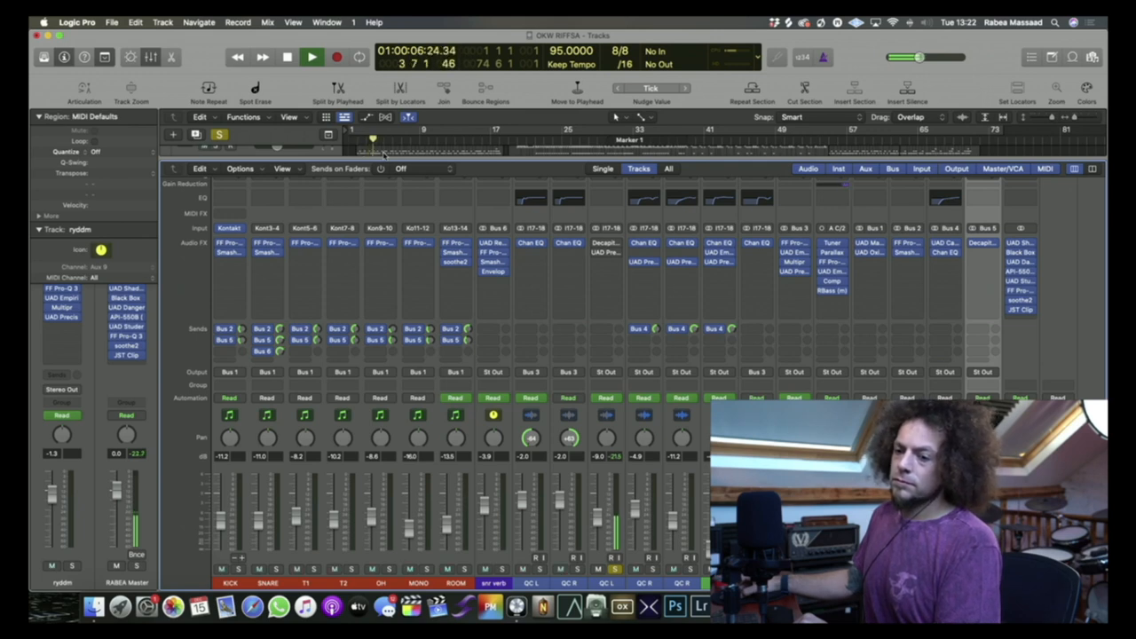
left_click(309, 55)
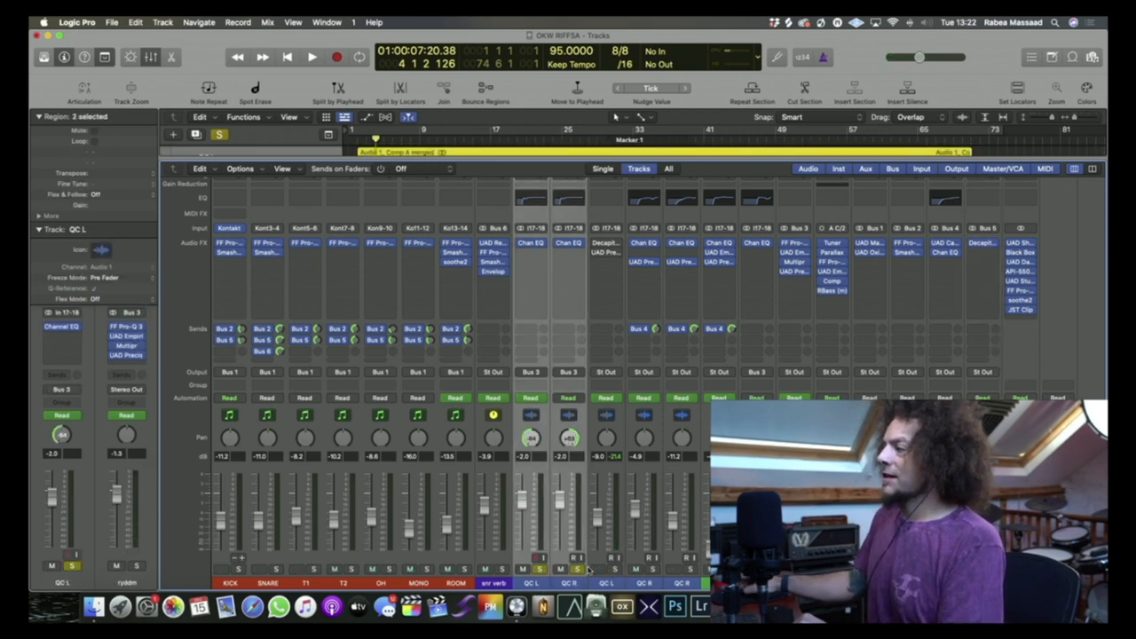
left_click(310, 56)
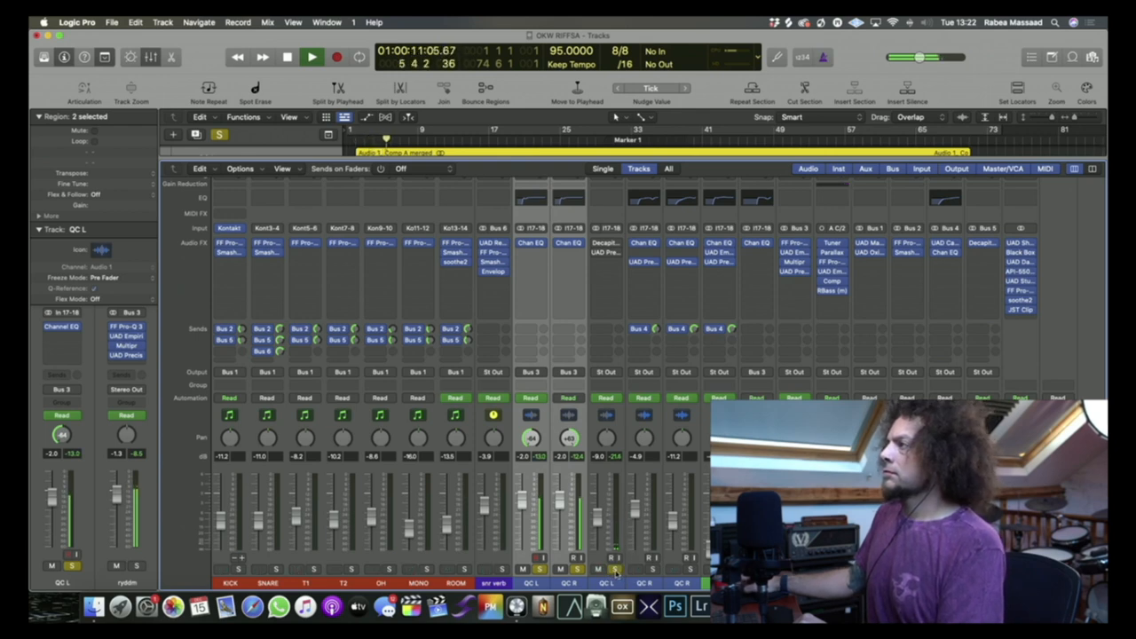
left_click(308, 55)
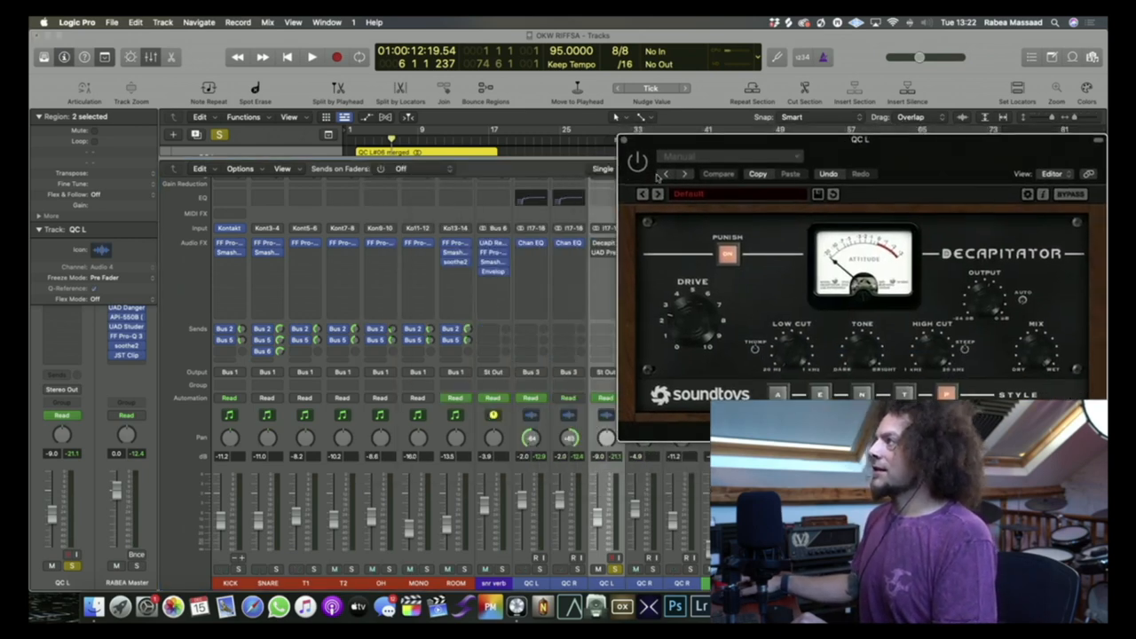
A/B the QC L Decapitator by bypassing it, then open K-Stereo on MIX-Add Body and Width.
left_click(333, 56)
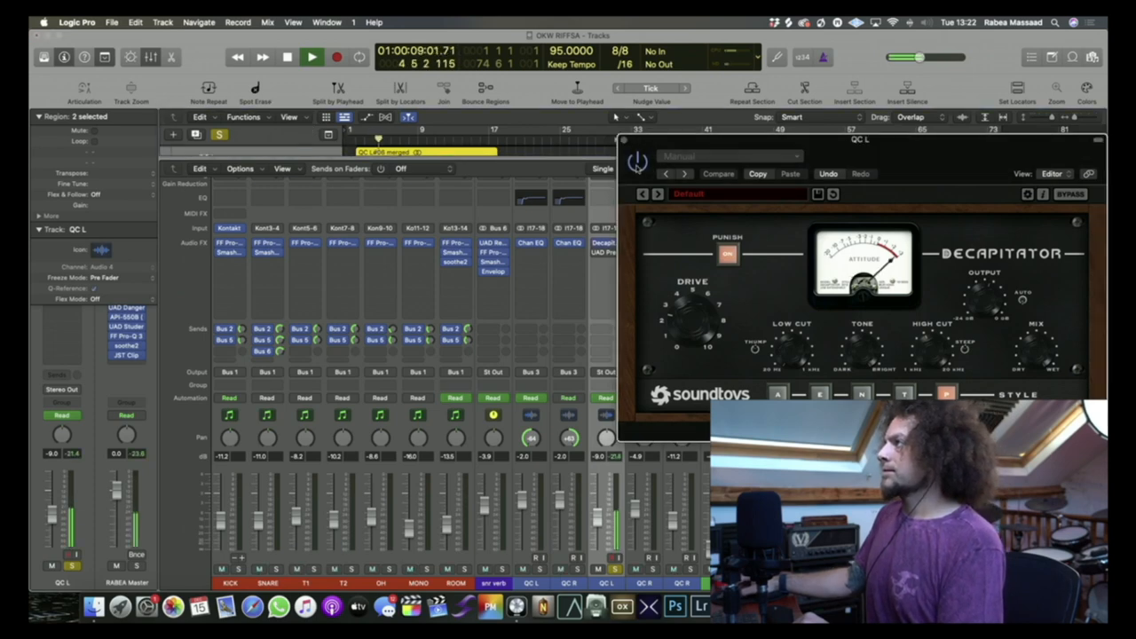
left_click(310, 55)
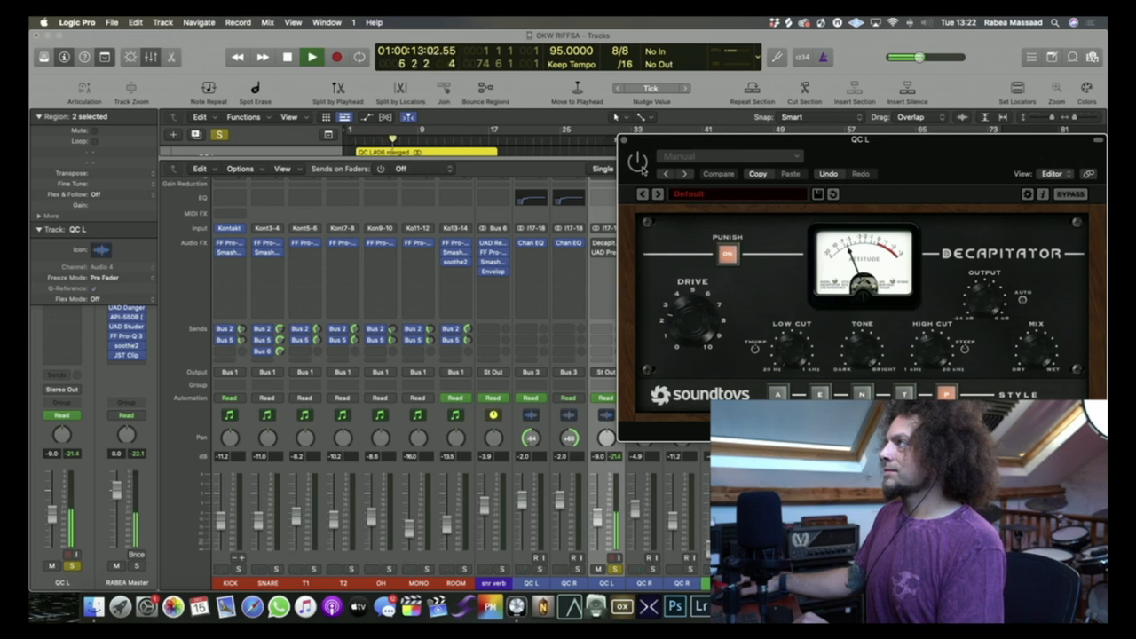
left_click(308, 56)
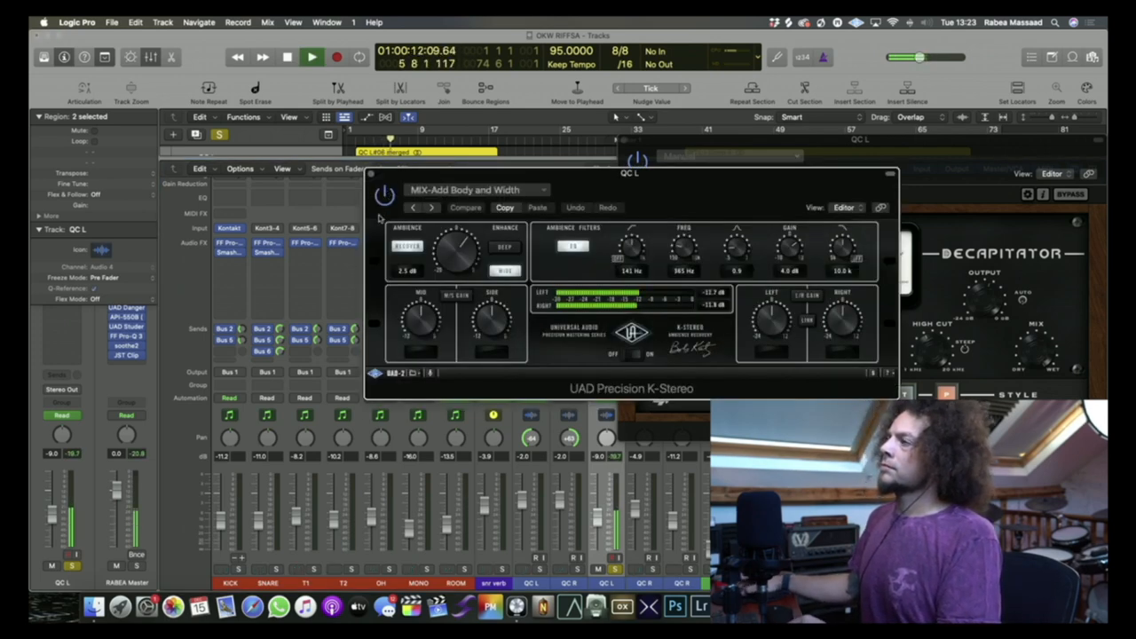
Solo the QC L/QC R pair plus the second QC L, play, and view BASS Parallax (Bass Riffs).
left_click(310, 55)
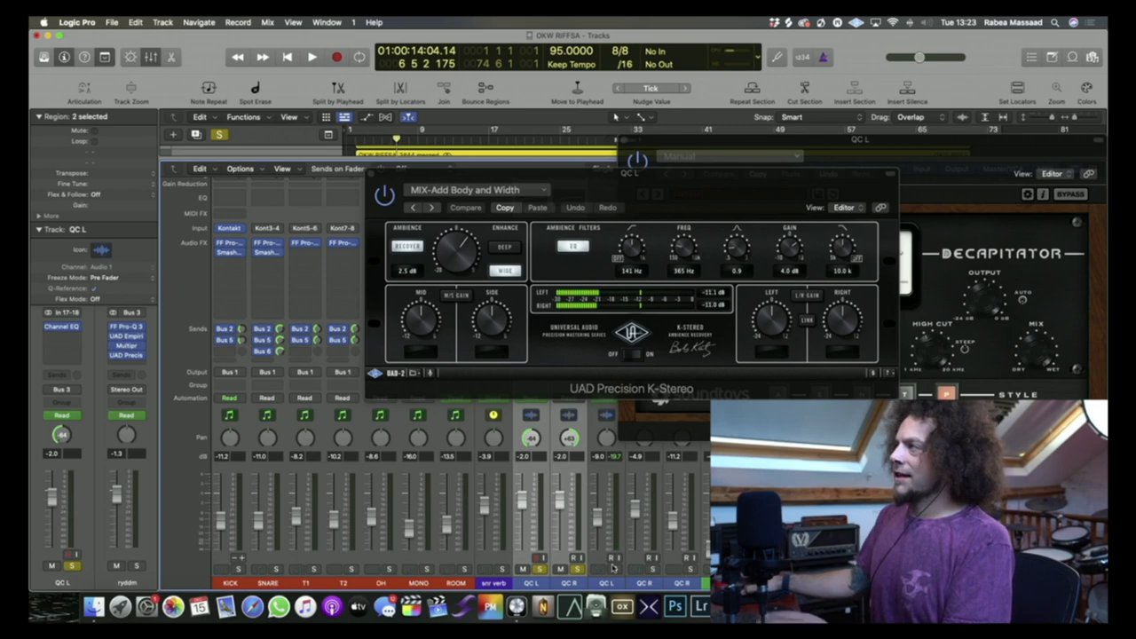
left_click(311, 56)
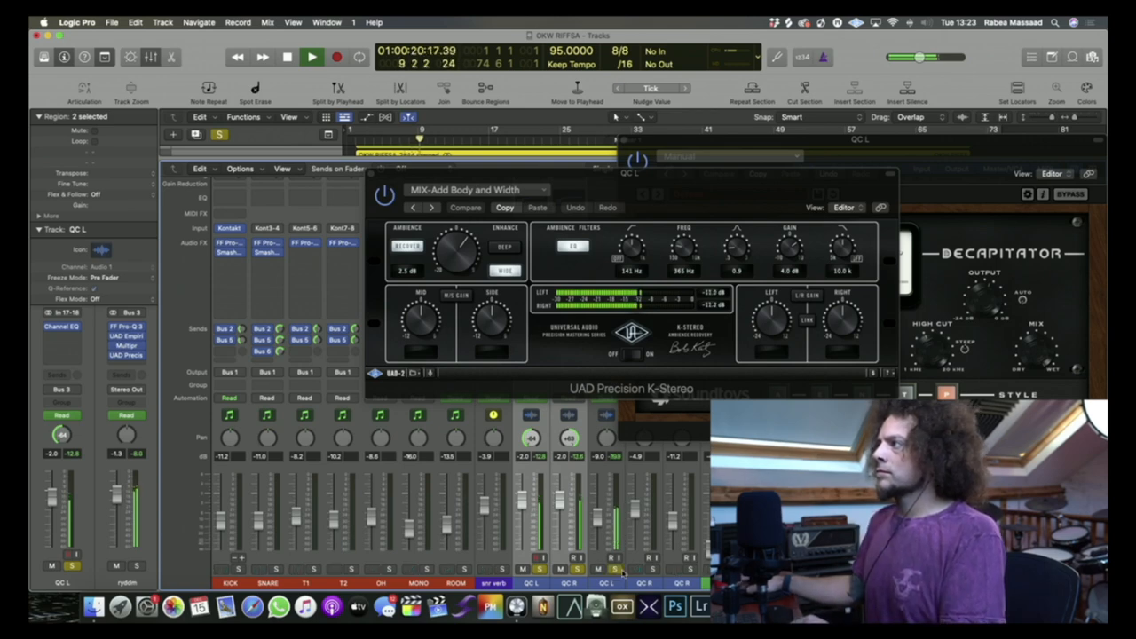
left_click(284, 56)
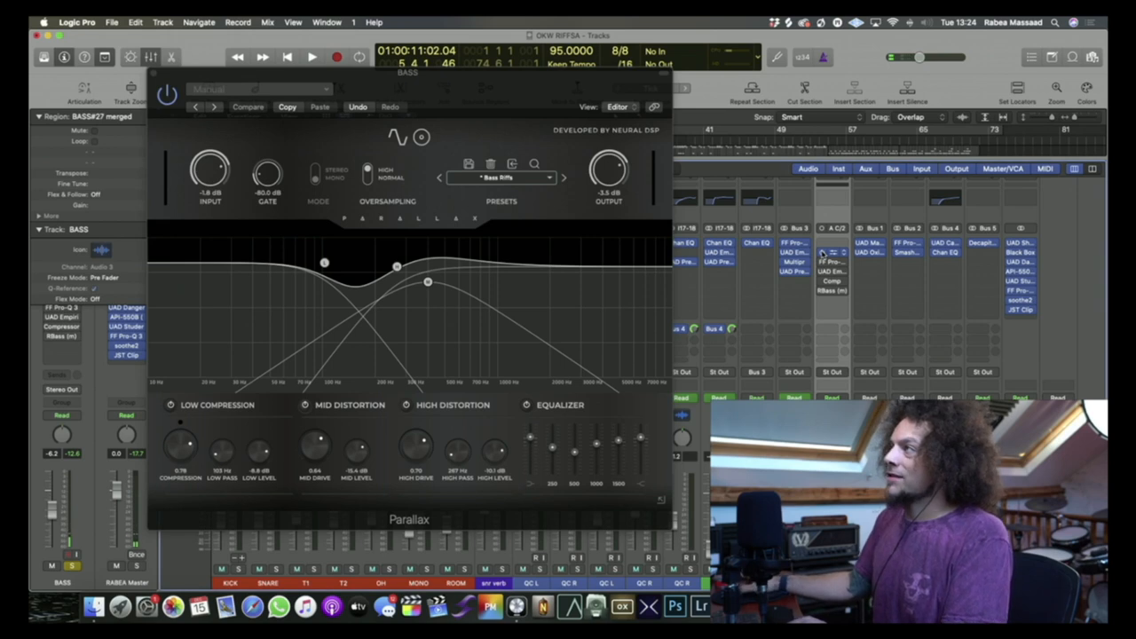
Play the song and open the BASS track's FabFilter Pro-Q 3 above Parallax.
left_click(310, 56)
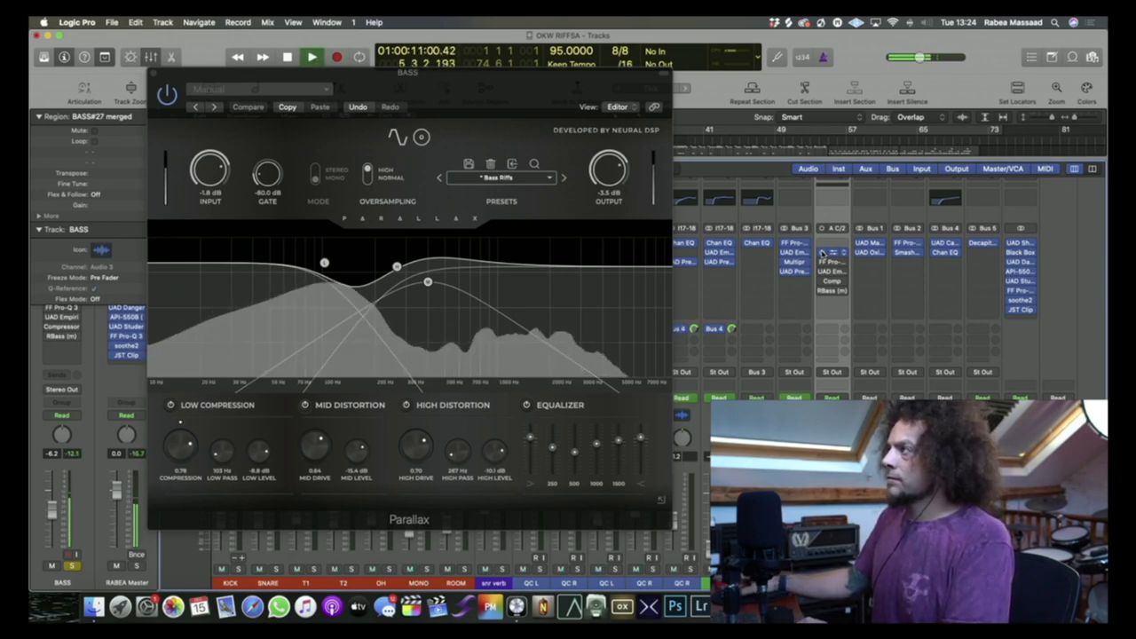
left_click(310, 56)
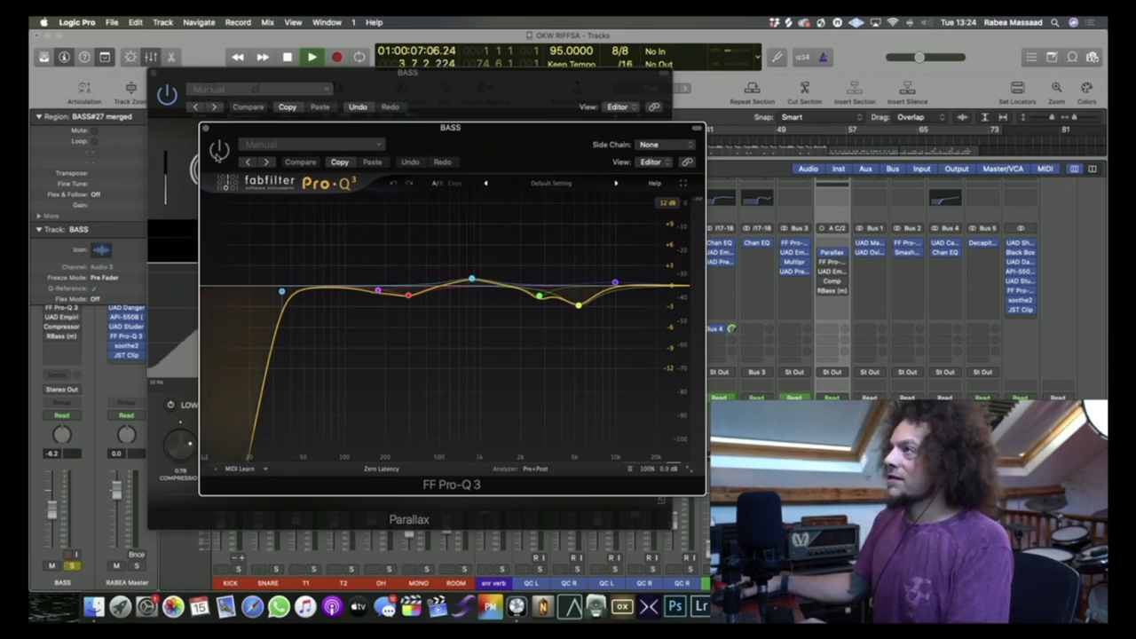
Open the UAD Empirical Labs Distressor on the BASS track above its Pro-Q 3.
left_click(311, 56)
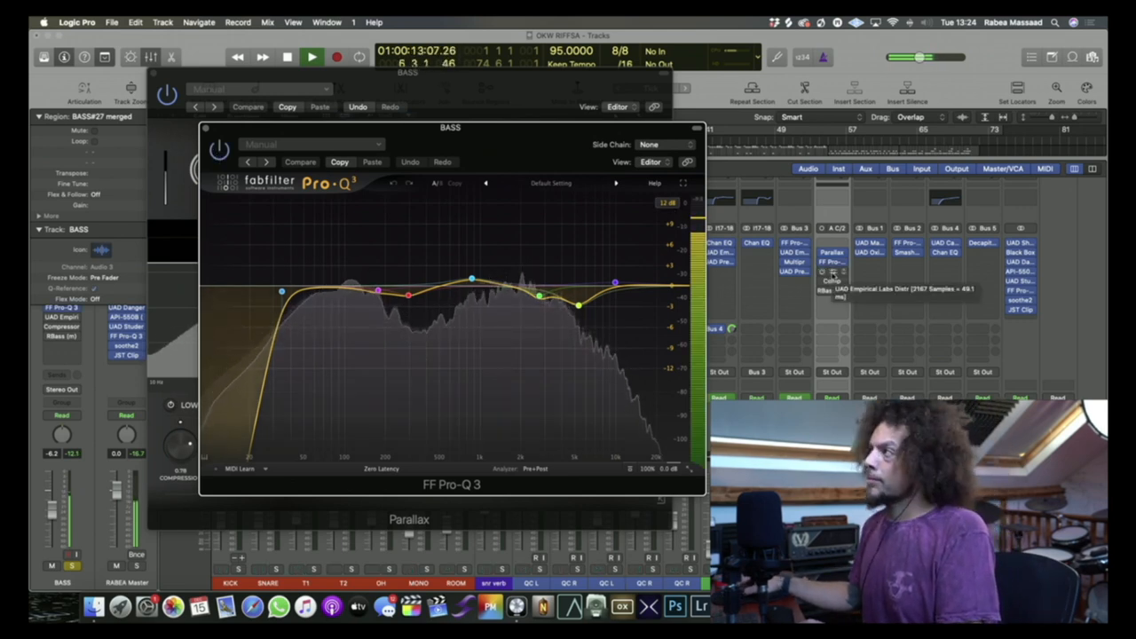
left_click(311, 56)
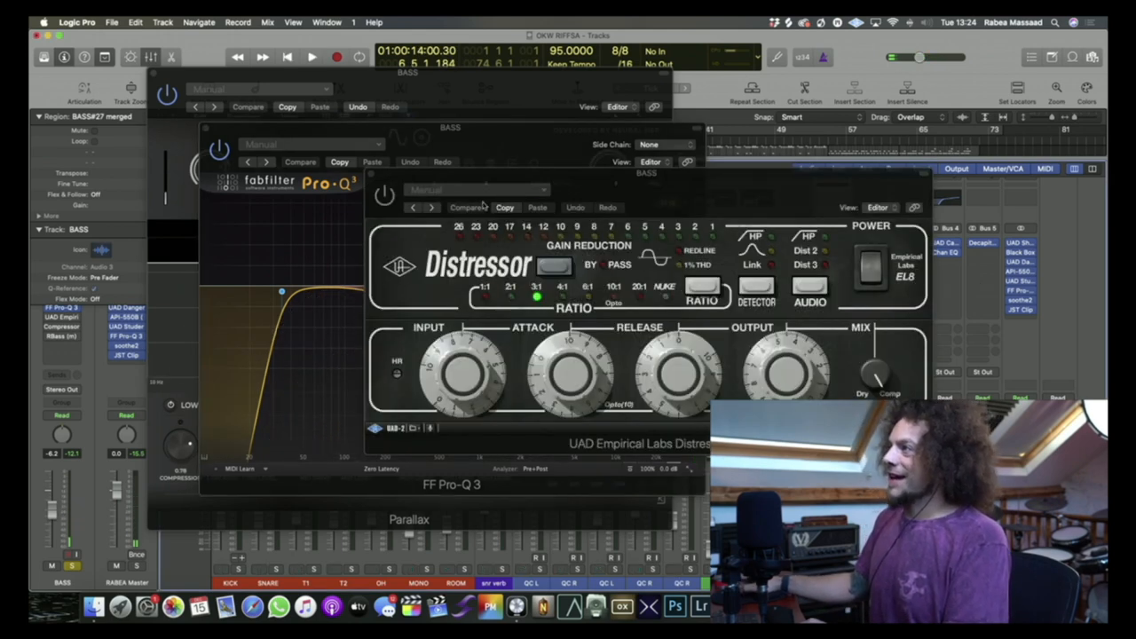
Replace the Distressor window with Logic's Compressor on BASS, using the Platinum Digital model.
left_click(312, 56)
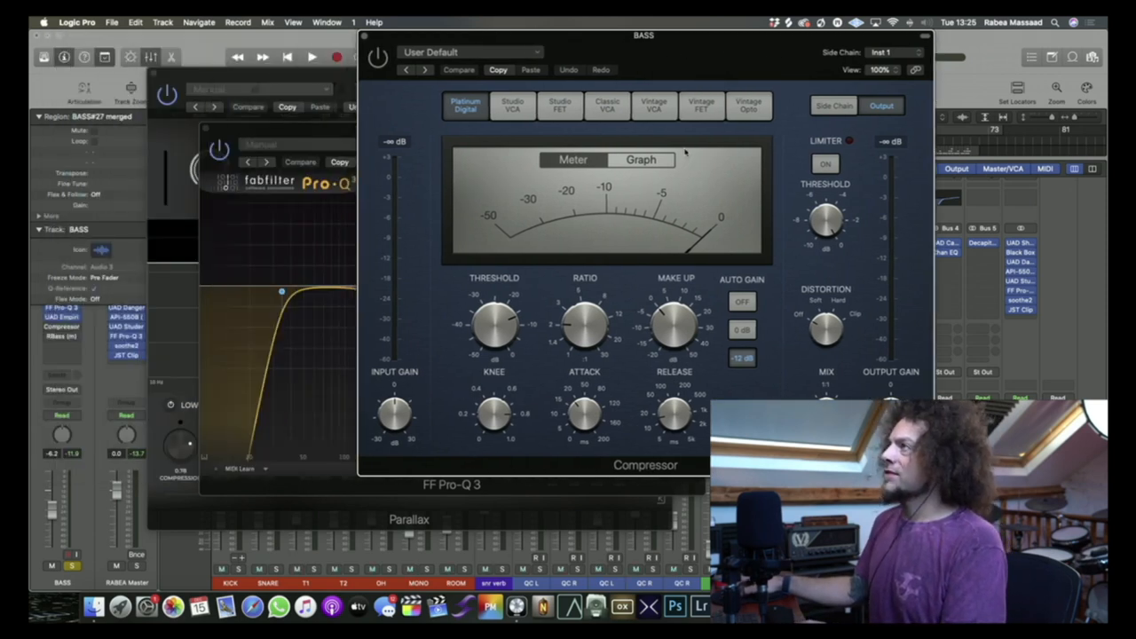
Play the bass section, then close the Compressor, Pro-Q 3 and Parallax windows.
left_click(311, 57)
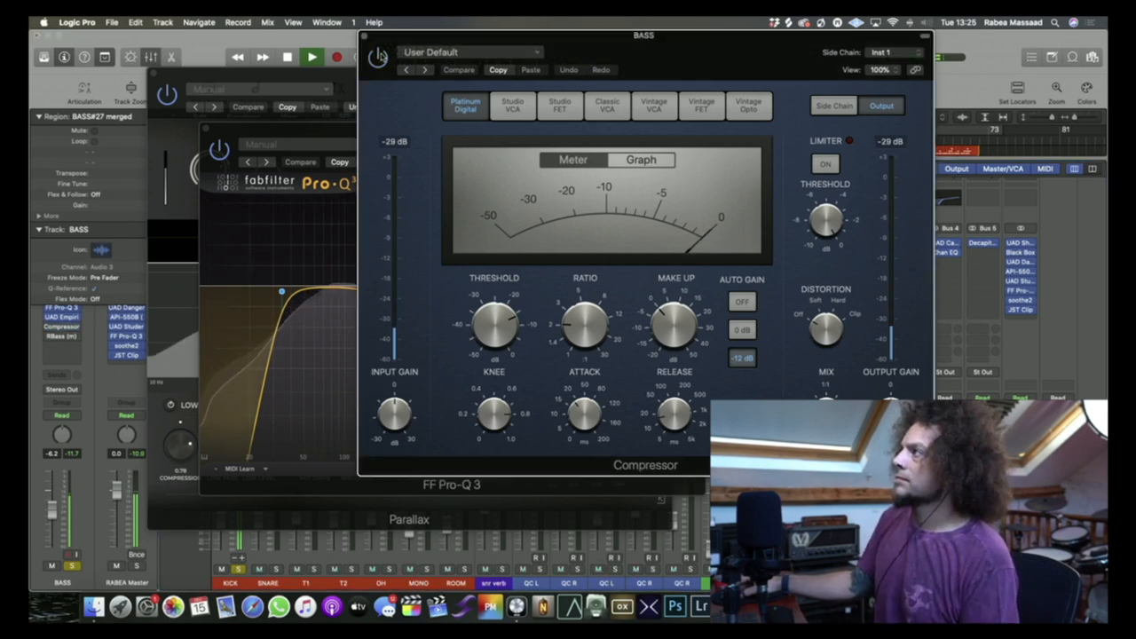
left_click(311, 55)
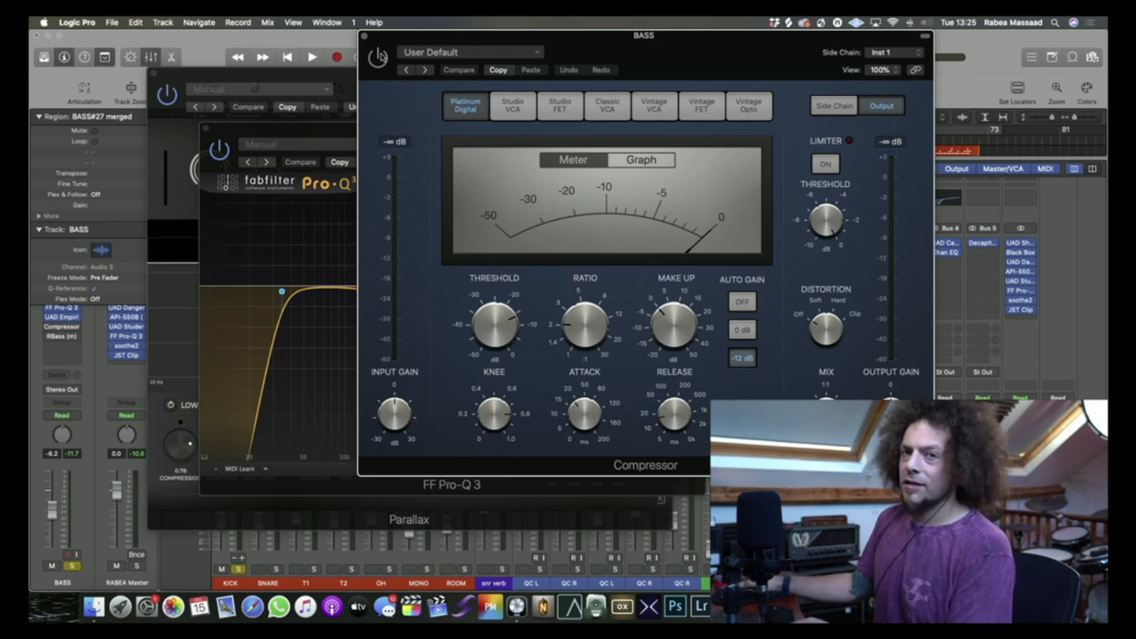
left_click(309, 56)
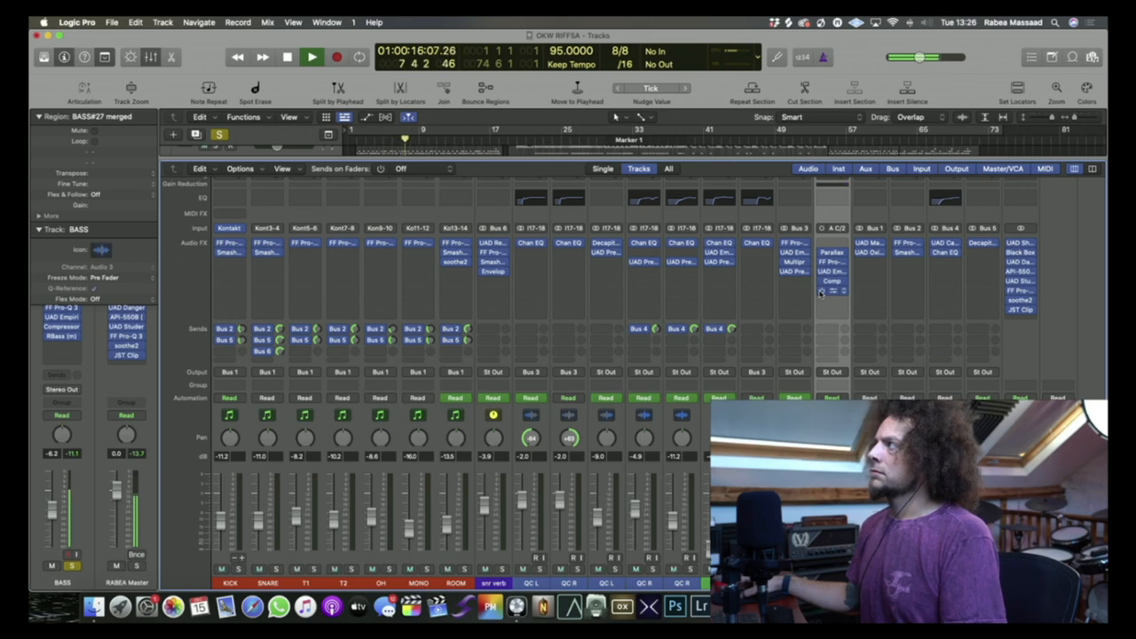
Hide the mixer and restart playback from around bar 40 in the arrangement.
left_click(310, 57)
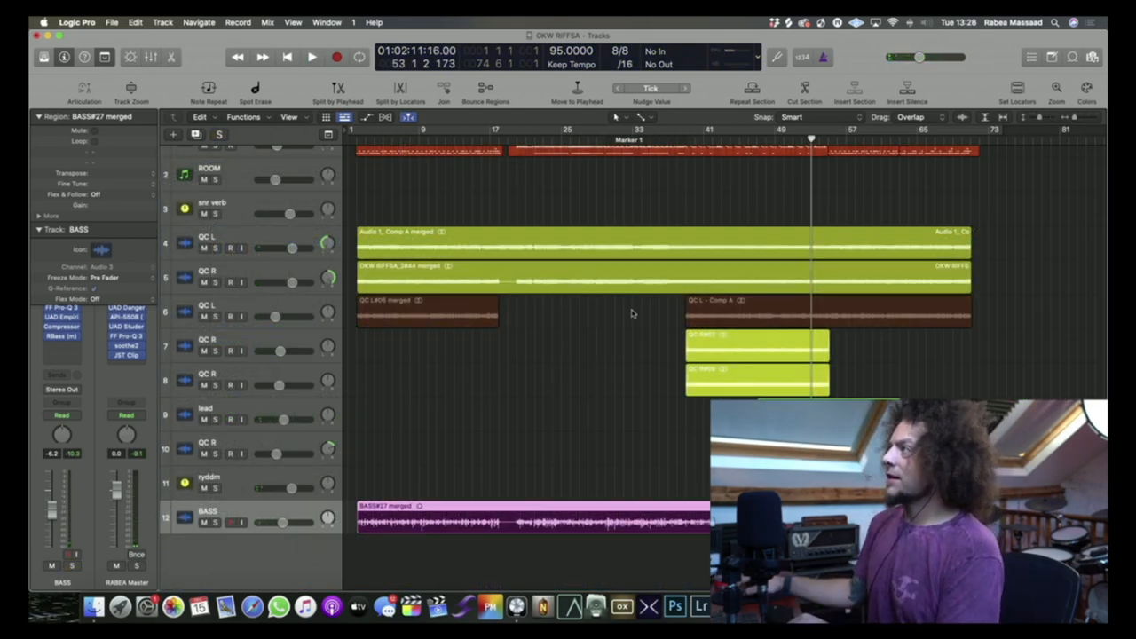
left_click(692, 140)
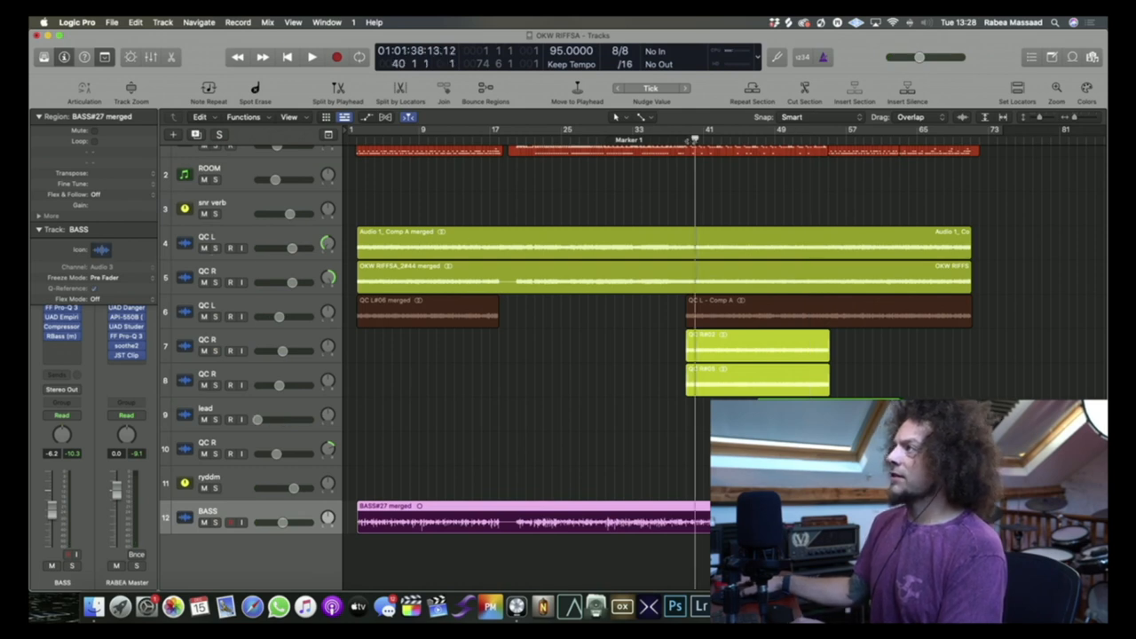
left_click(307, 56)
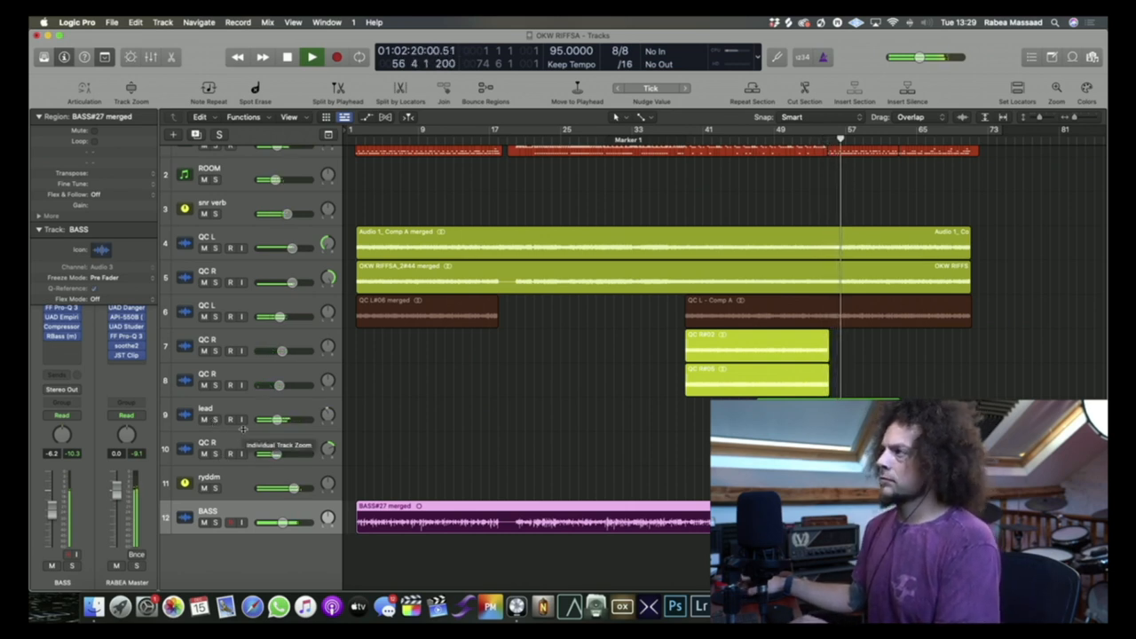
Audition the song from bars 63 and 57, stop near bar 66, and reopen the mixer.
left_click(309, 56)
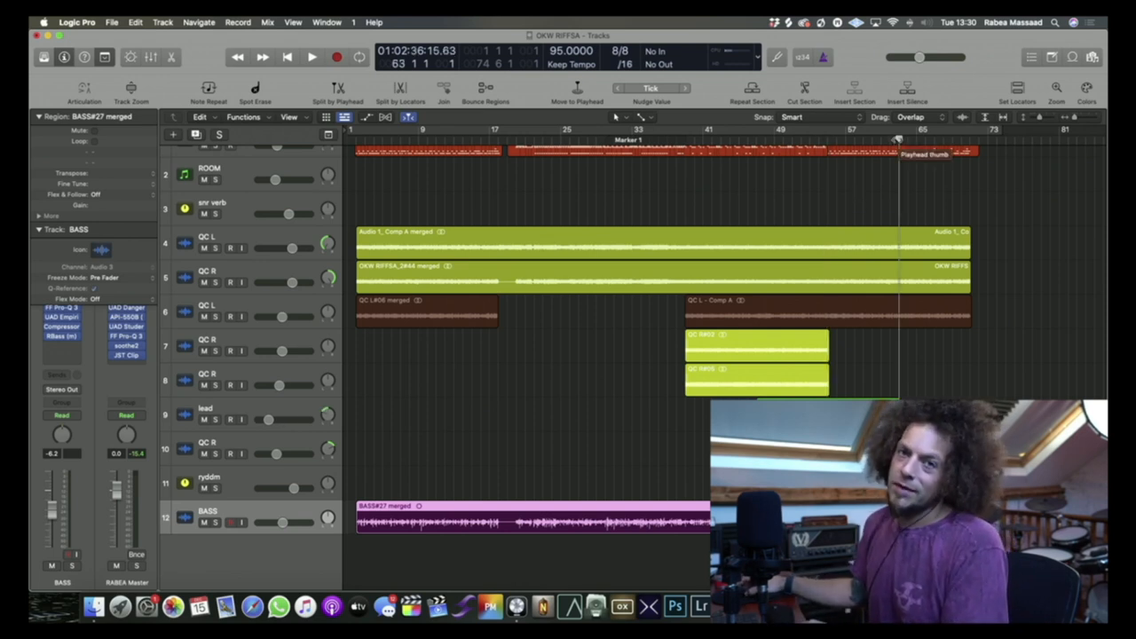
left_click(309, 56)
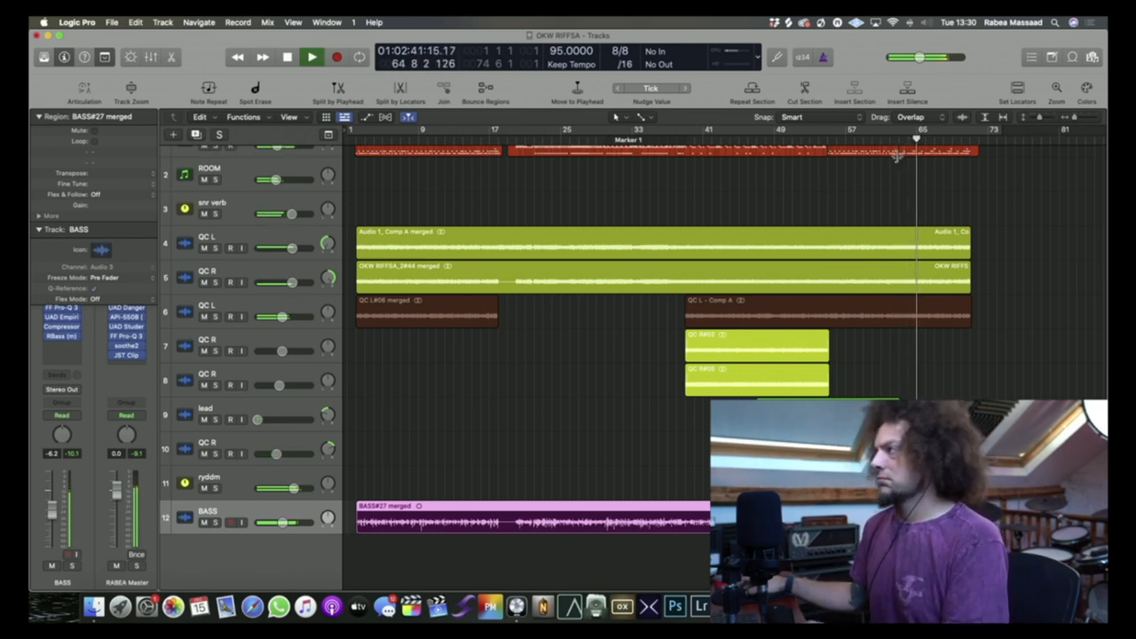
left_click(309, 57)
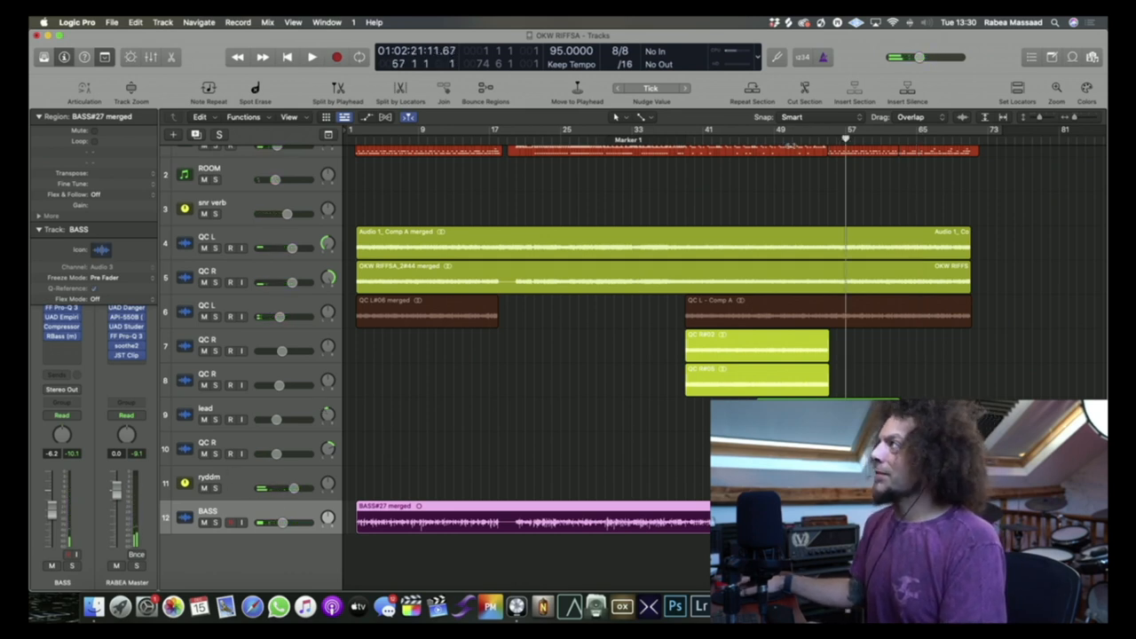
left_click(310, 57)
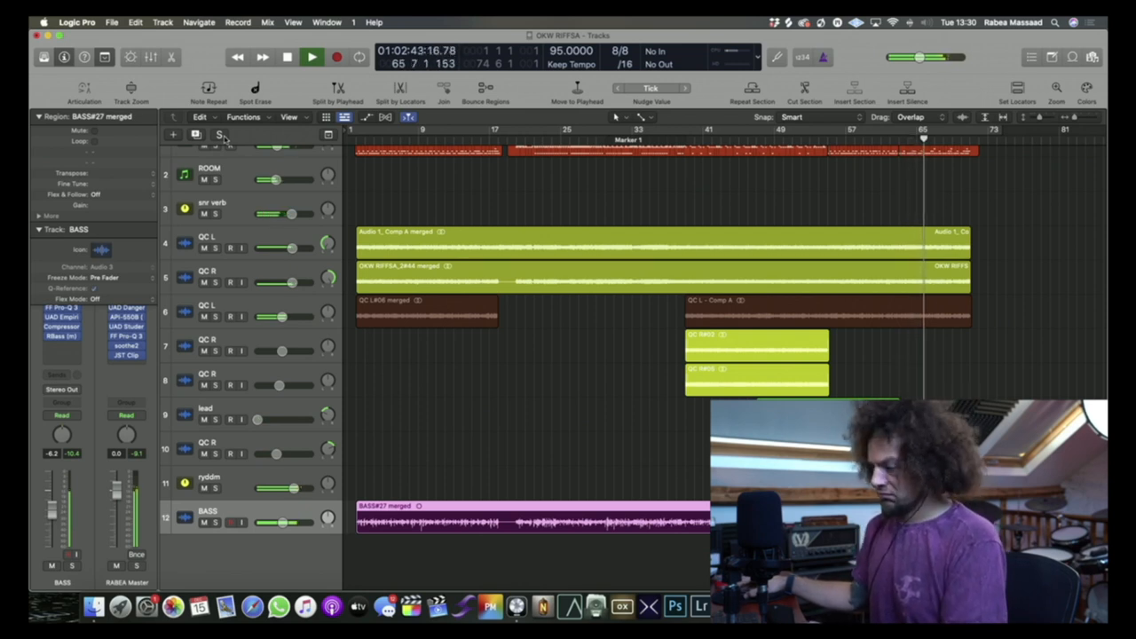
left_click(309, 56)
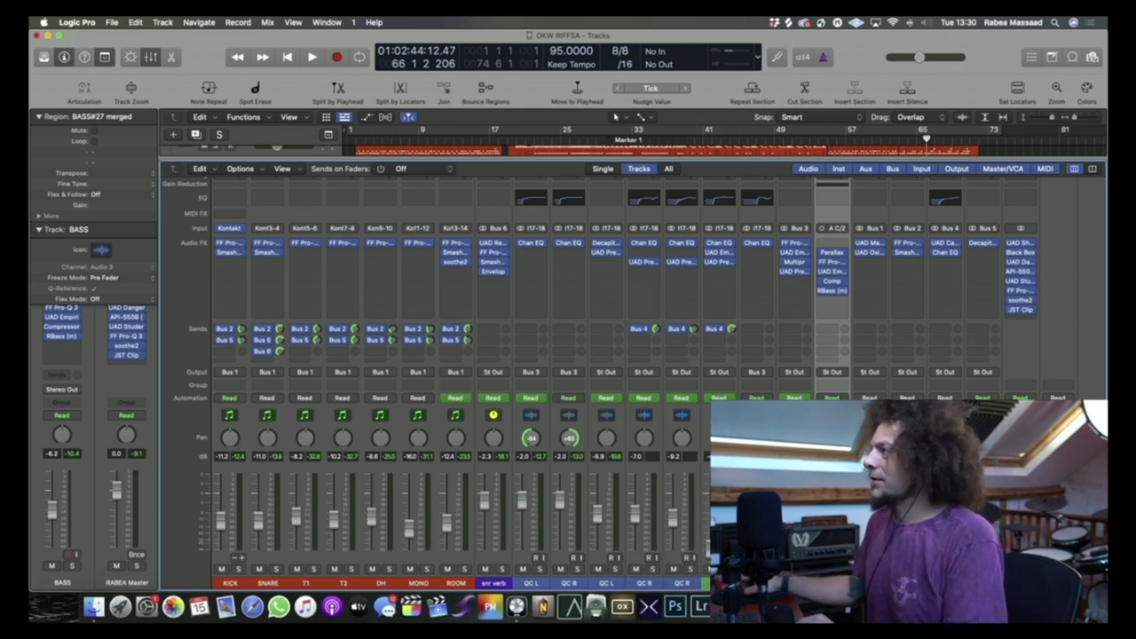
mouse_move(1094, 330)
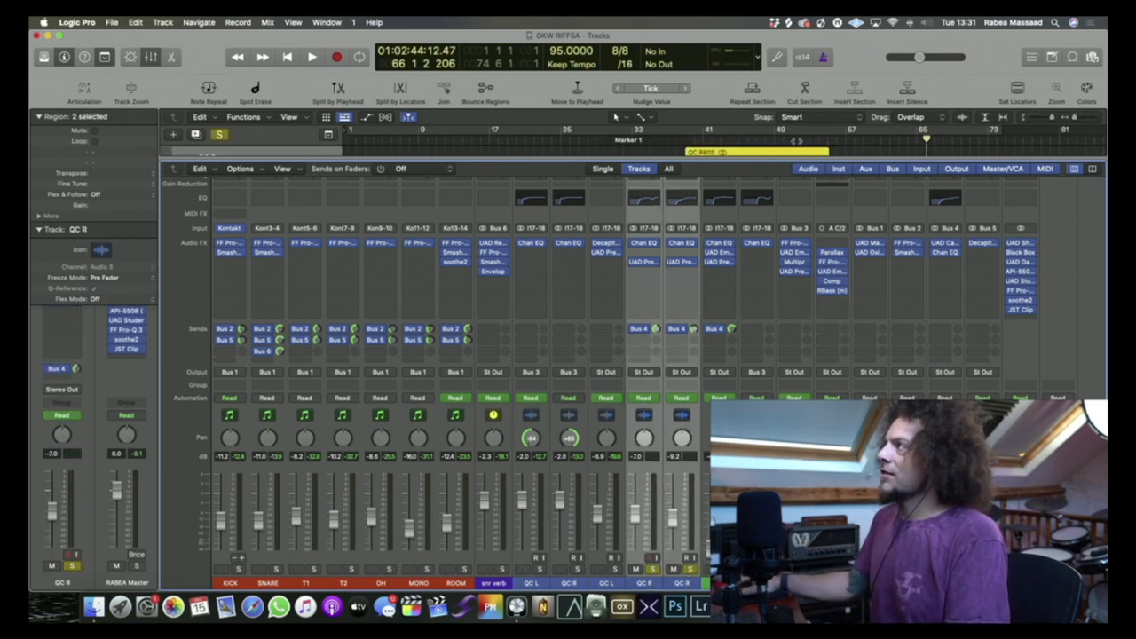
Play from around bar 47, solo the QC R track, and open the lead Channel EQ.
left_click(309, 57)
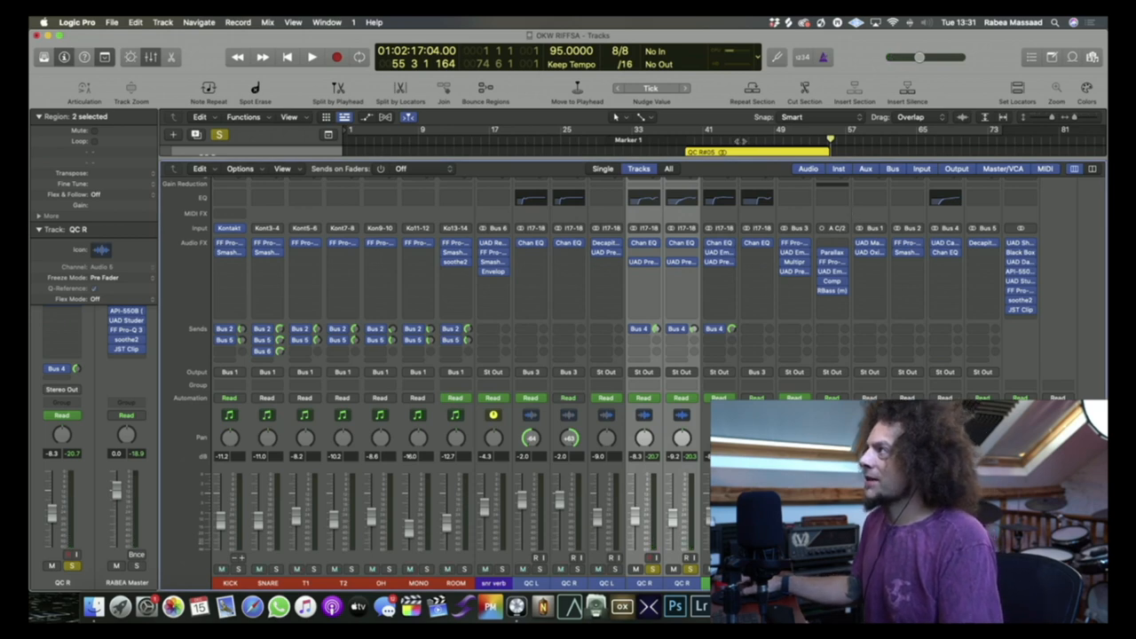
left_click(309, 56)
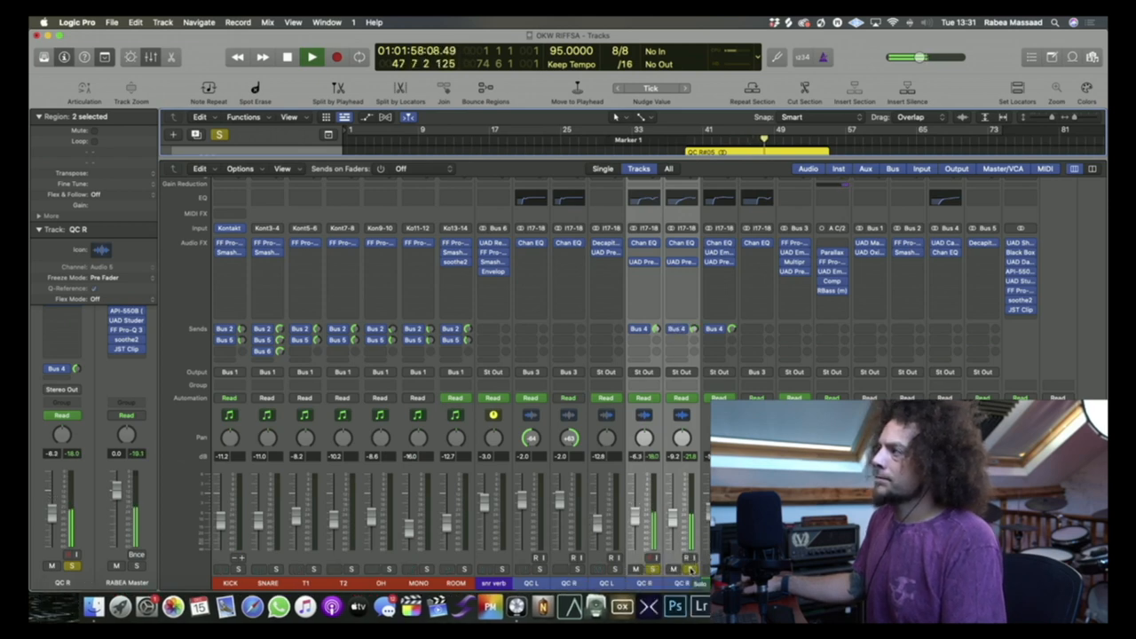
left_click(310, 56)
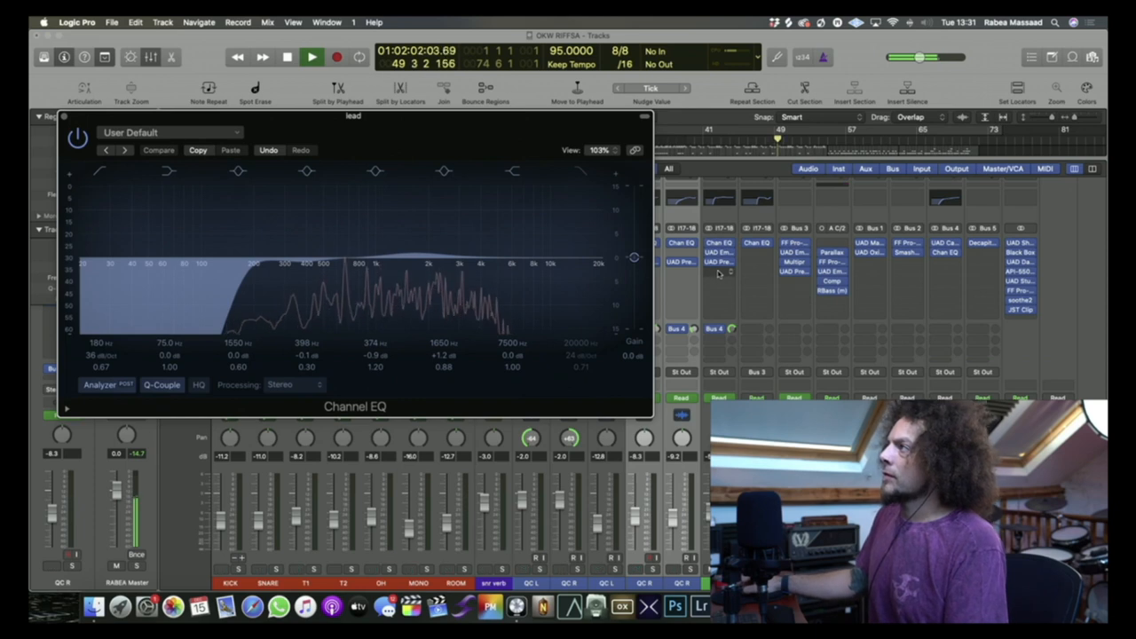
Review the UAD Precision K-Stereo on the lead track, then close both plugin windows.
left_click(310, 56)
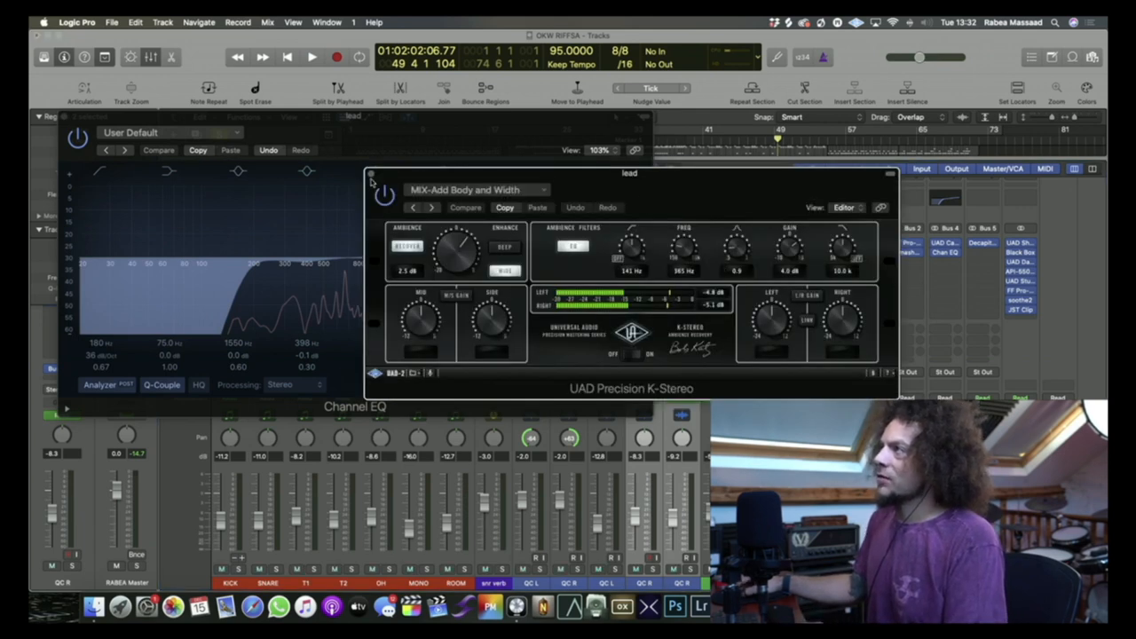
left_click(381, 189)
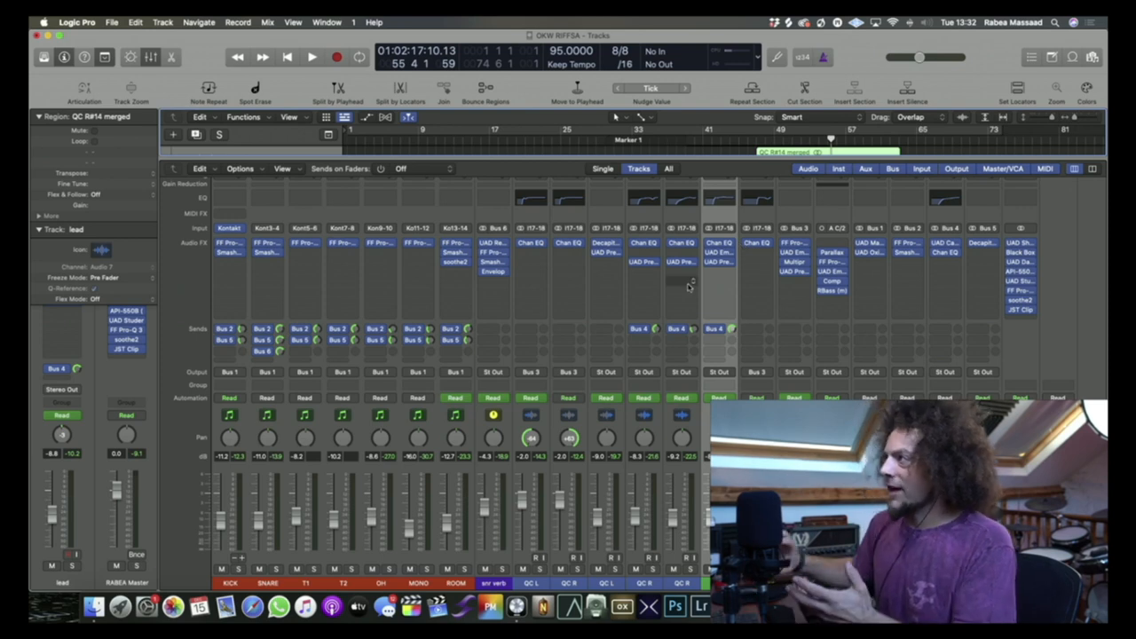
mouse_move(690, 286)
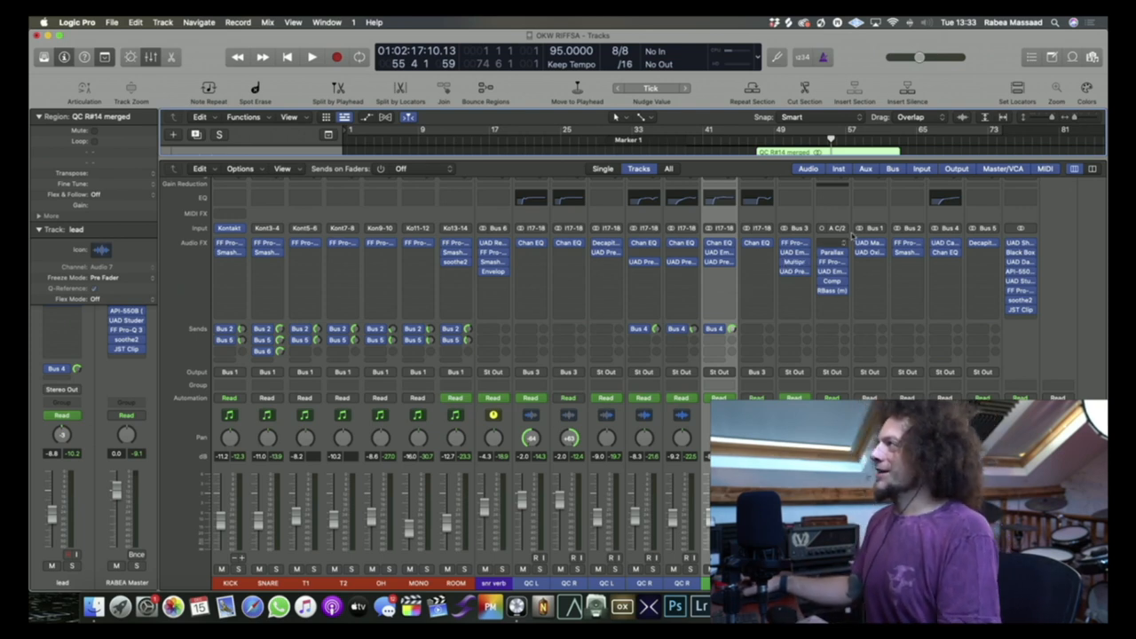
mouse_move(921, 275)
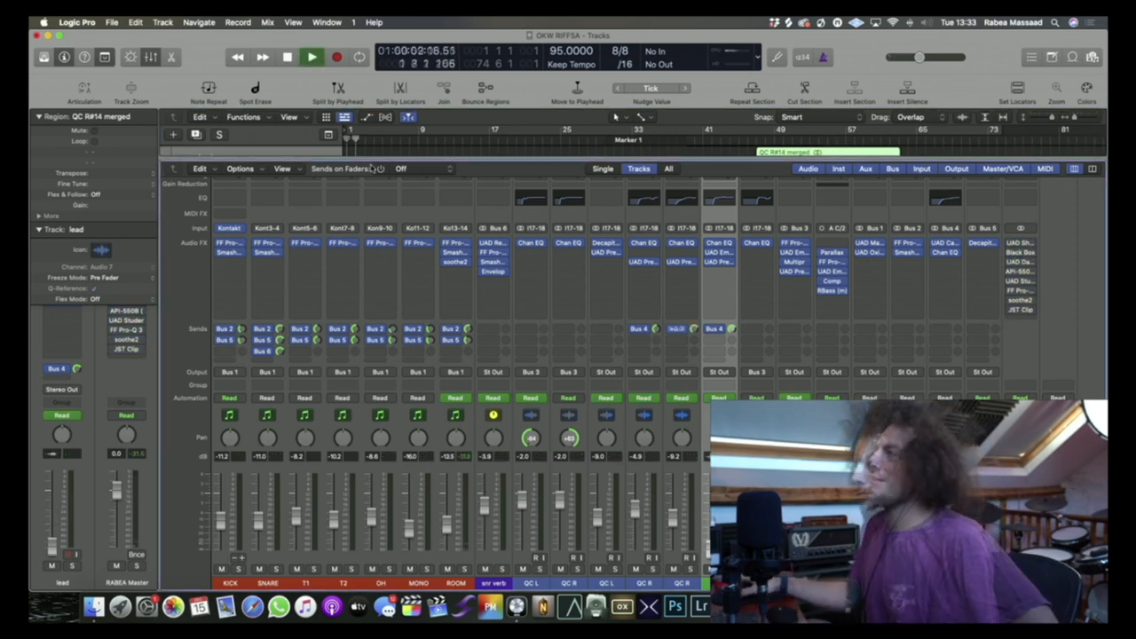
Play the song from the start with the master's Shadow Hills compressor on Mastering Medium PGM.
left_click(333, 56)
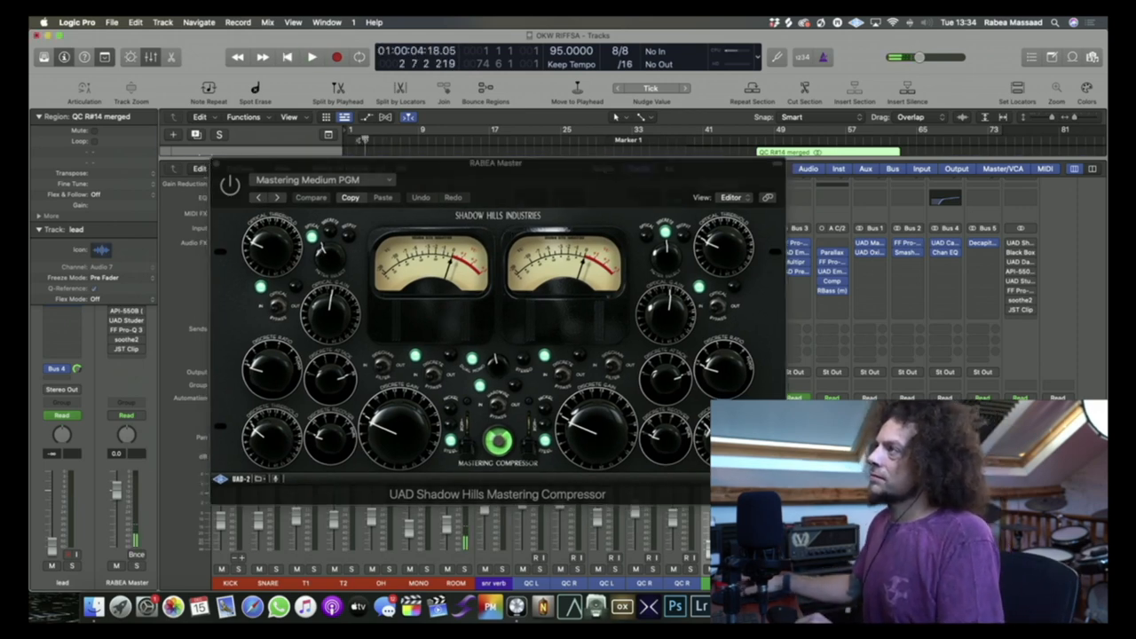
Open Brainworx Black Box HG-2 on the master channel, set to 35 Master-Rock Anarchy.
left_click(310, 56)
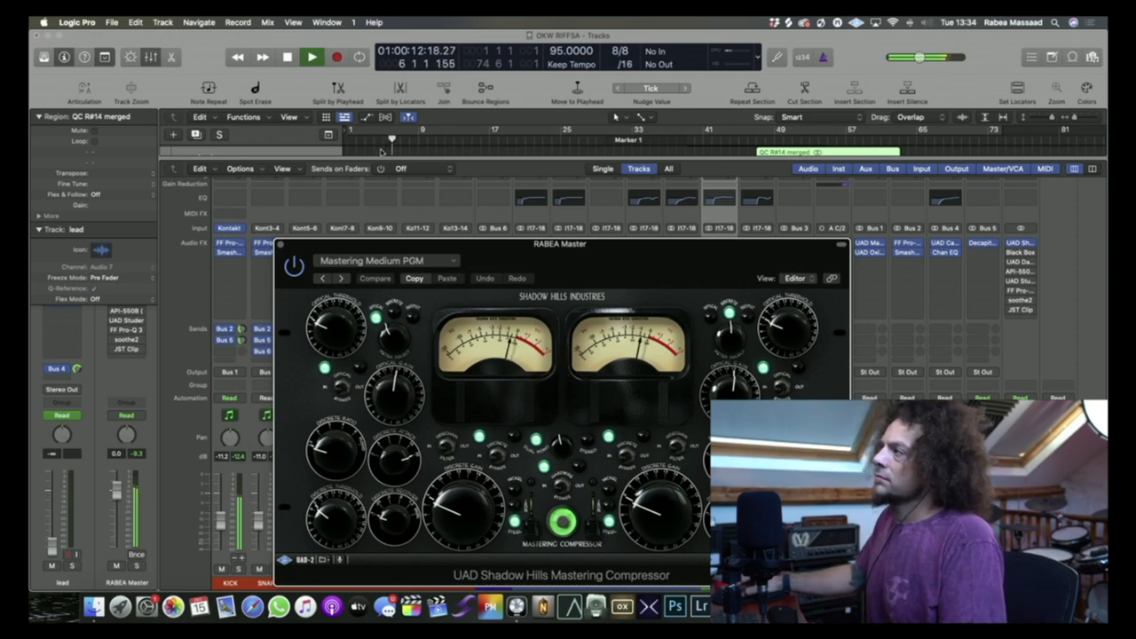
left_click(286, 57)
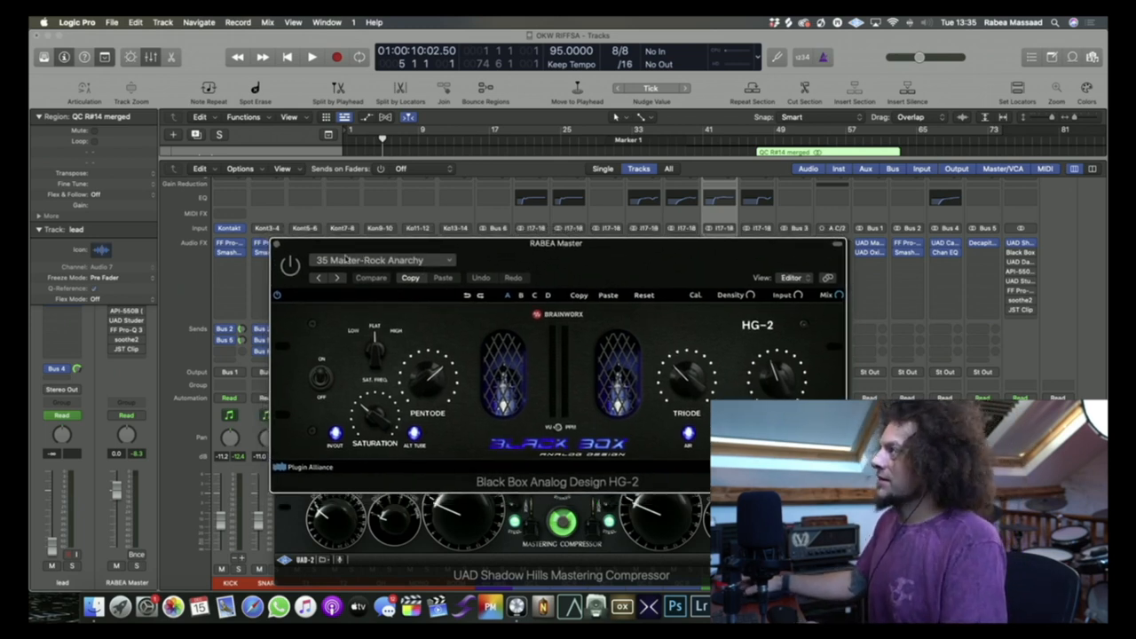
A/B the HG-2 ALT TUBE mode off and on, then open BAX EQ on Nice Loudness.
left_click(310, 56)
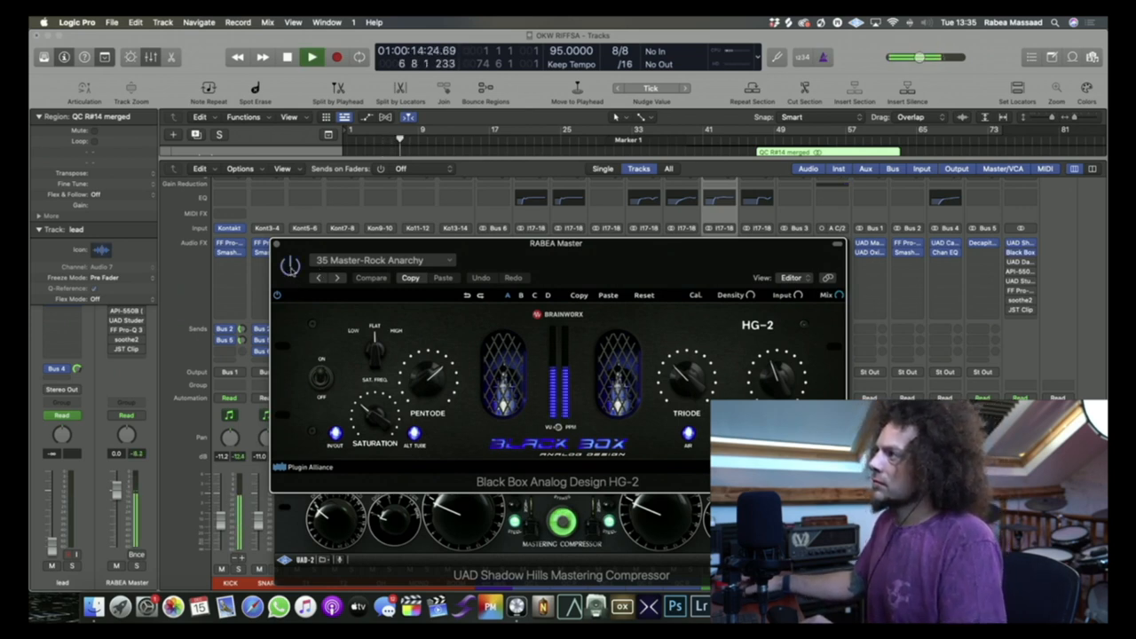
left_click(332, 56)
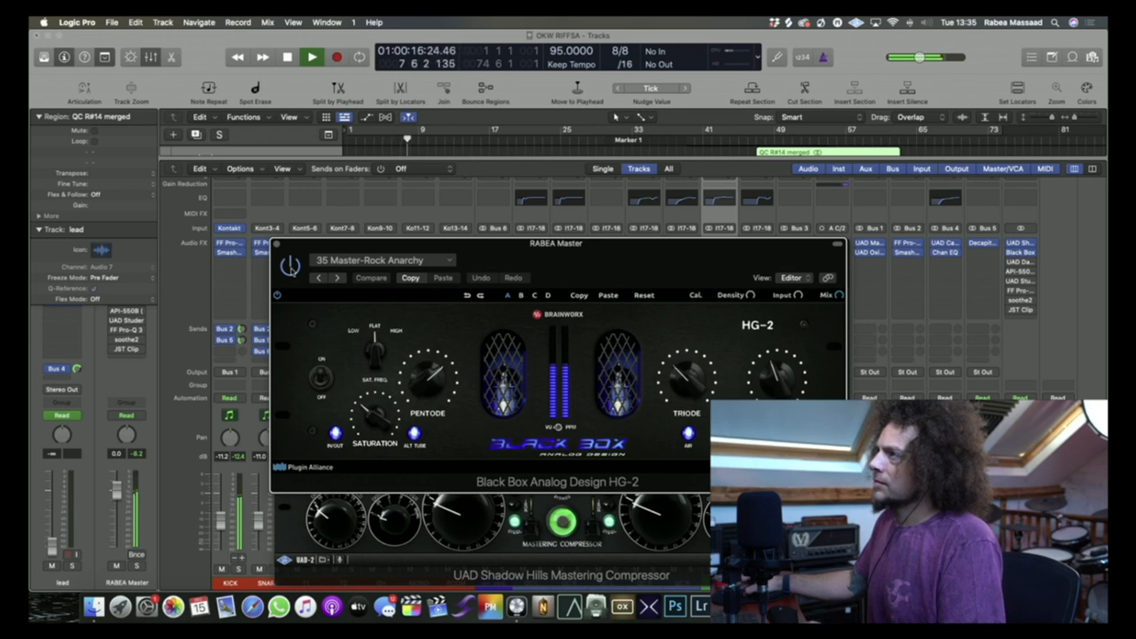
left_click(310, 56)
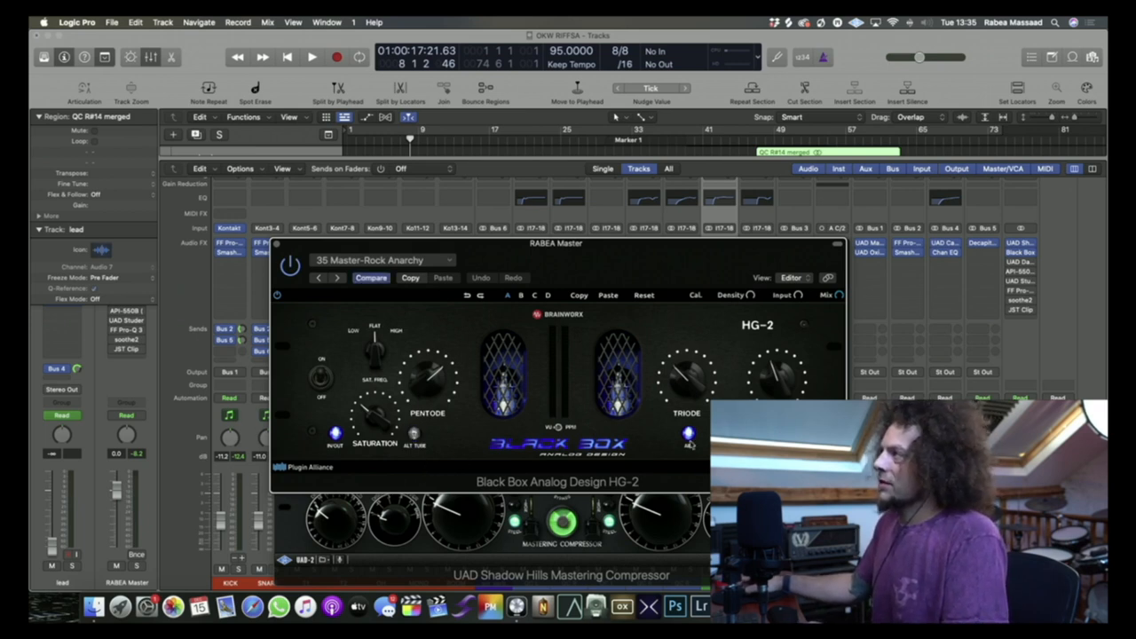
left_click(310, 55)
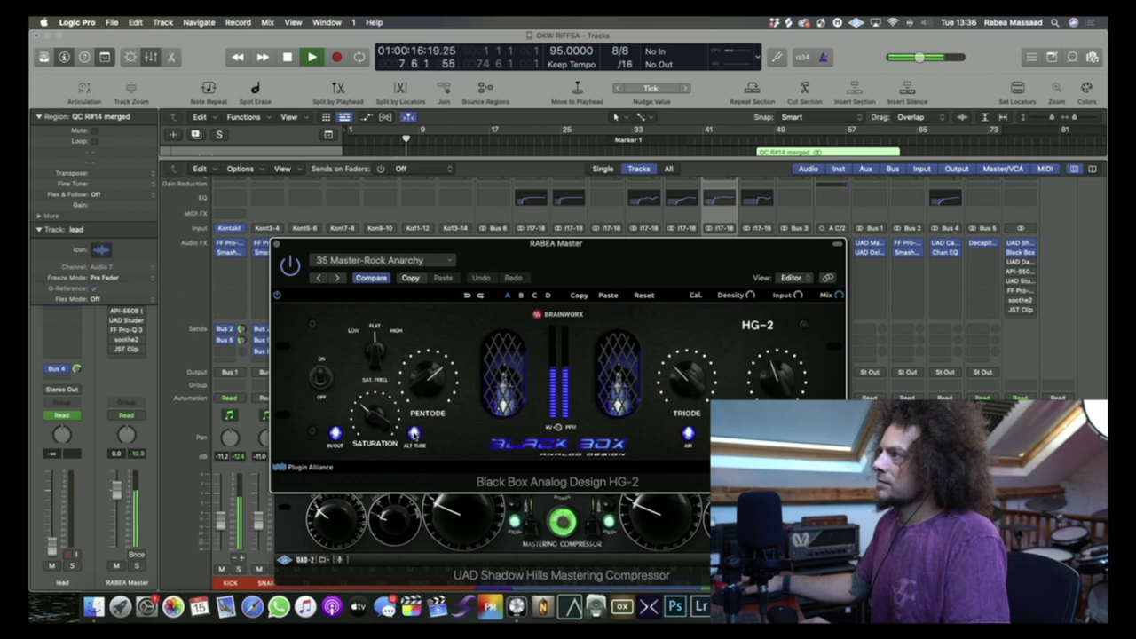
left_click(286, 57)
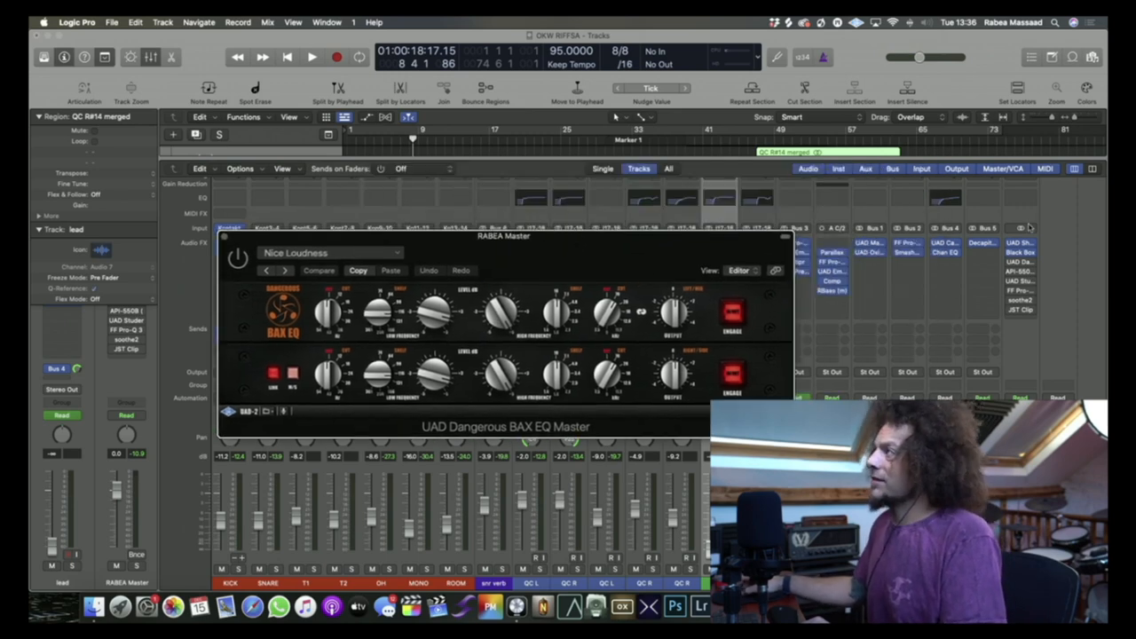
mouse_move(907, 295)
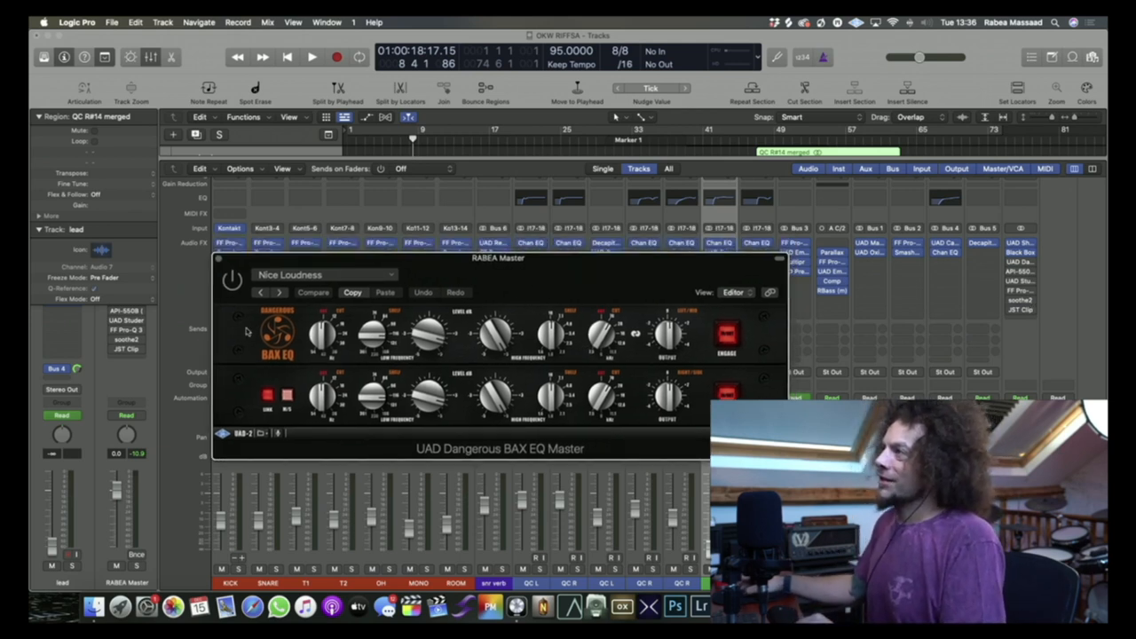
mouse_move(479, 489)
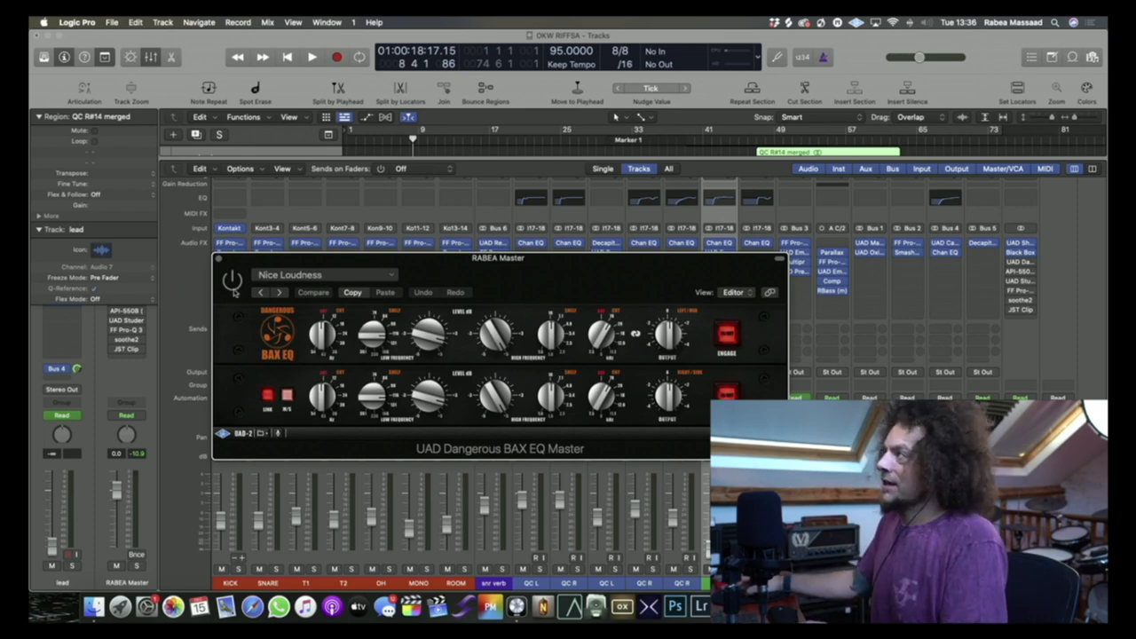
Bypass the BAX EQ to compare, then open the master's API-550B EQ.
left_click(308, 56)
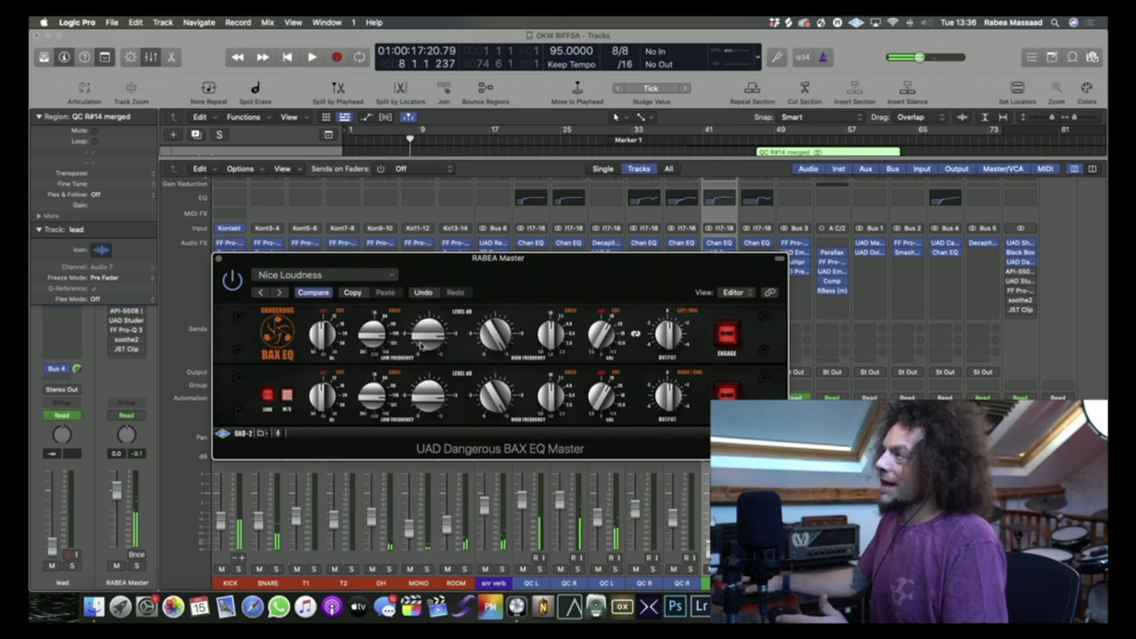
left_click(311, 57)
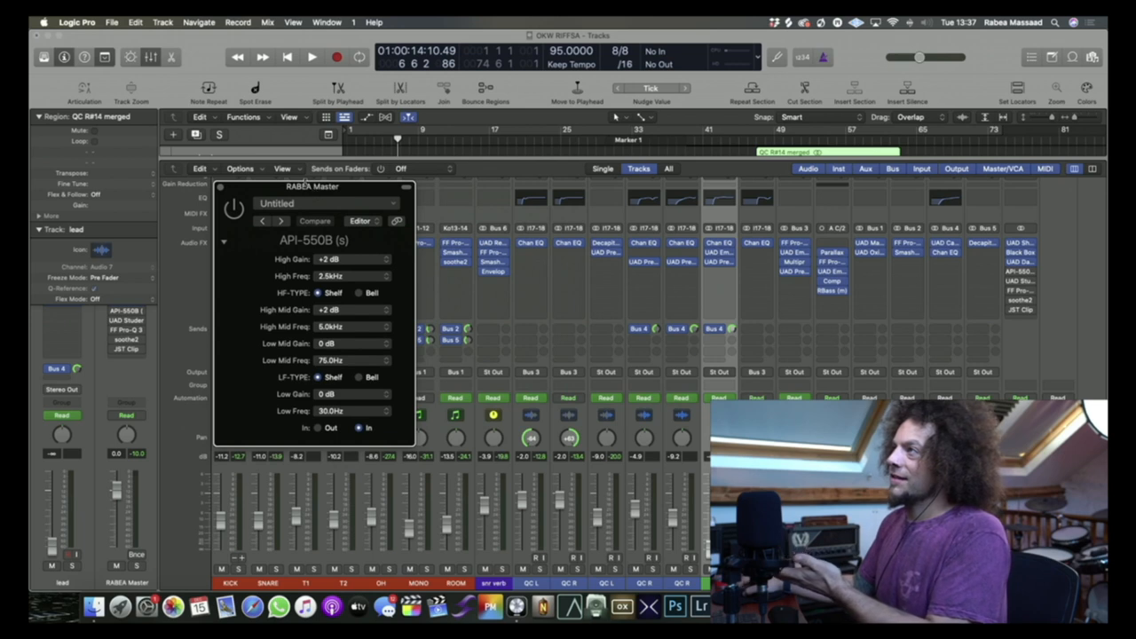
Move the API-550B window aside and open the master's UAD Studer A800 insert.
left_click_drag(310, 186, 492, 241)
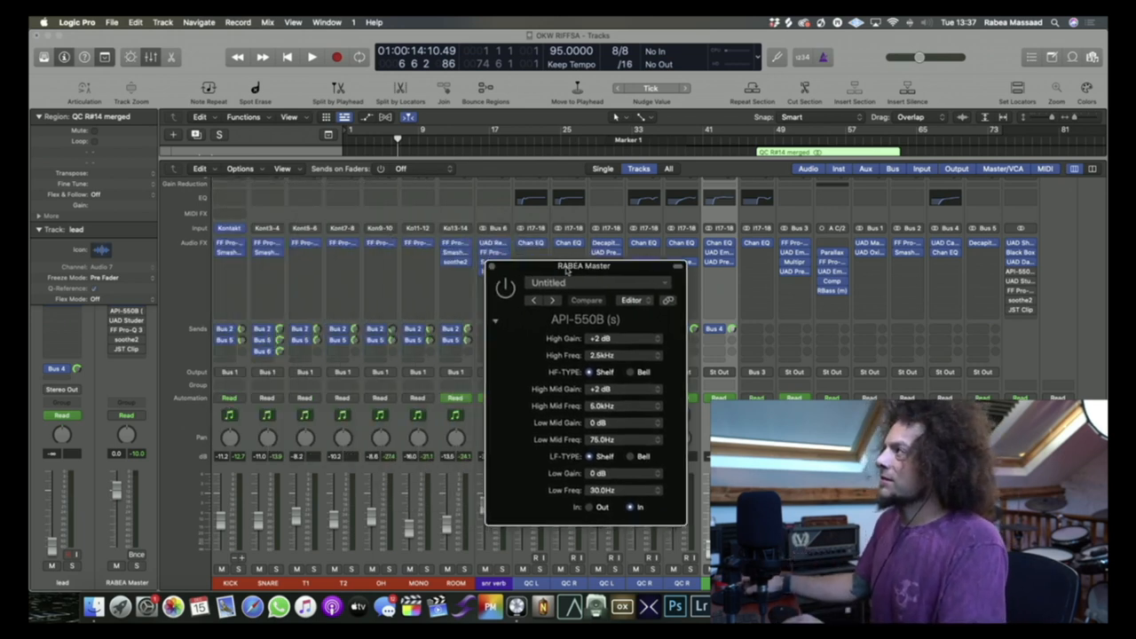
left_click_drag(584, 266, 284, 284)
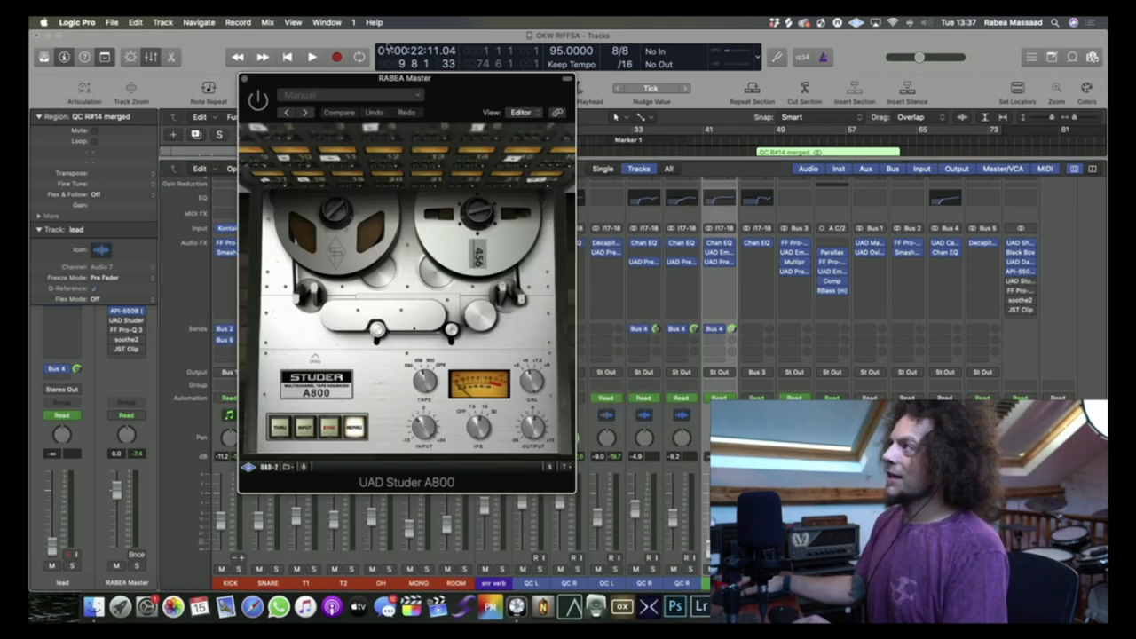
Move the Studer A800 window, A/B it with bypass during playback, then close it.
left_click_drag(404, 78, 275, 151)
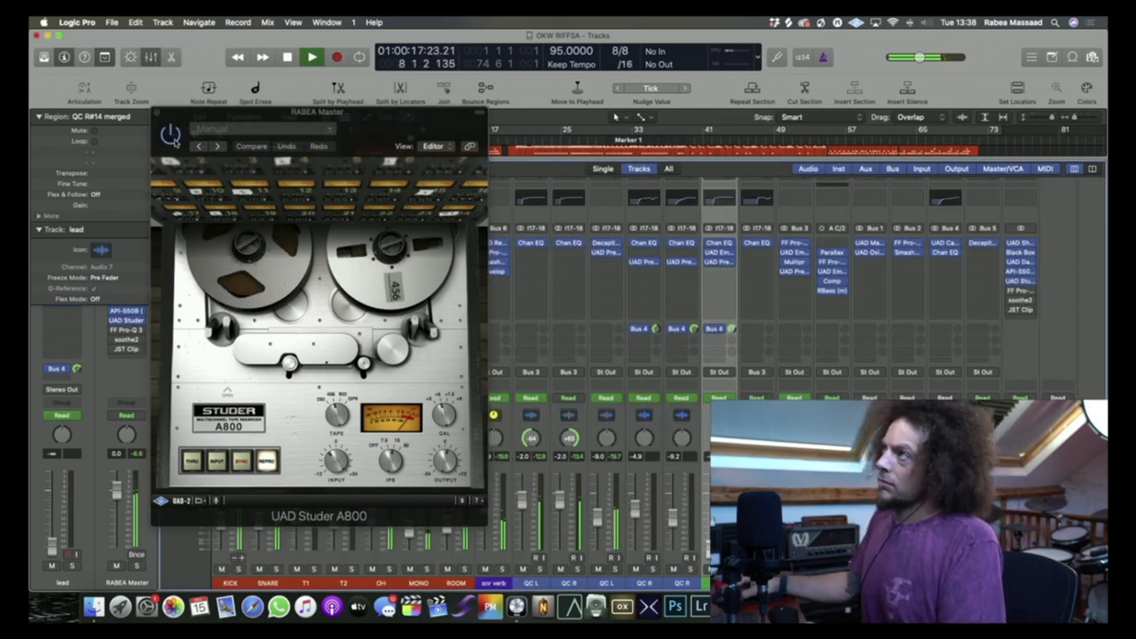
left_click(308, 56)
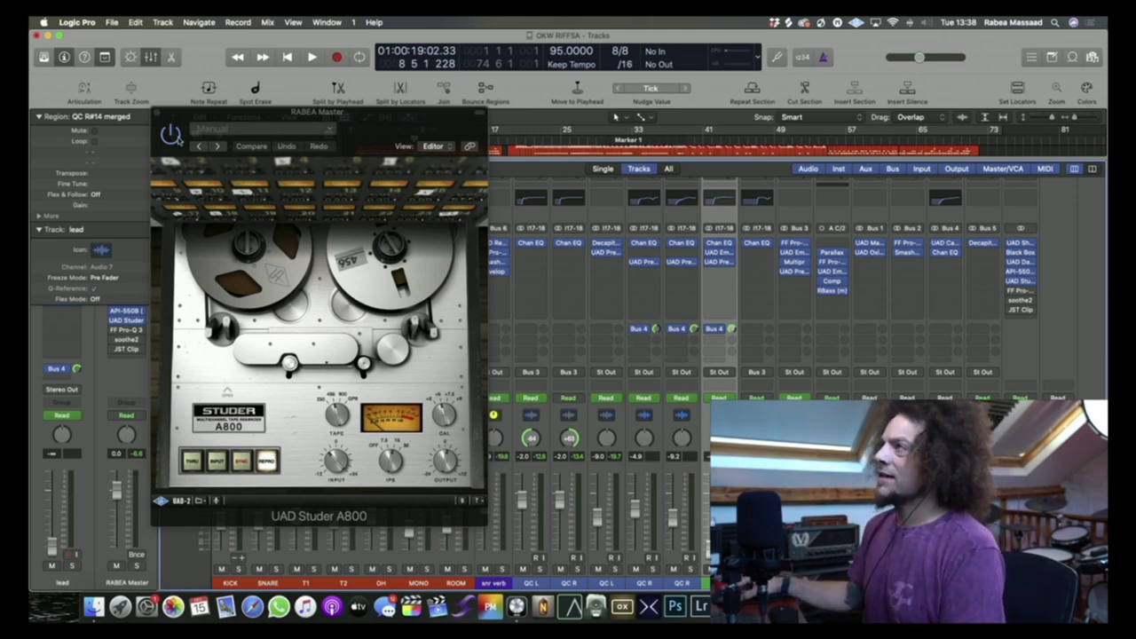
left_click(310, 56)
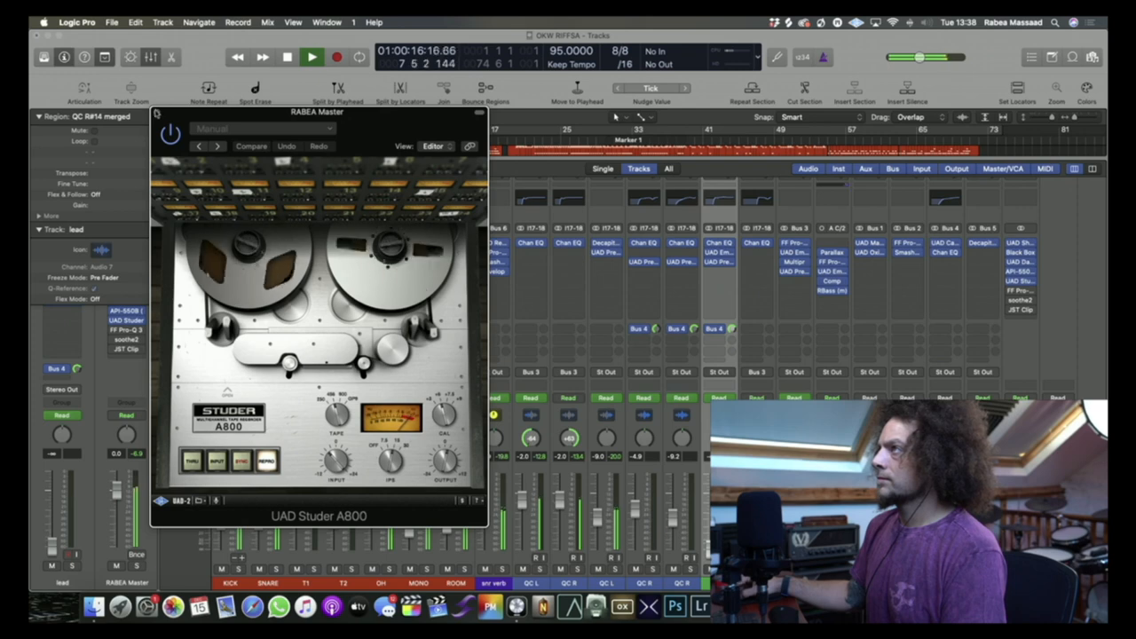
left_click(286, 57)
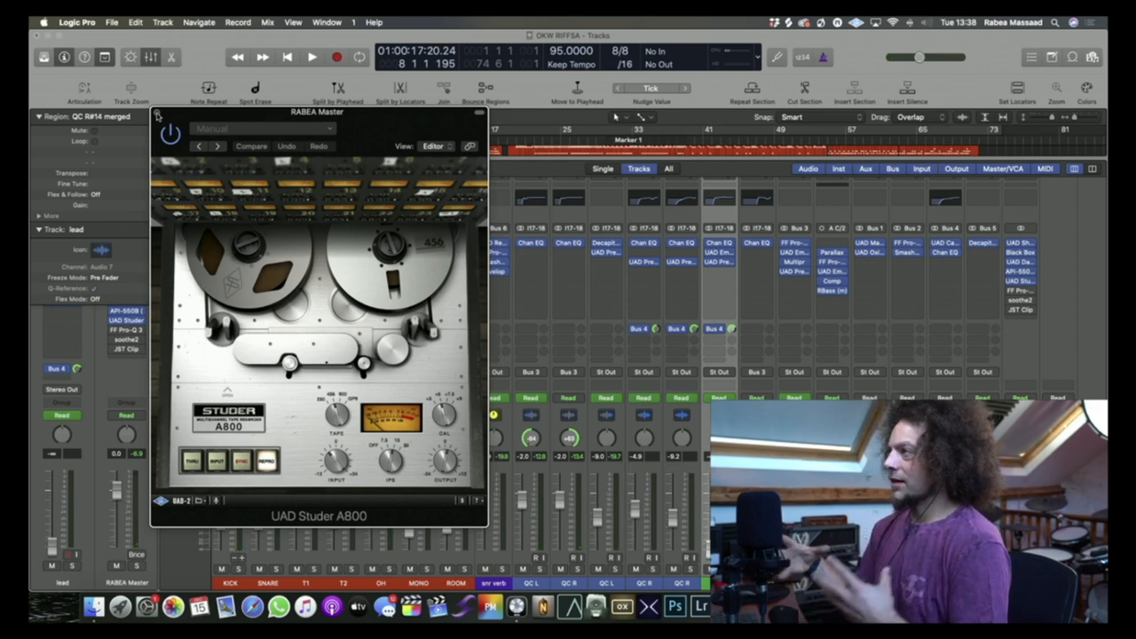
left_click(167, 135)
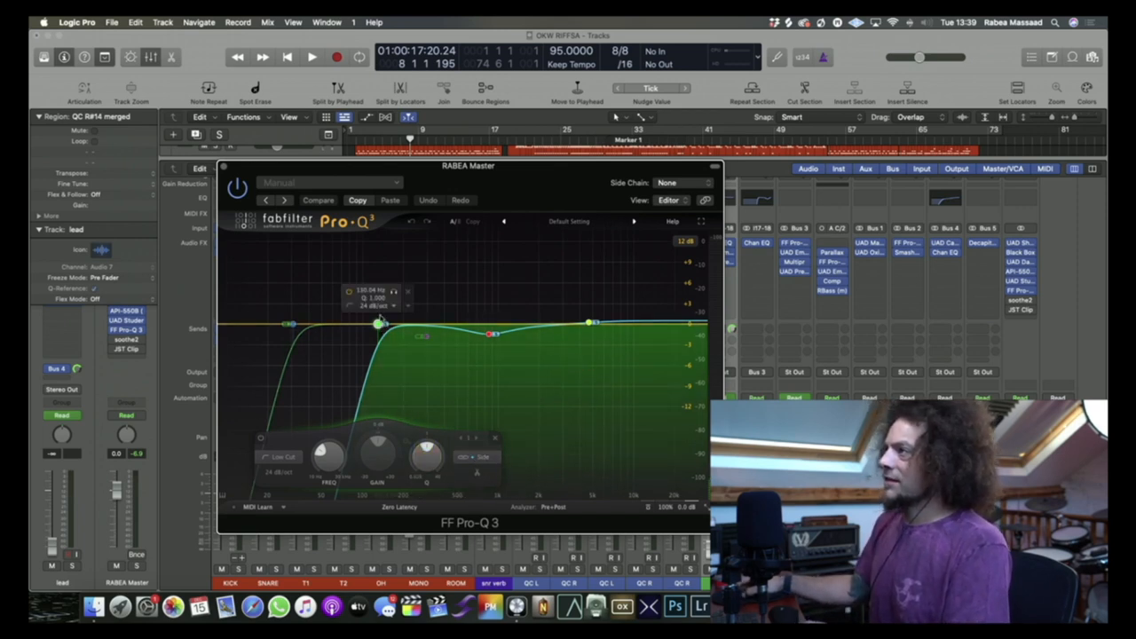
Select the Pro-Q 3 mid bell band and reshape its dip around 850 Hz.
left_click(333, 57)
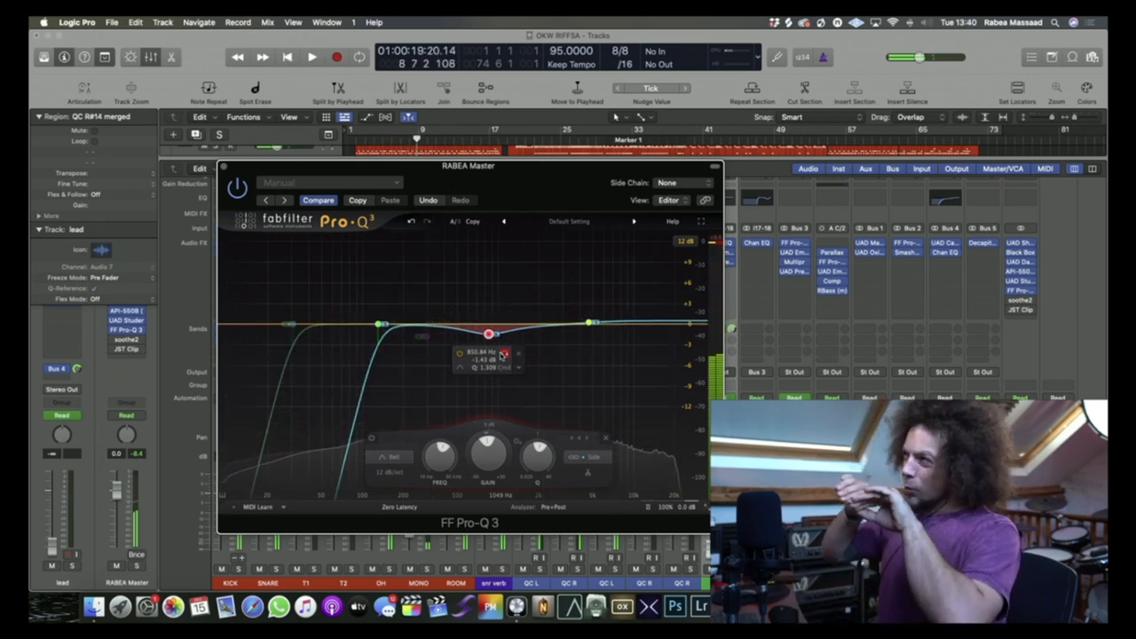
left_click_drag(590, 322, 590, 322)
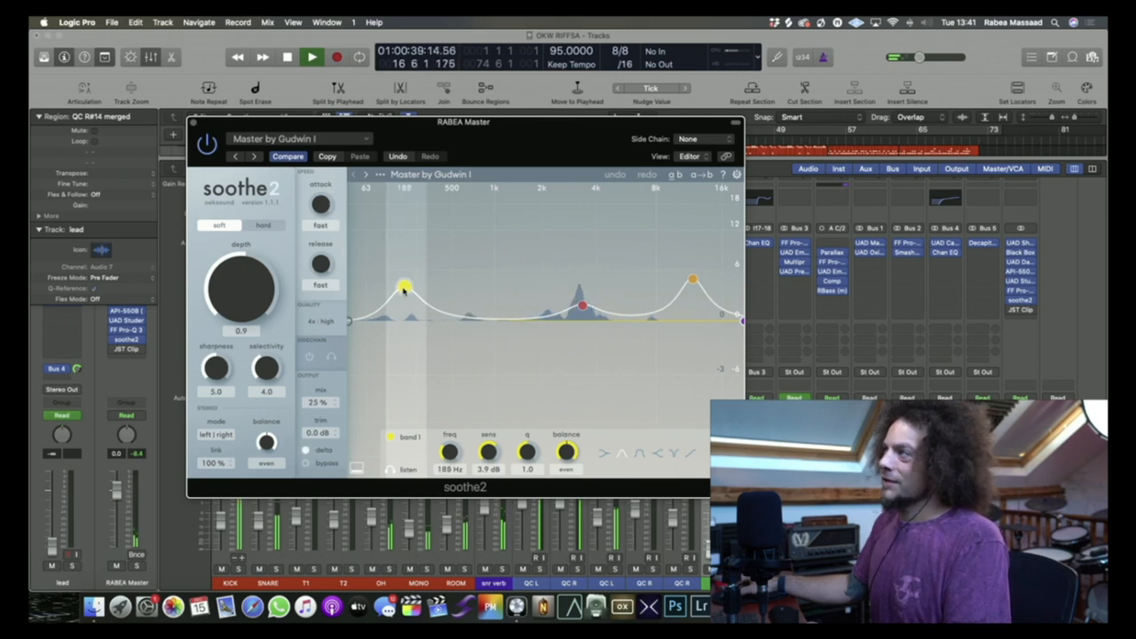
Review the soothe2 band settings and close soothe2 to return to the mixer.
left_click_drag(403, 286, 396, 286)
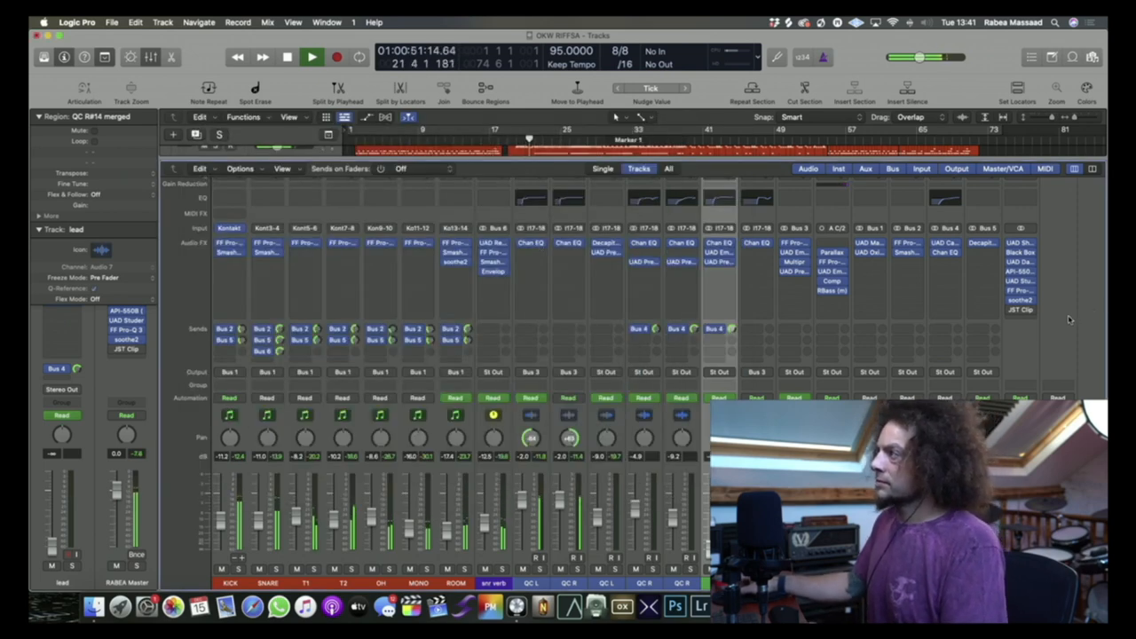
Open the JST Clip insert at the end of the master bus chain.
left_click(309, 56)
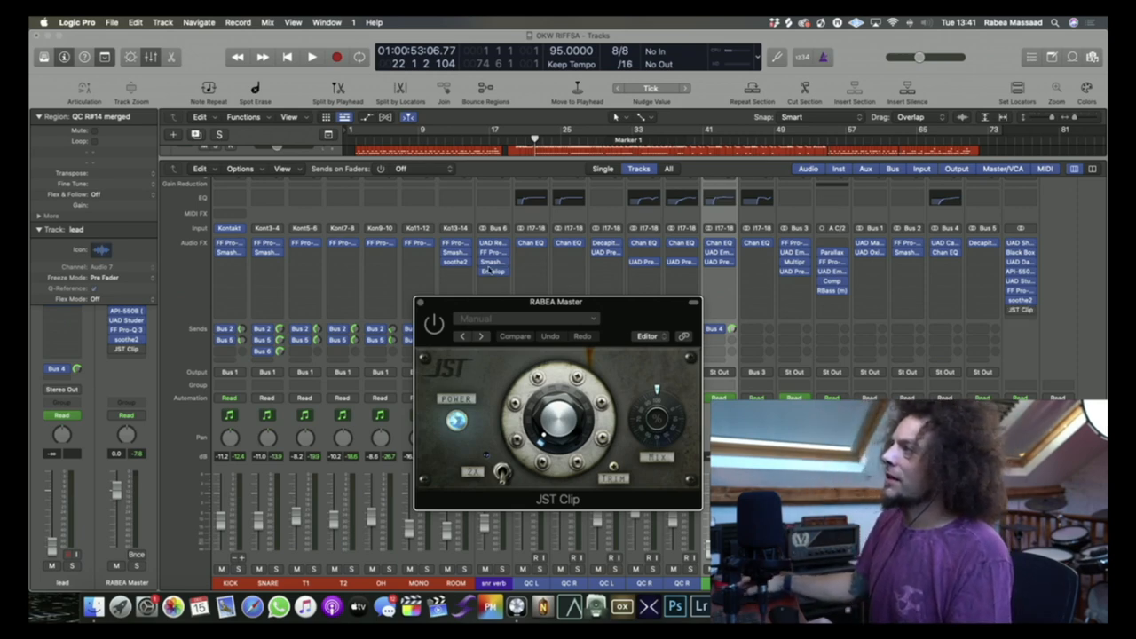
Close the JST Clip plugin window, leaving only the mixer.
left_click(309, 55)
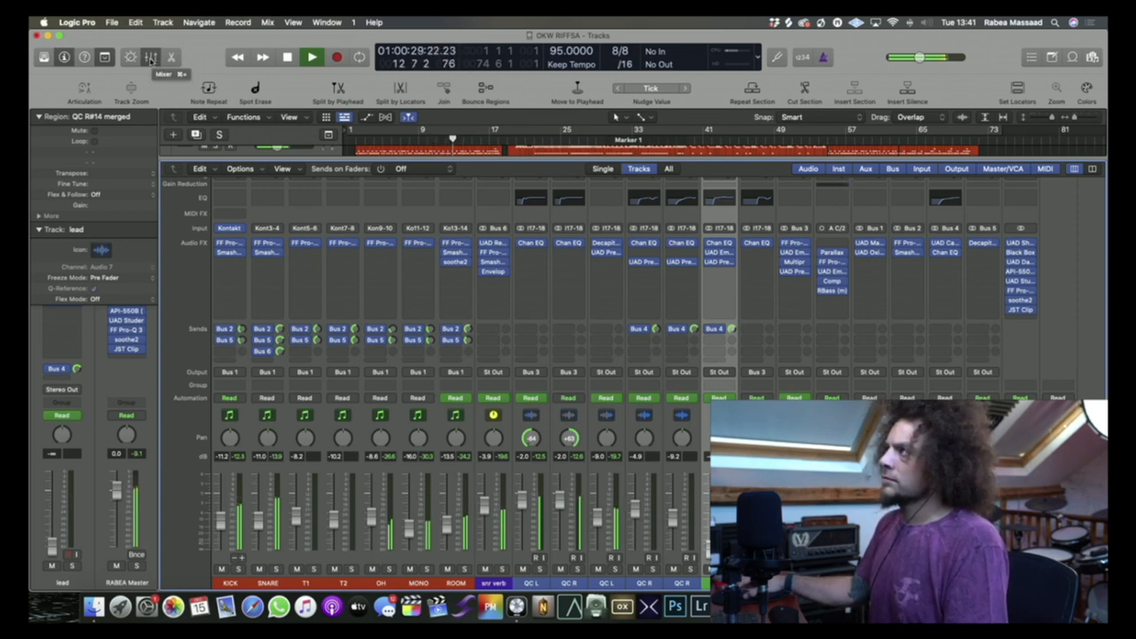
Hide the Mixer to show the track list with volume automation lines.
left_click(309, 56)
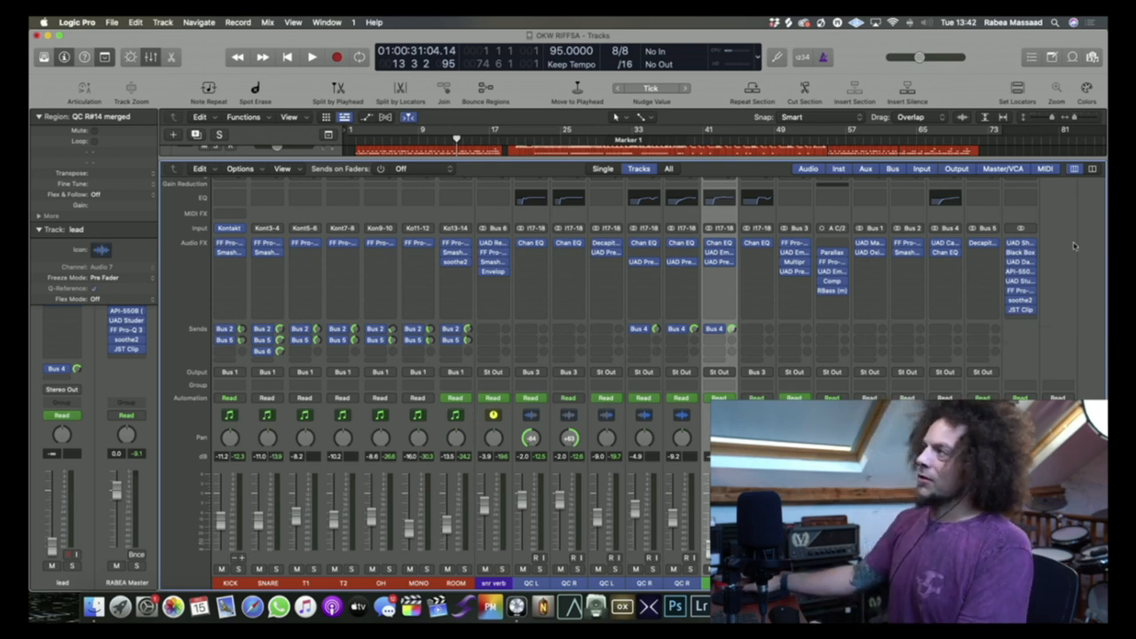
mouse_move(387, 357)
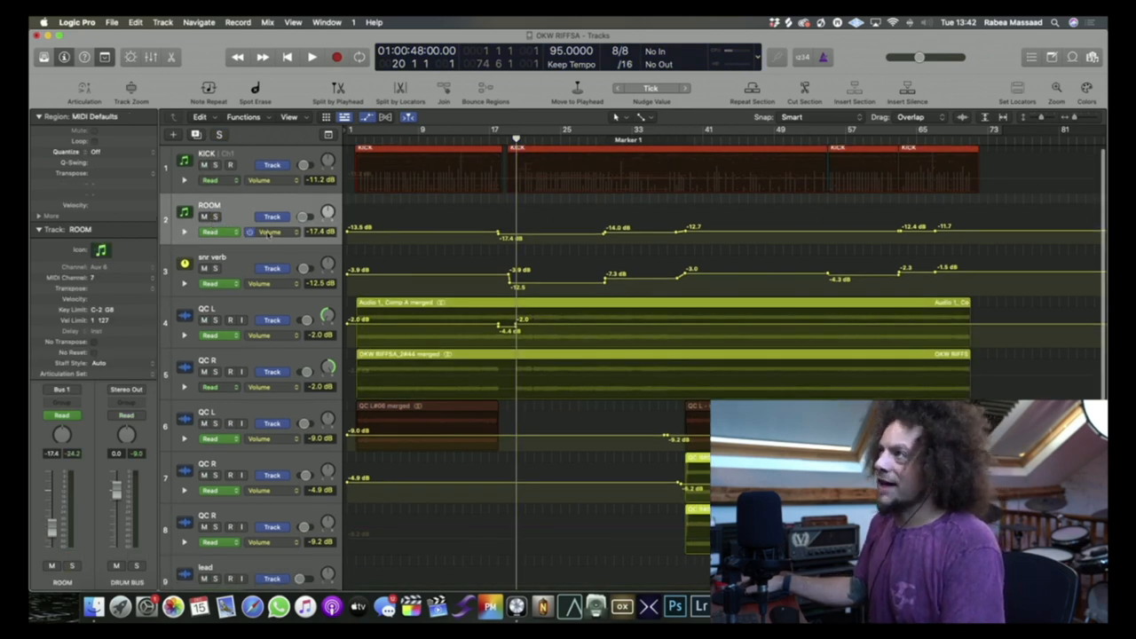
Solo and unsolo ROOM, then raise its automation dip from -17.4 to -17.3 dB.
left_click(310, 56)
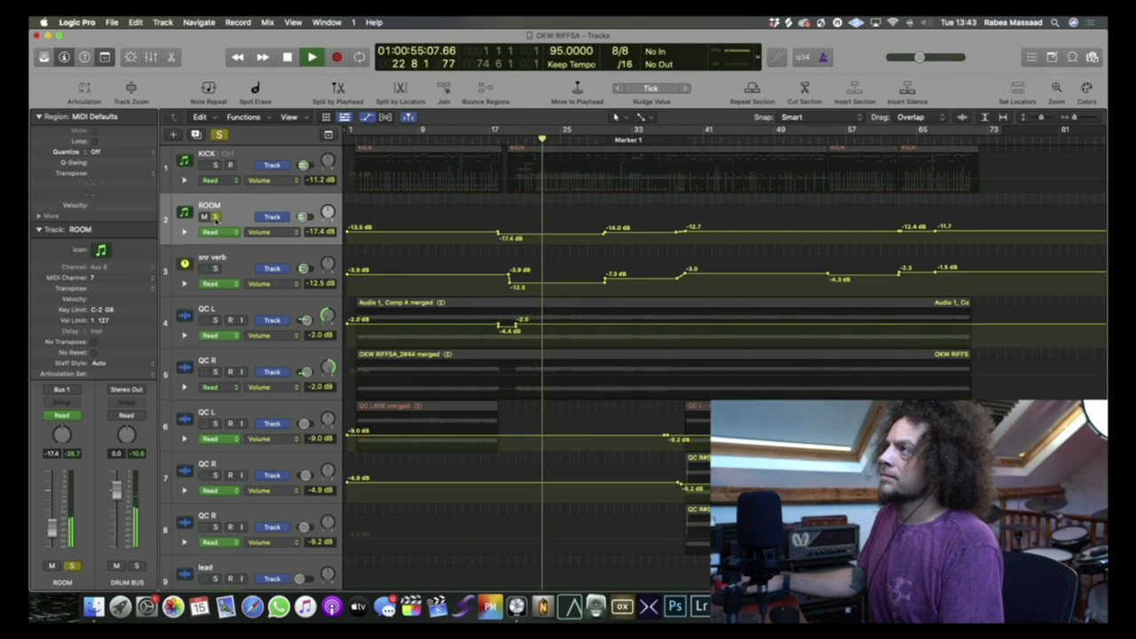
left_click(308, 57)
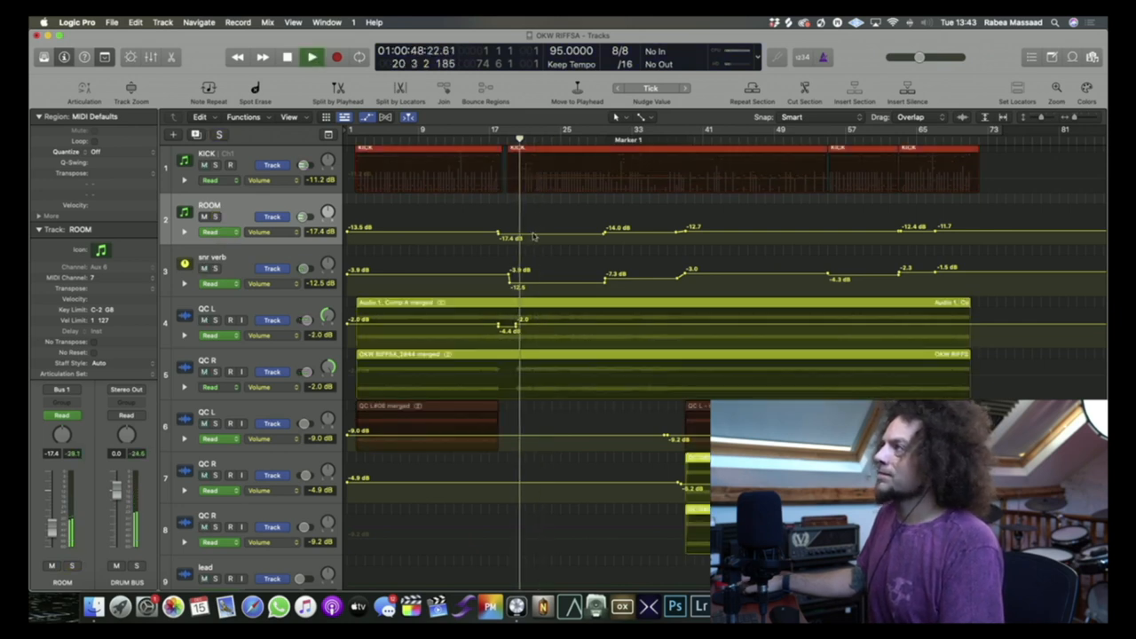
left_click_drag(515, 238, 515, 224)
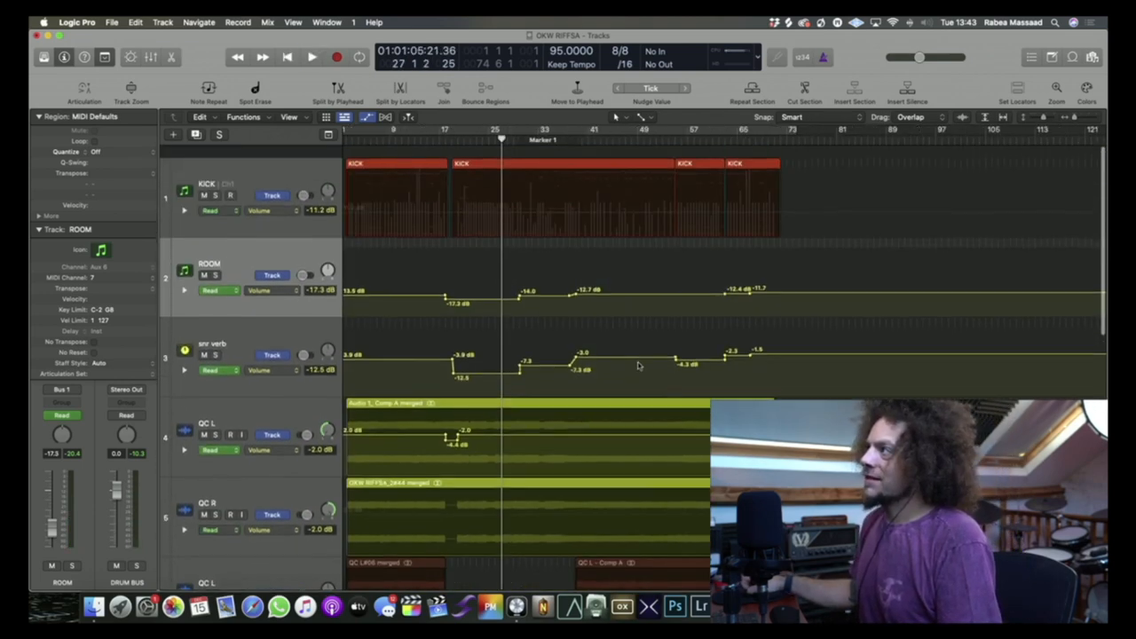
scroll("down", 3)
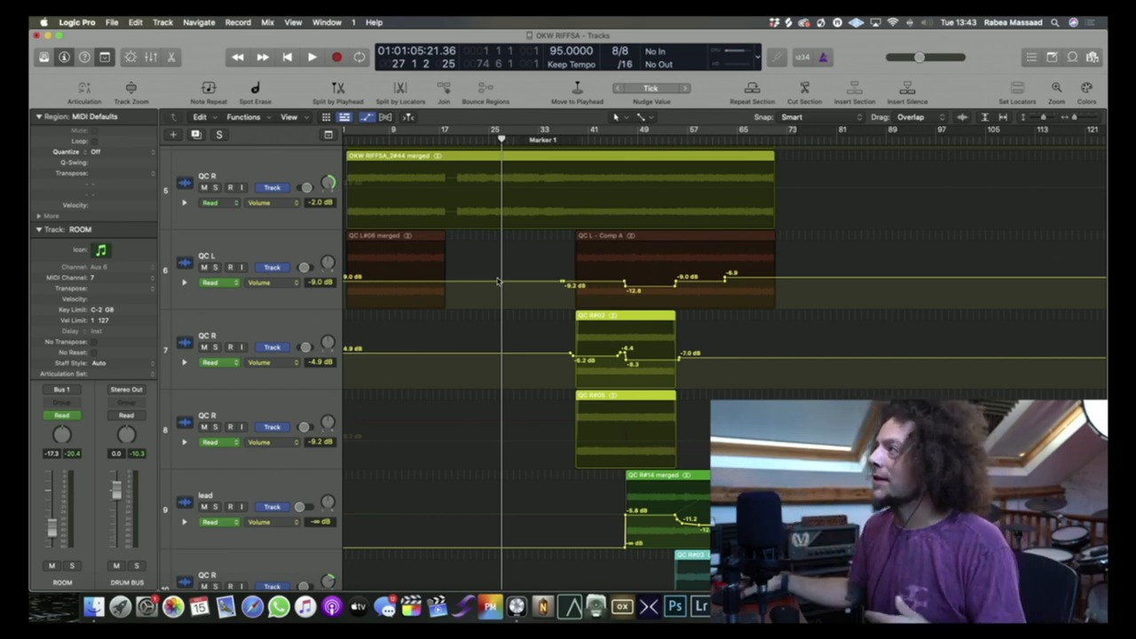
scroll("down", 3)
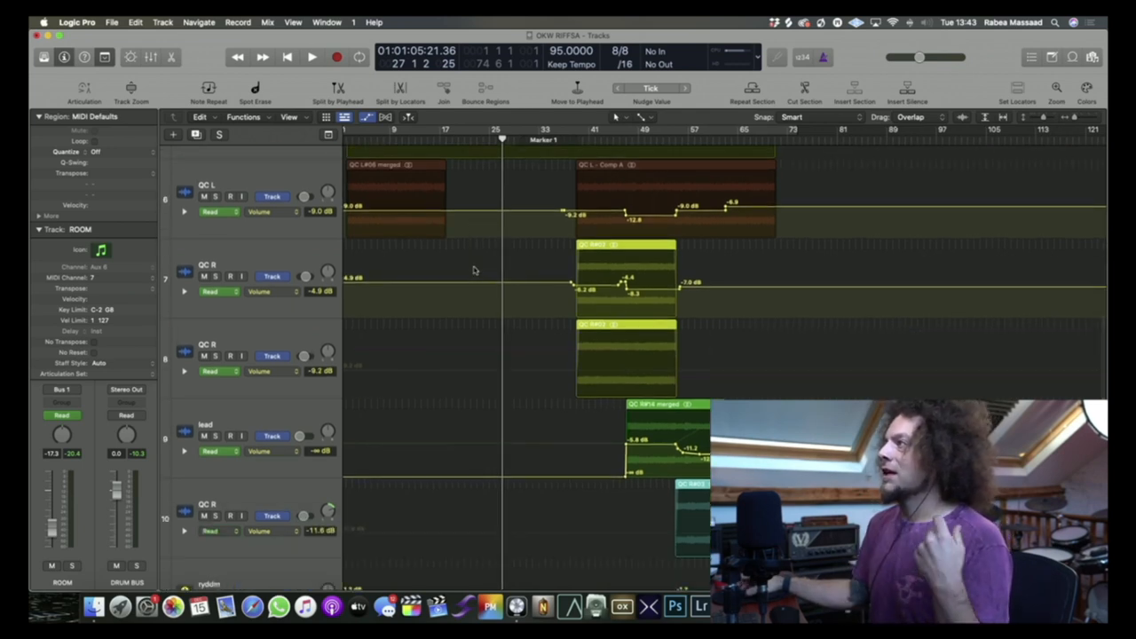
mouse_move(551, 285)
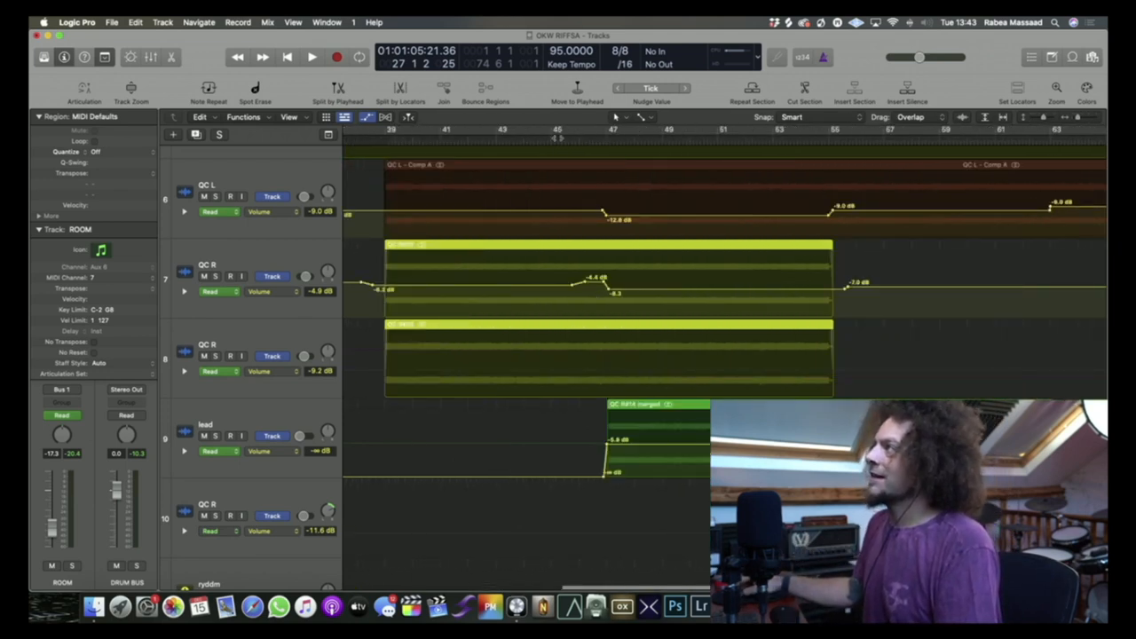
Raise the QC R volume automation bump before bar 47 to +0.2 dB.
left_click(311, 56)
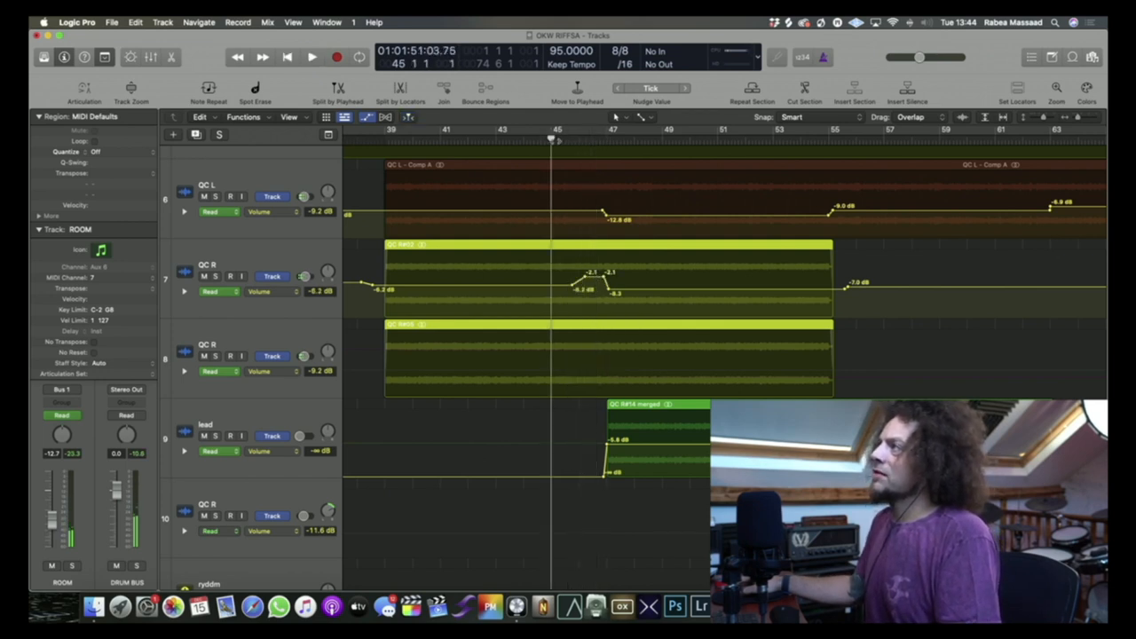
left_click(310, 57)
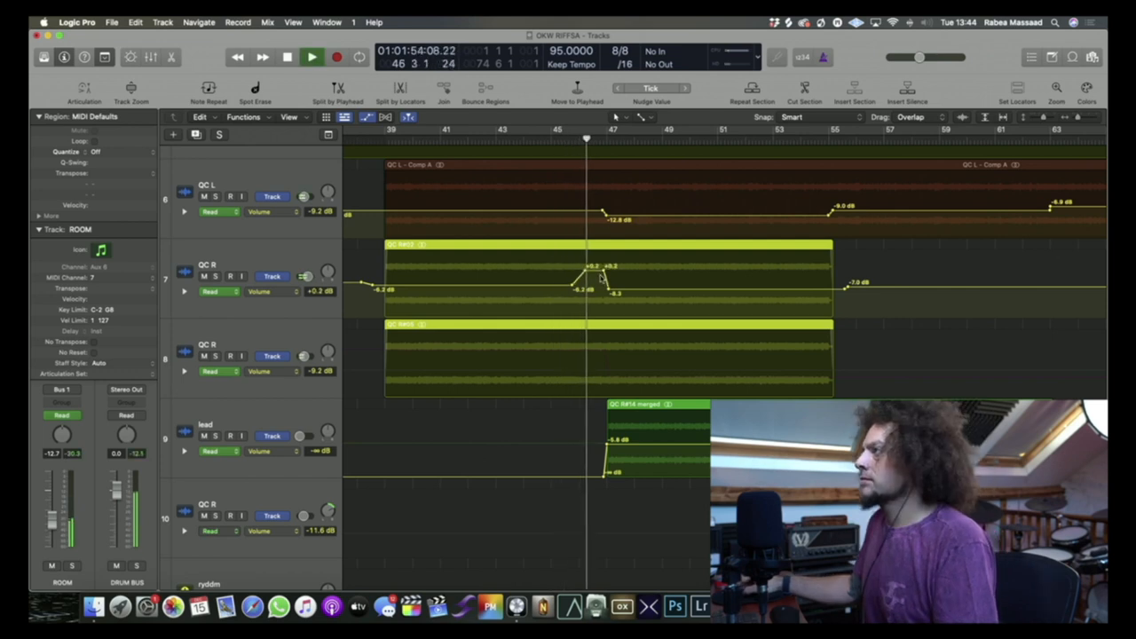